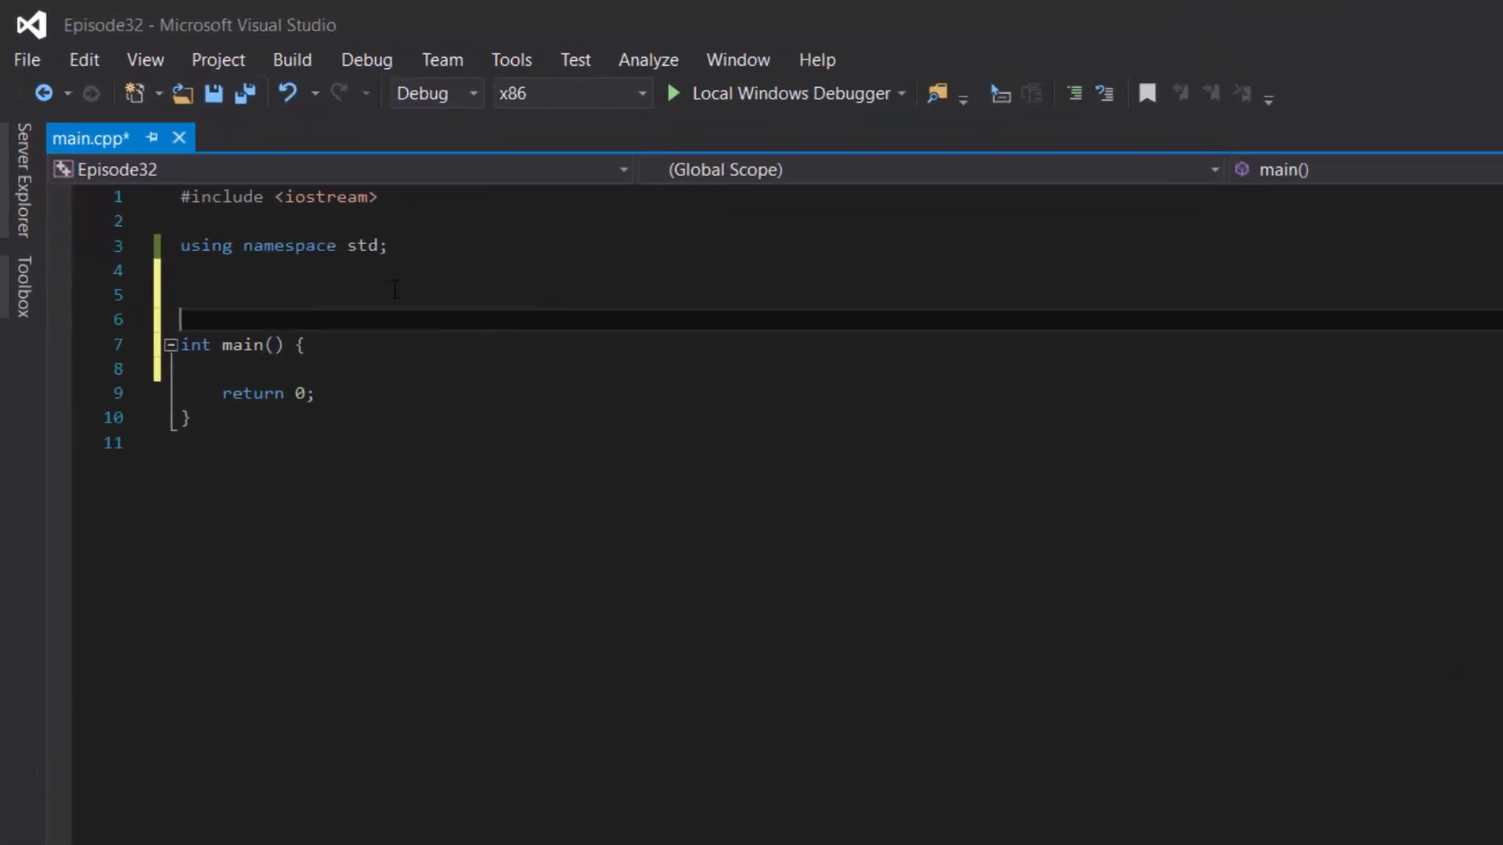
Define void hello() printing "hello world" with endl, and add hello(); inside main
type("void")
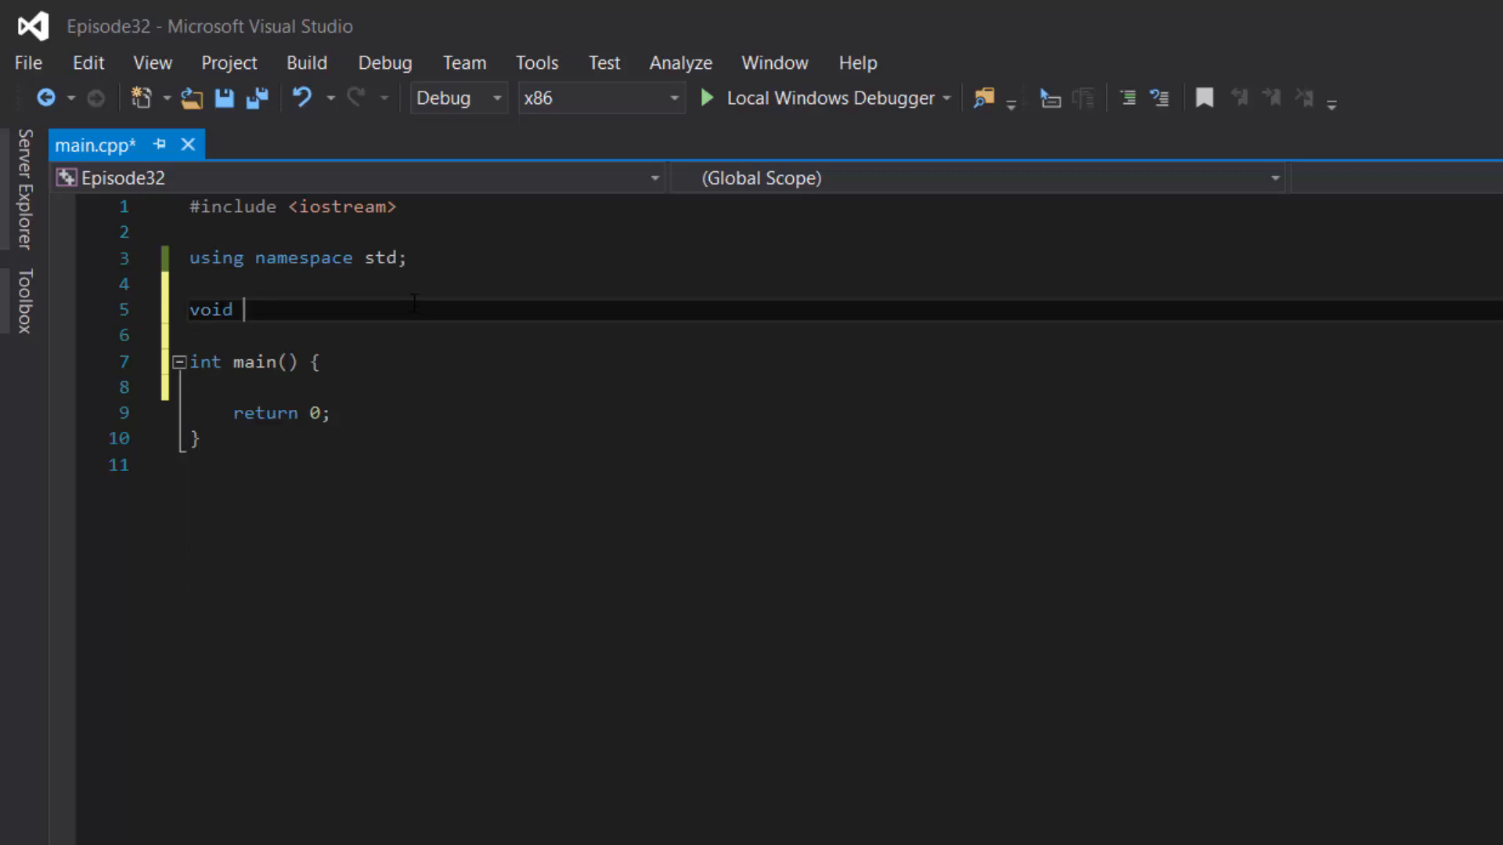
type("hello()")
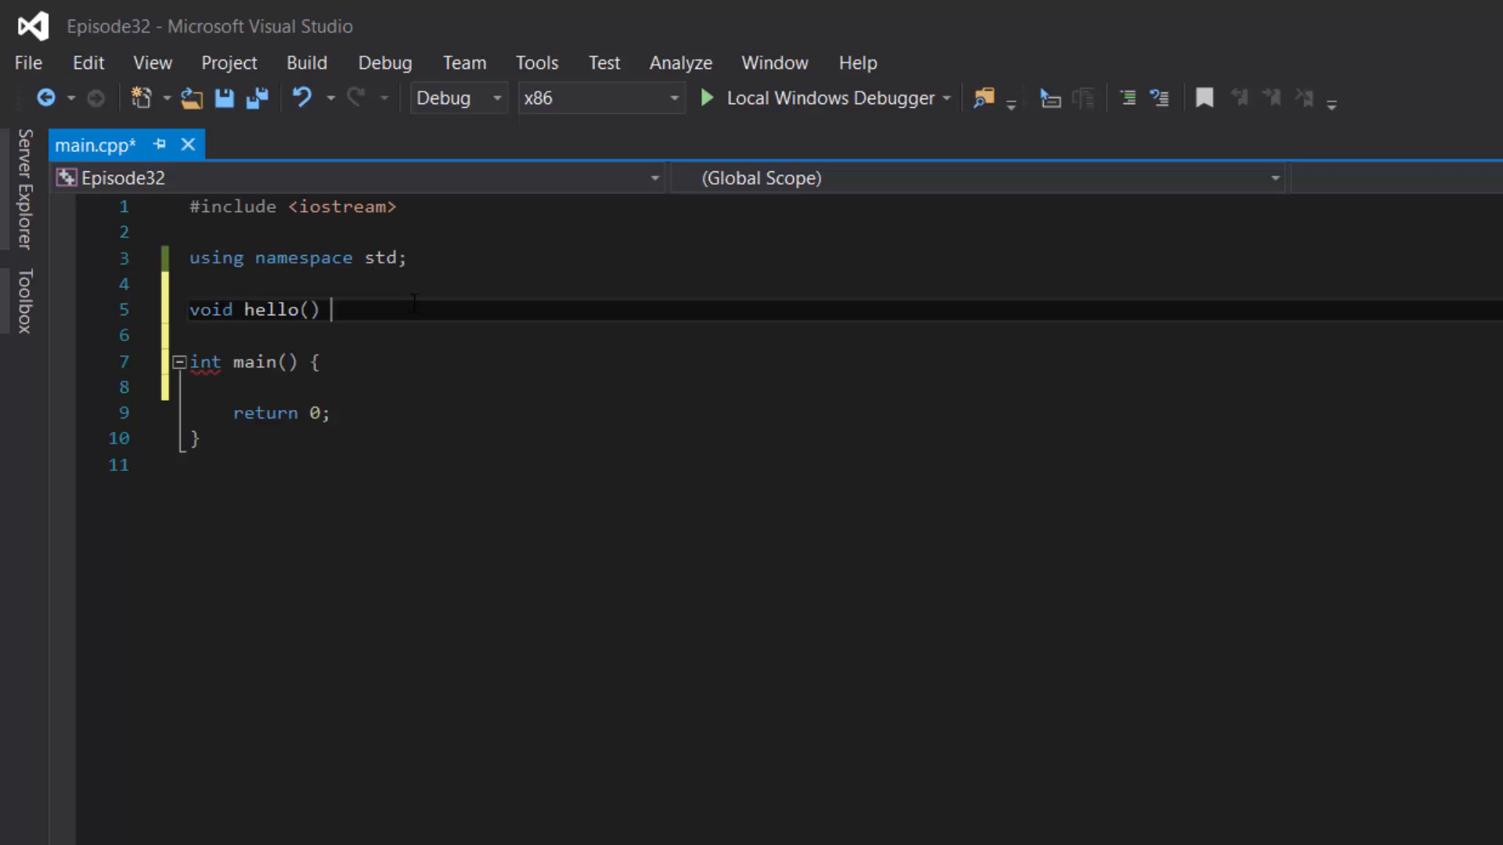
type("{")
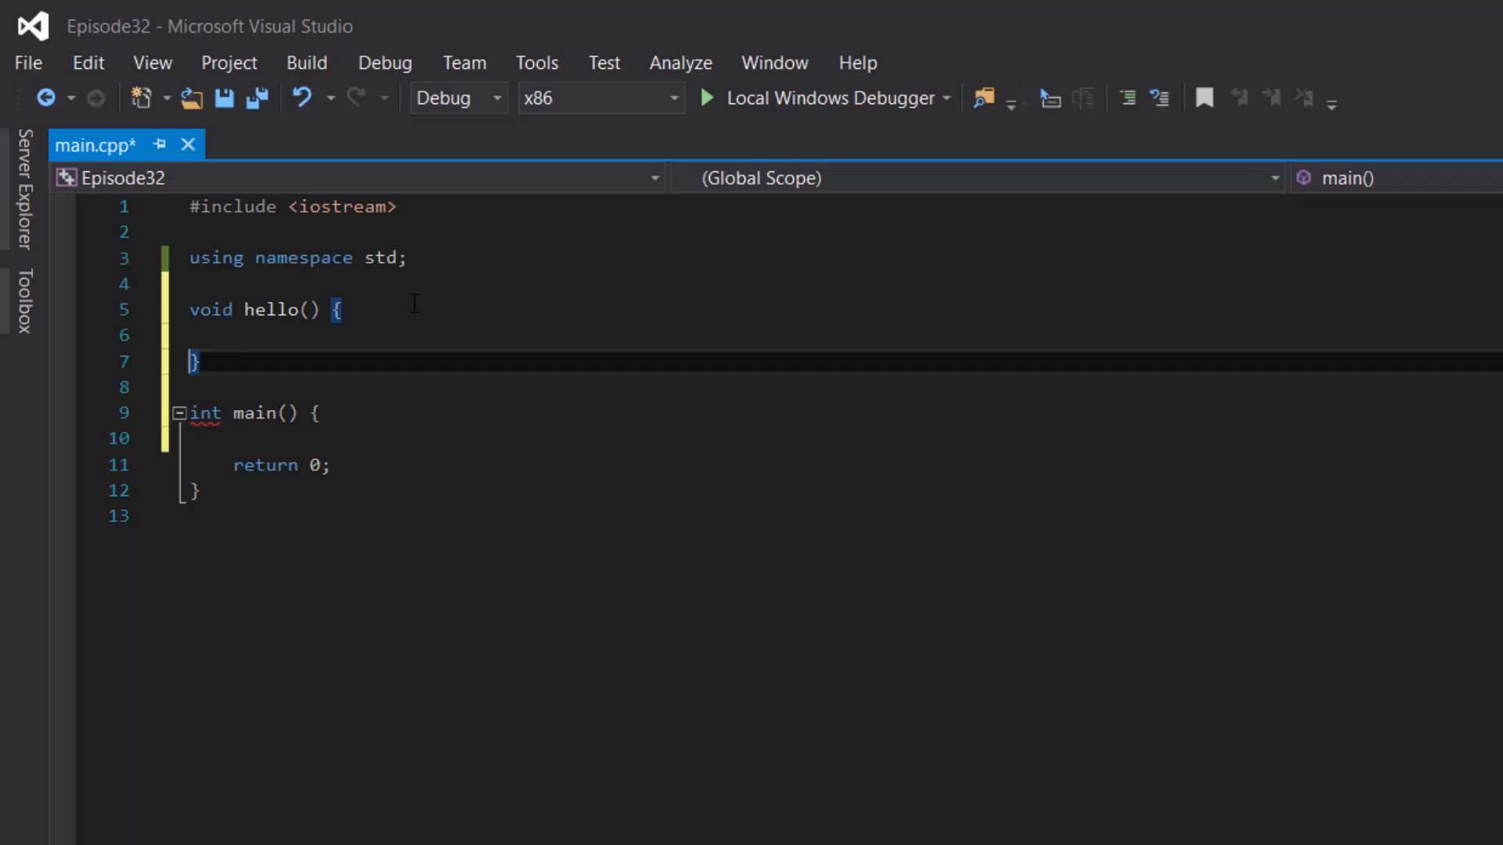
type("cout << \"he\"")
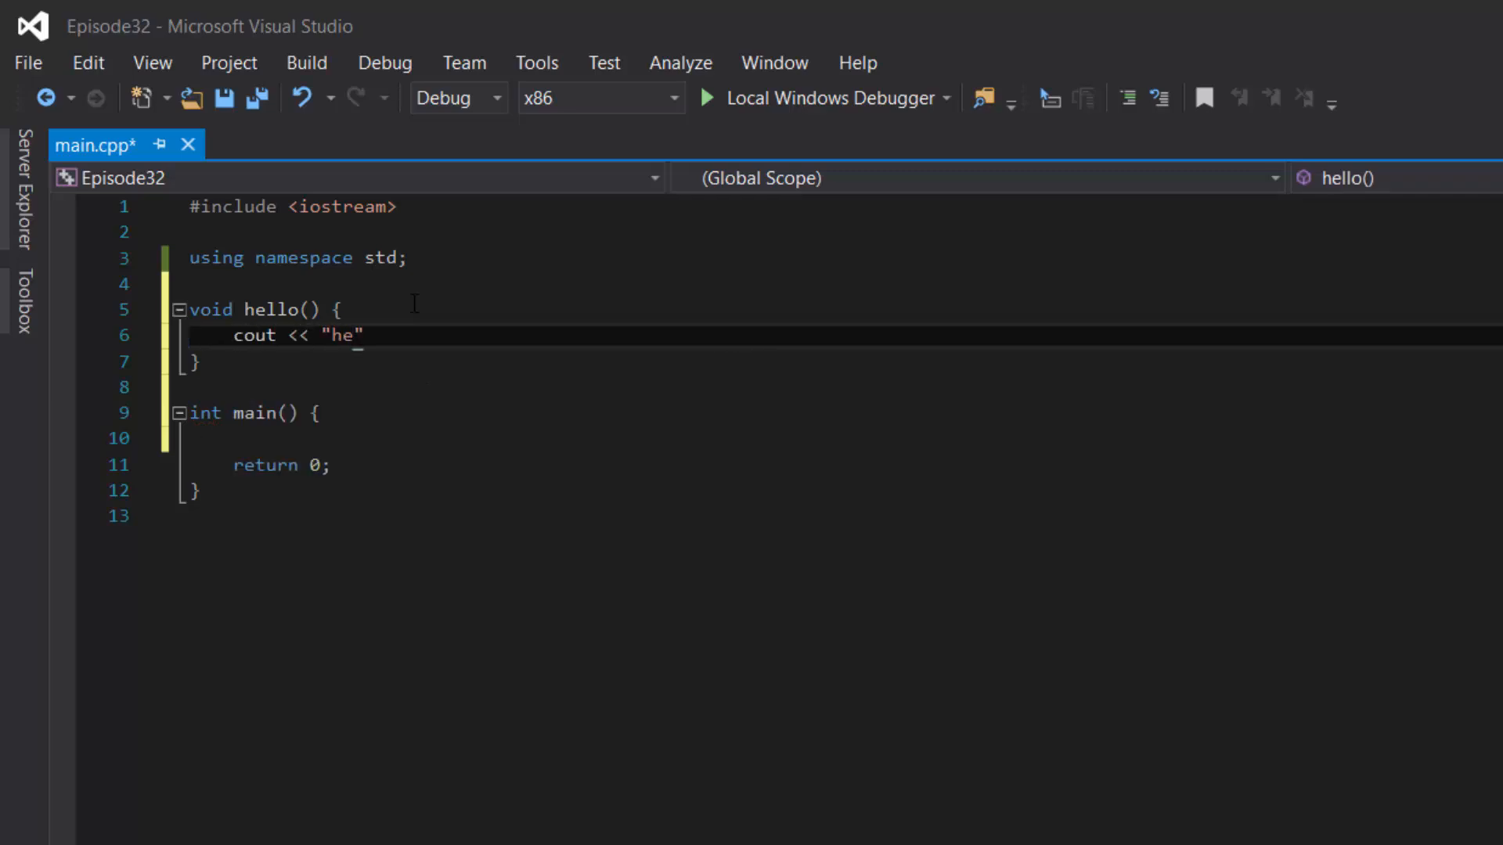
type("llo world\" << e")
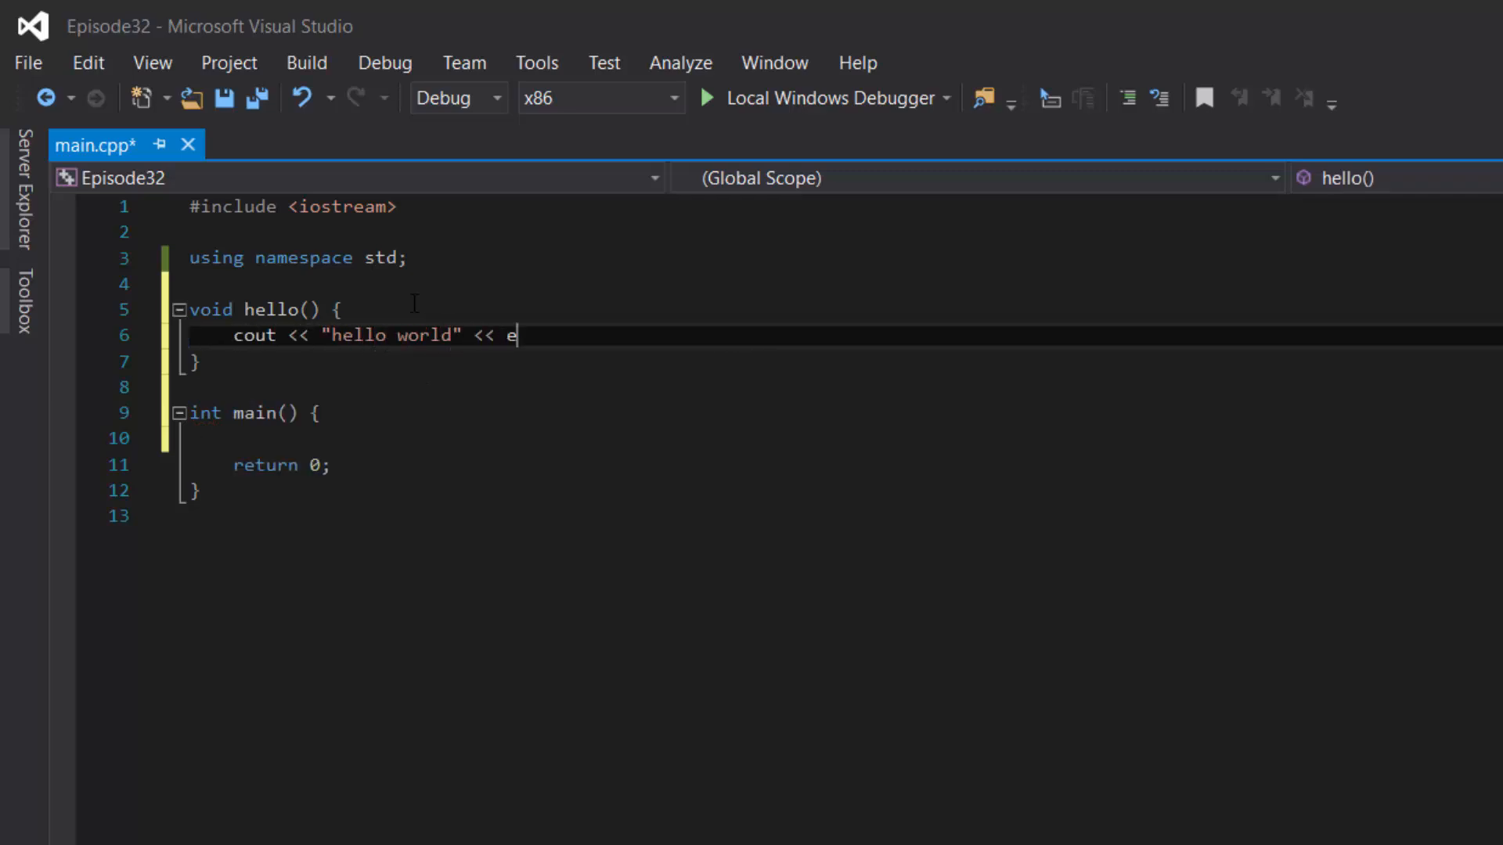
type("ndl;")
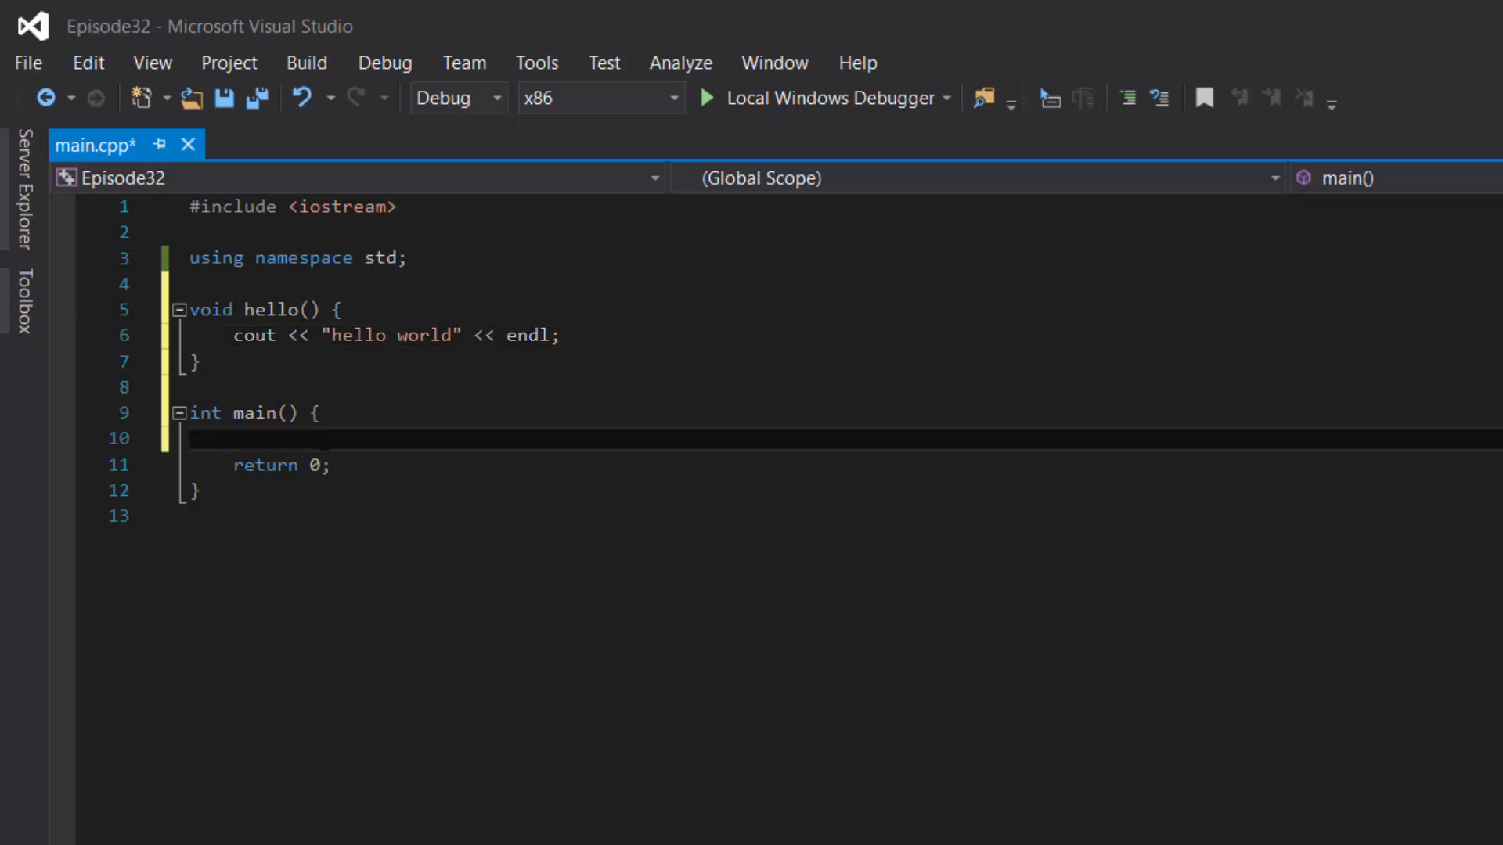
type("hello();")
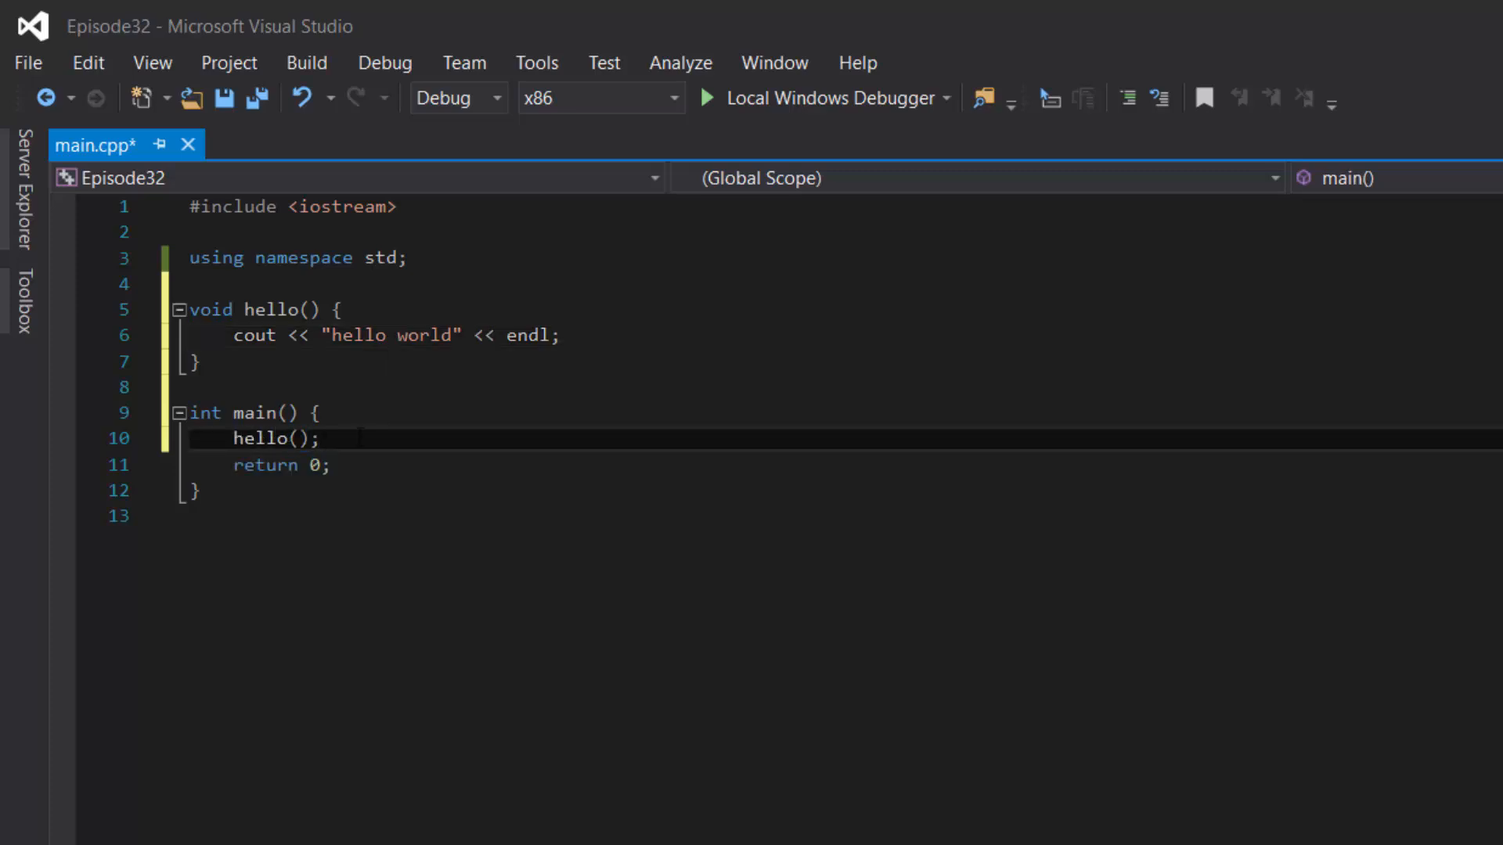
Run with Local Windows Debugger, agreeing to build the out-of-date project
left_click(703, 97)
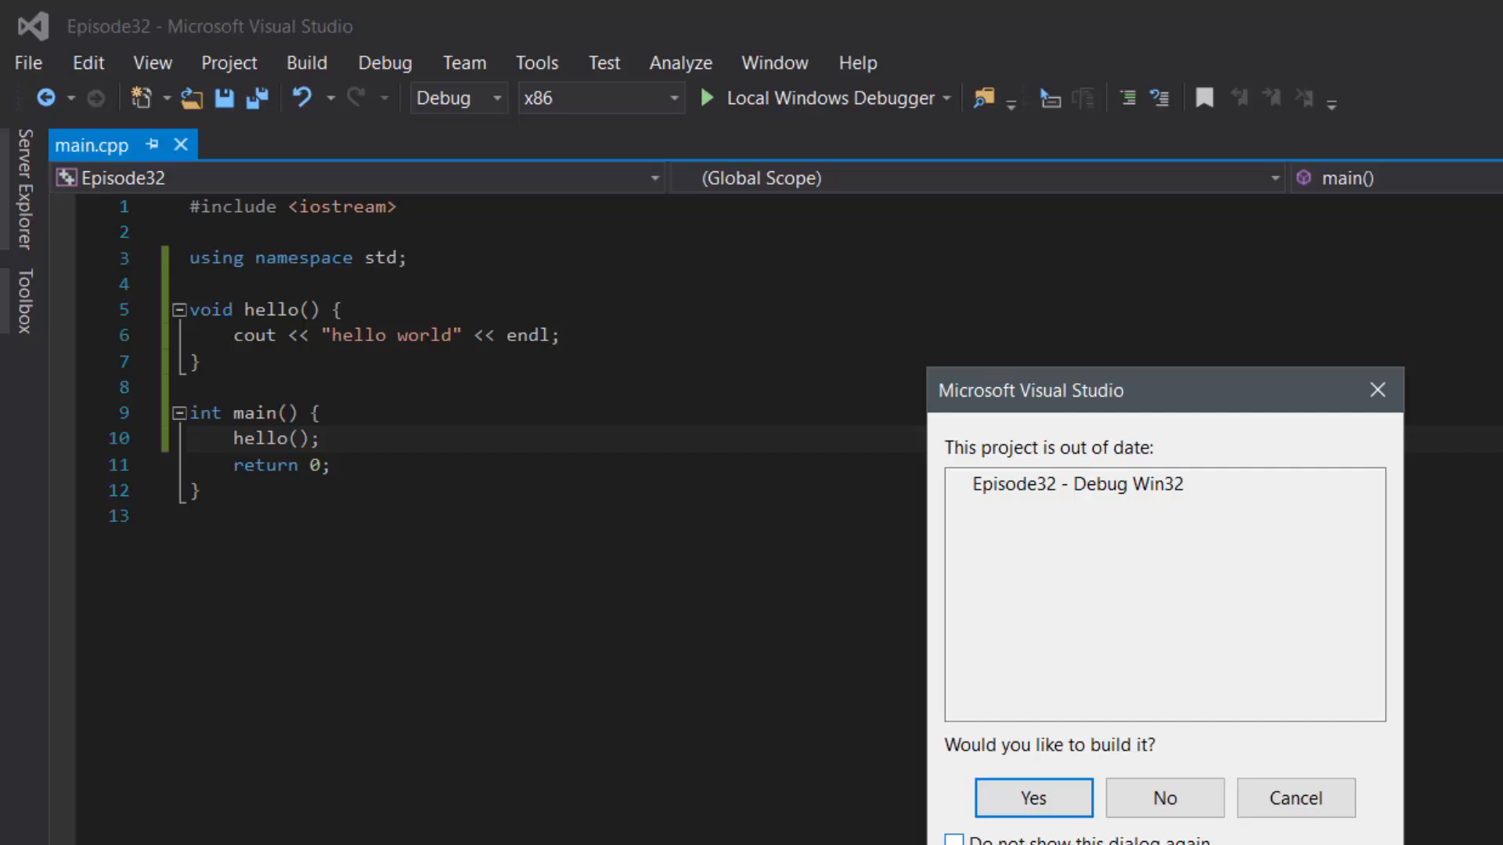
left_click(1034, 797)
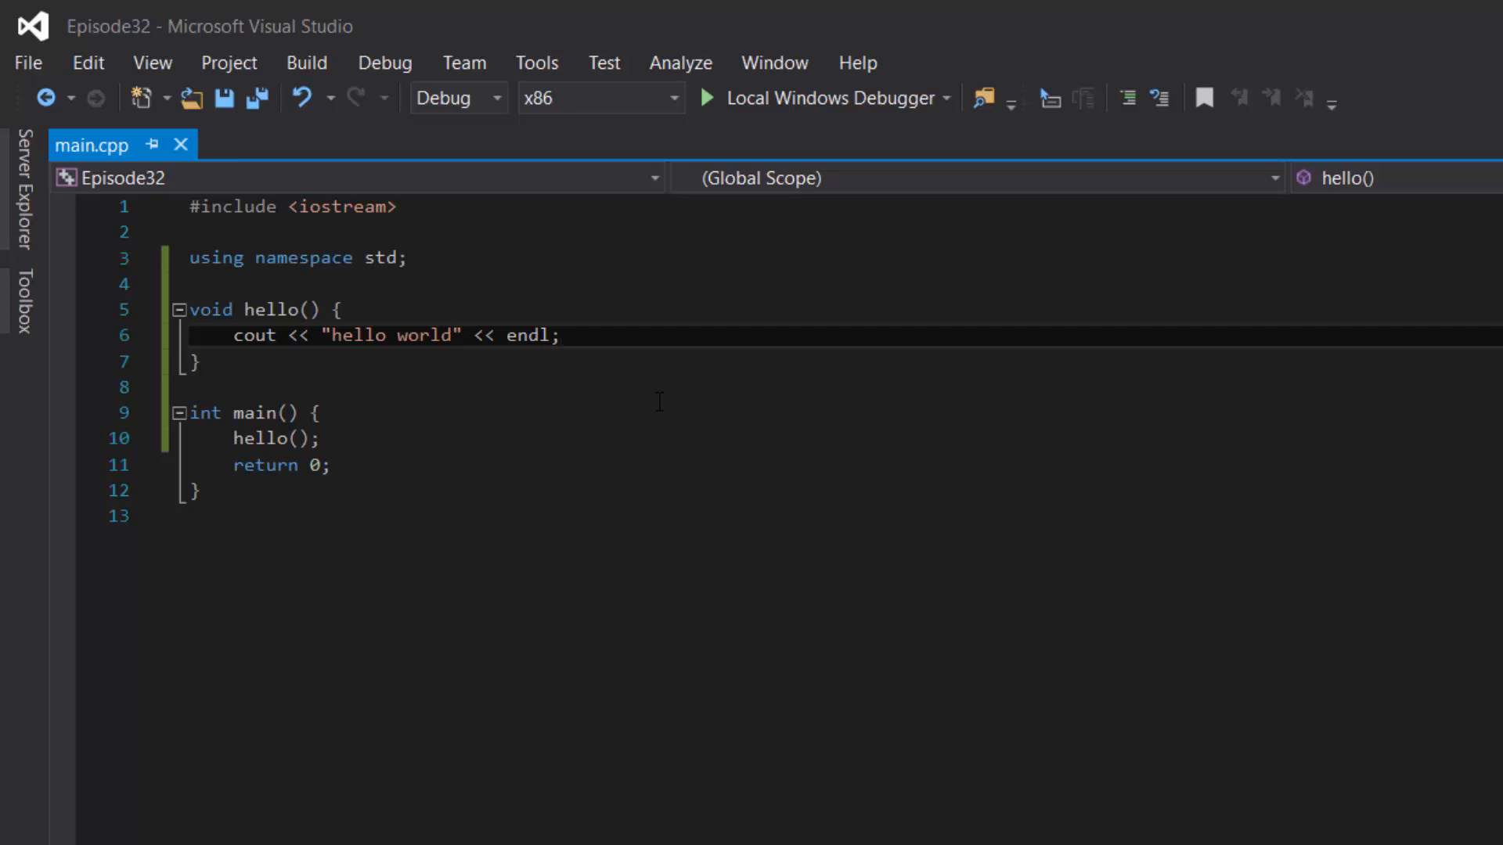
Add a recursive hello(); call inside hello, then select and delete the whole hello definition
left_click(561, 335)
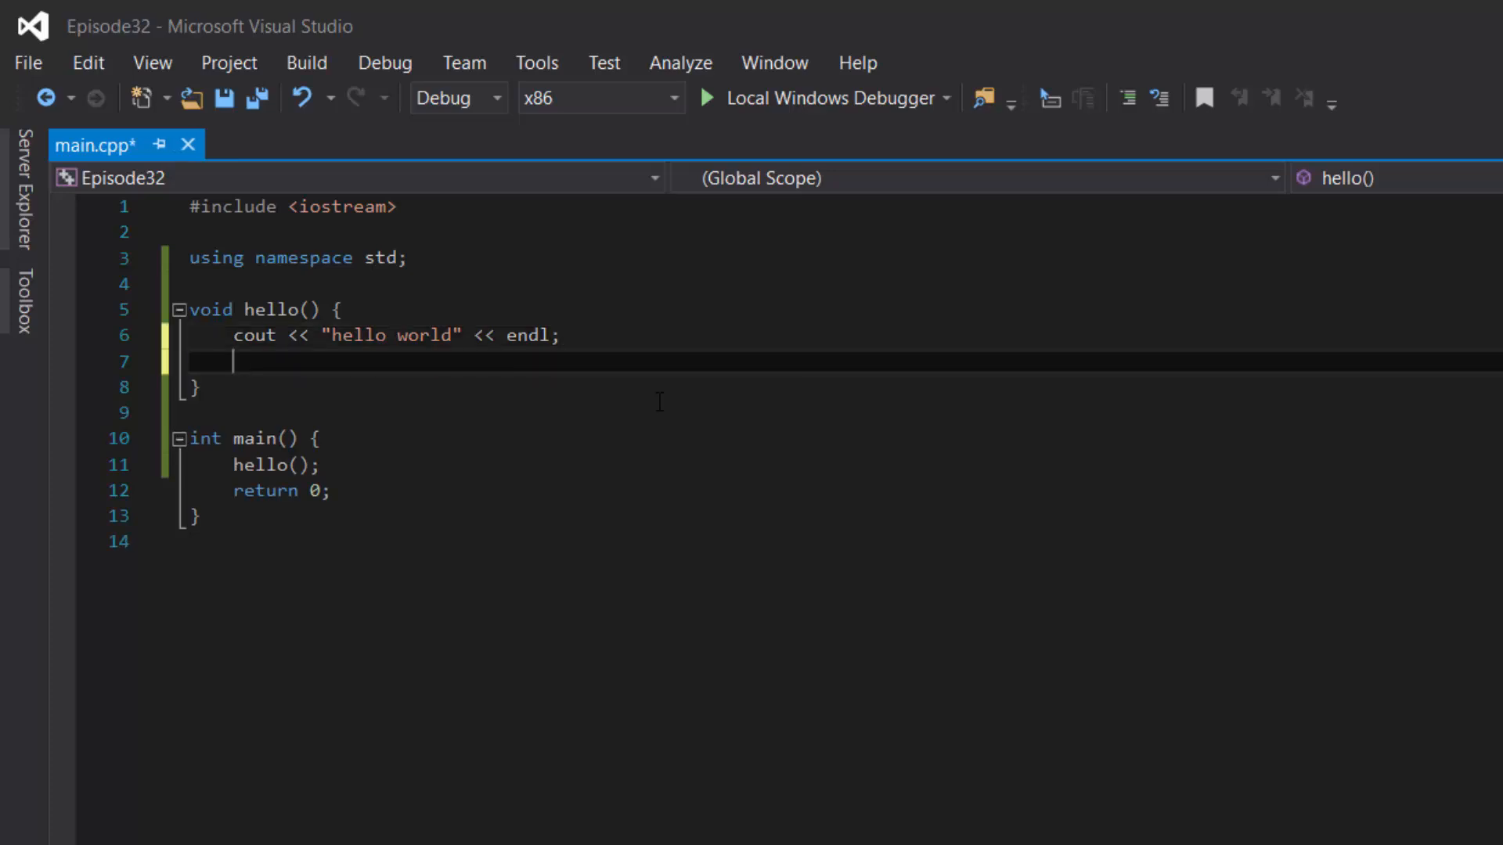
type("hello();")
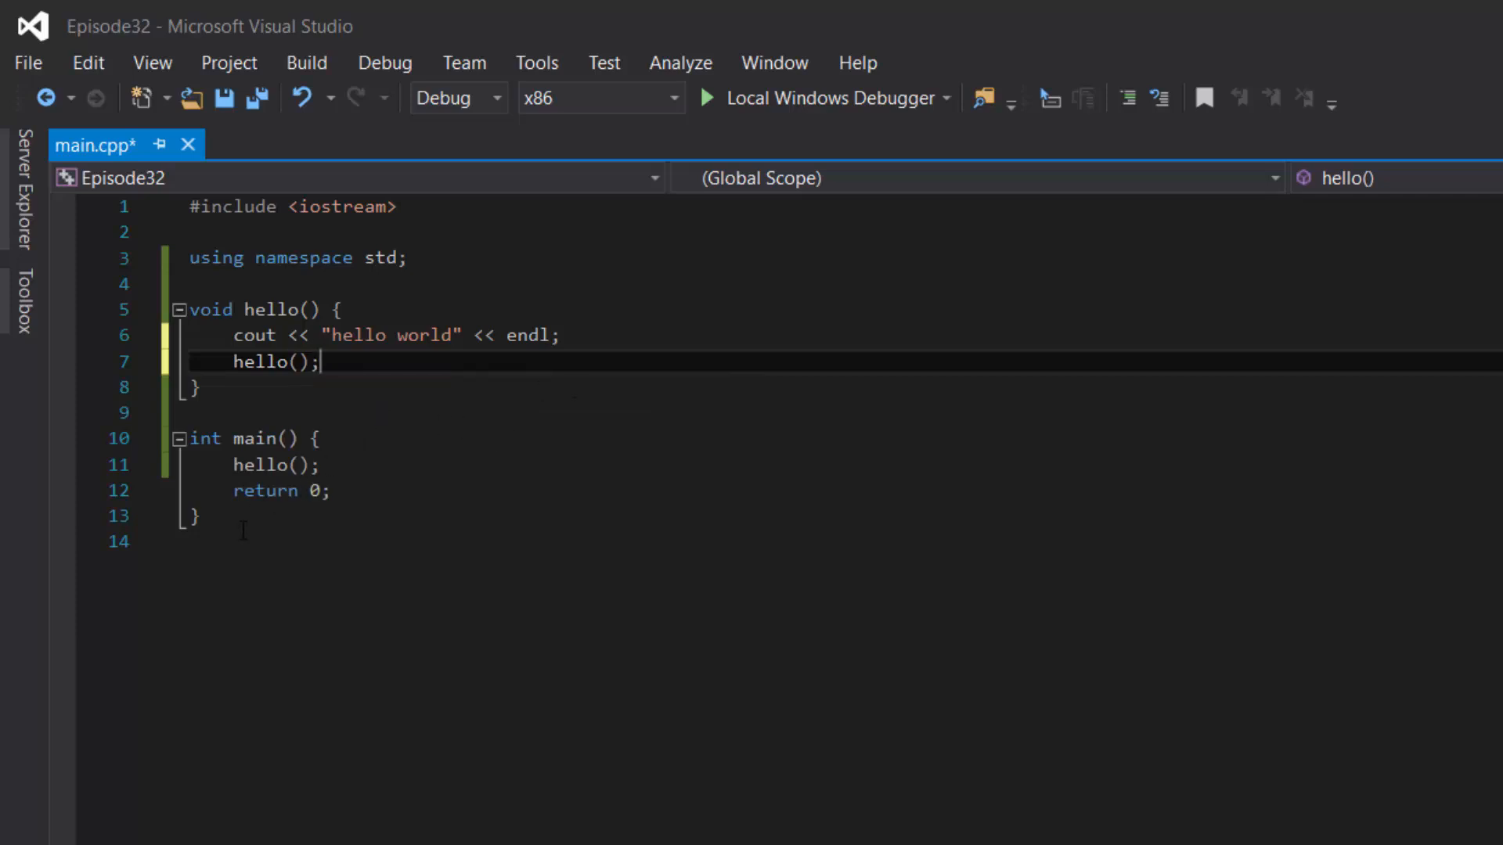
left_click(322, 465)
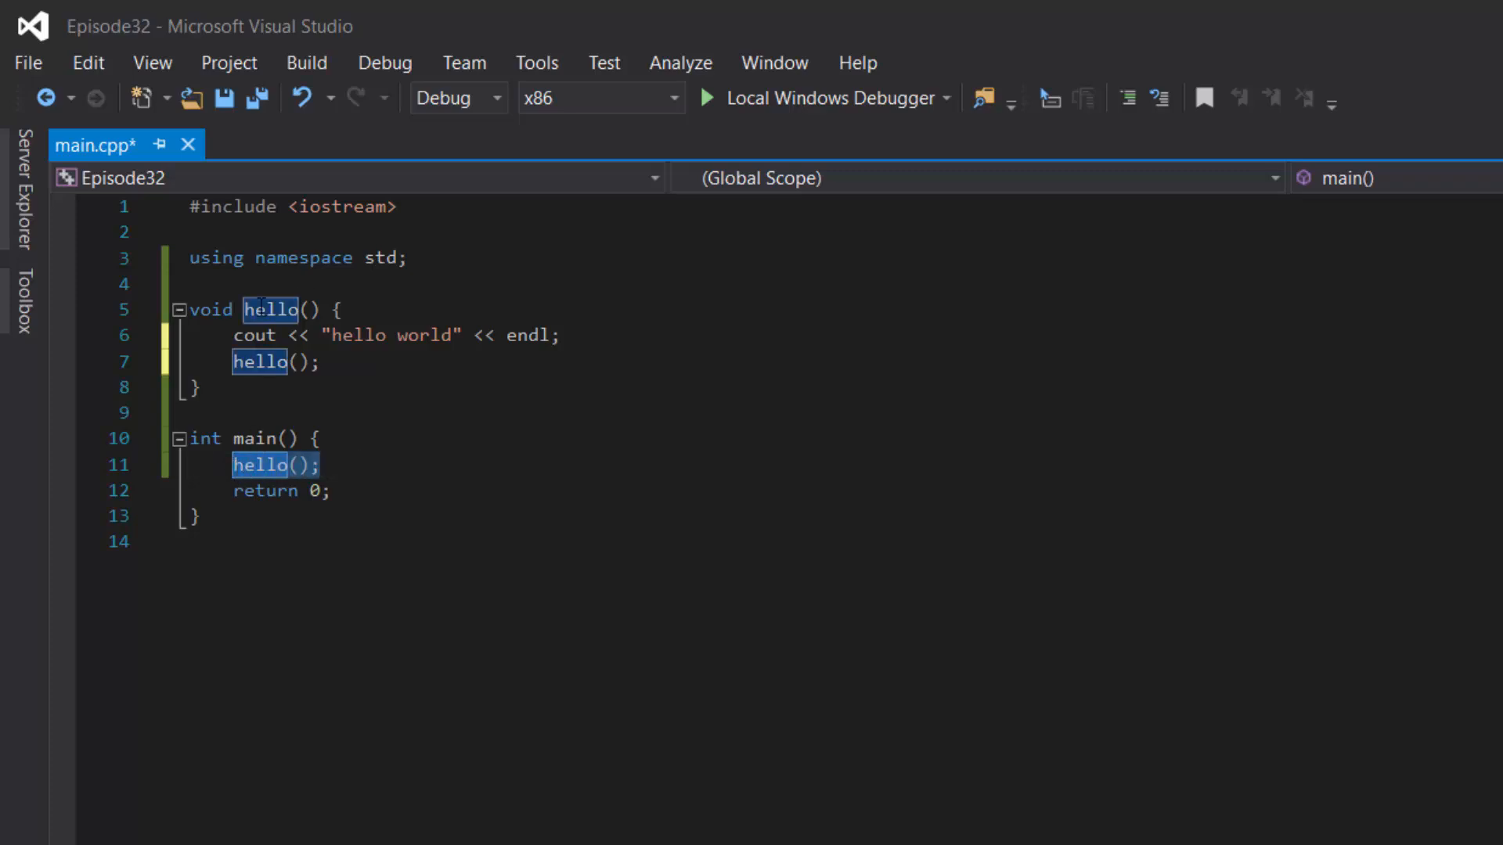
left_click(320, 465)
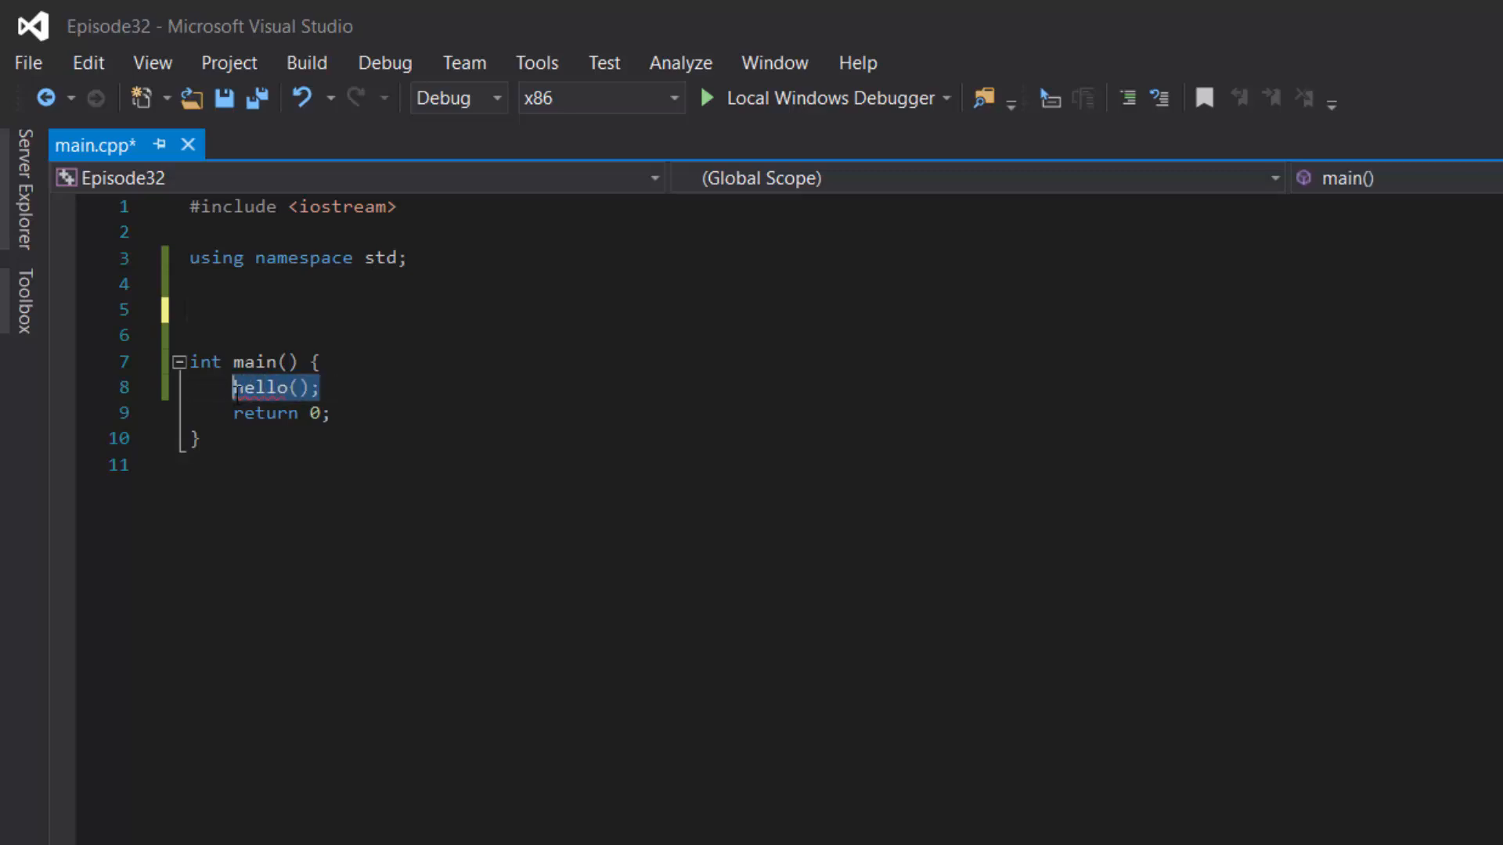
Delete the leftover hello(); in main and start a note with 5 on the line above main
key("Delete")
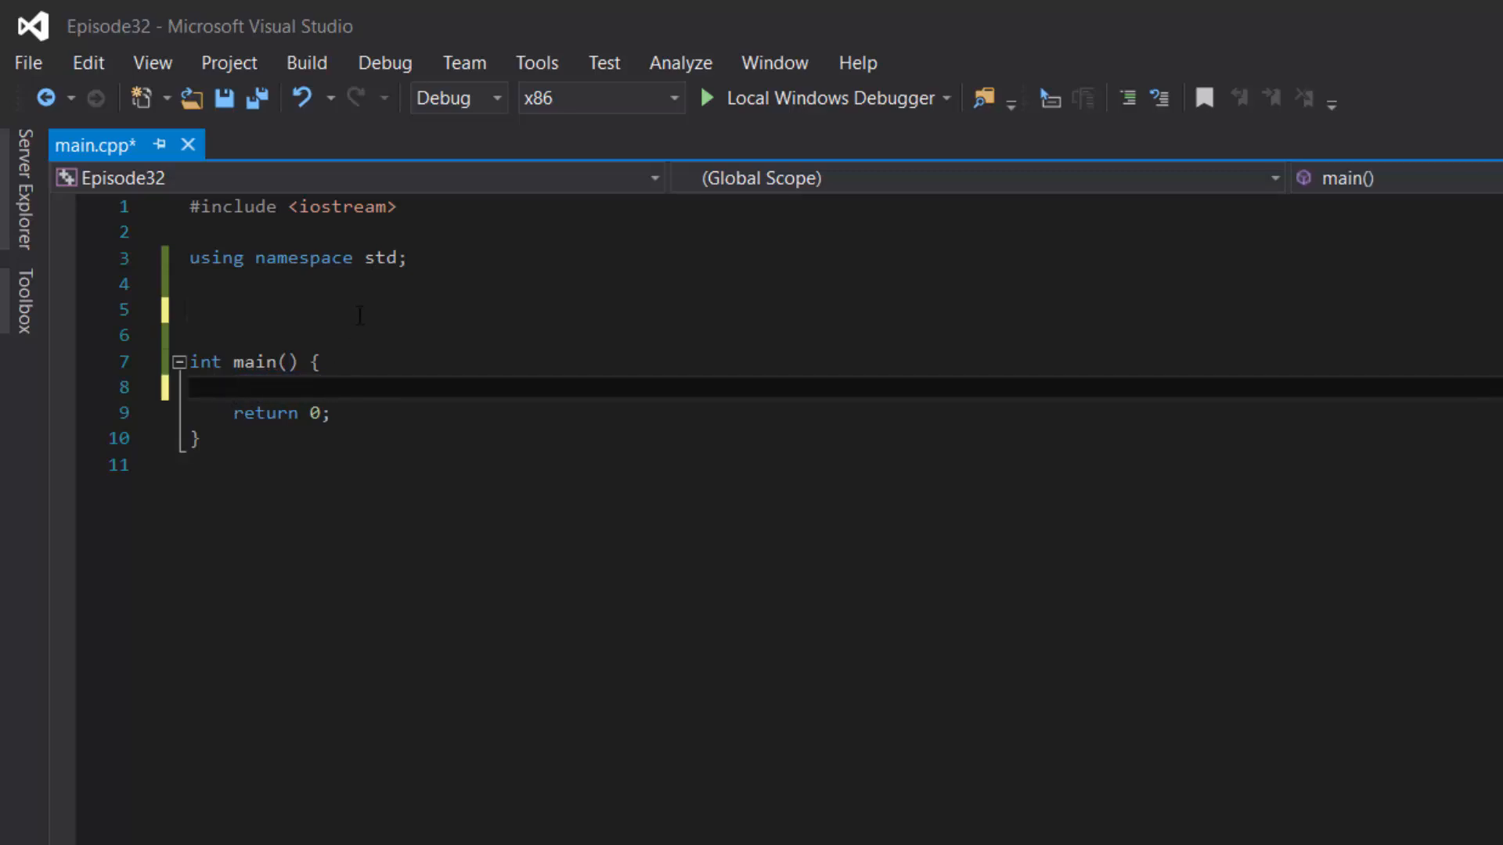
left_click(360, 308)
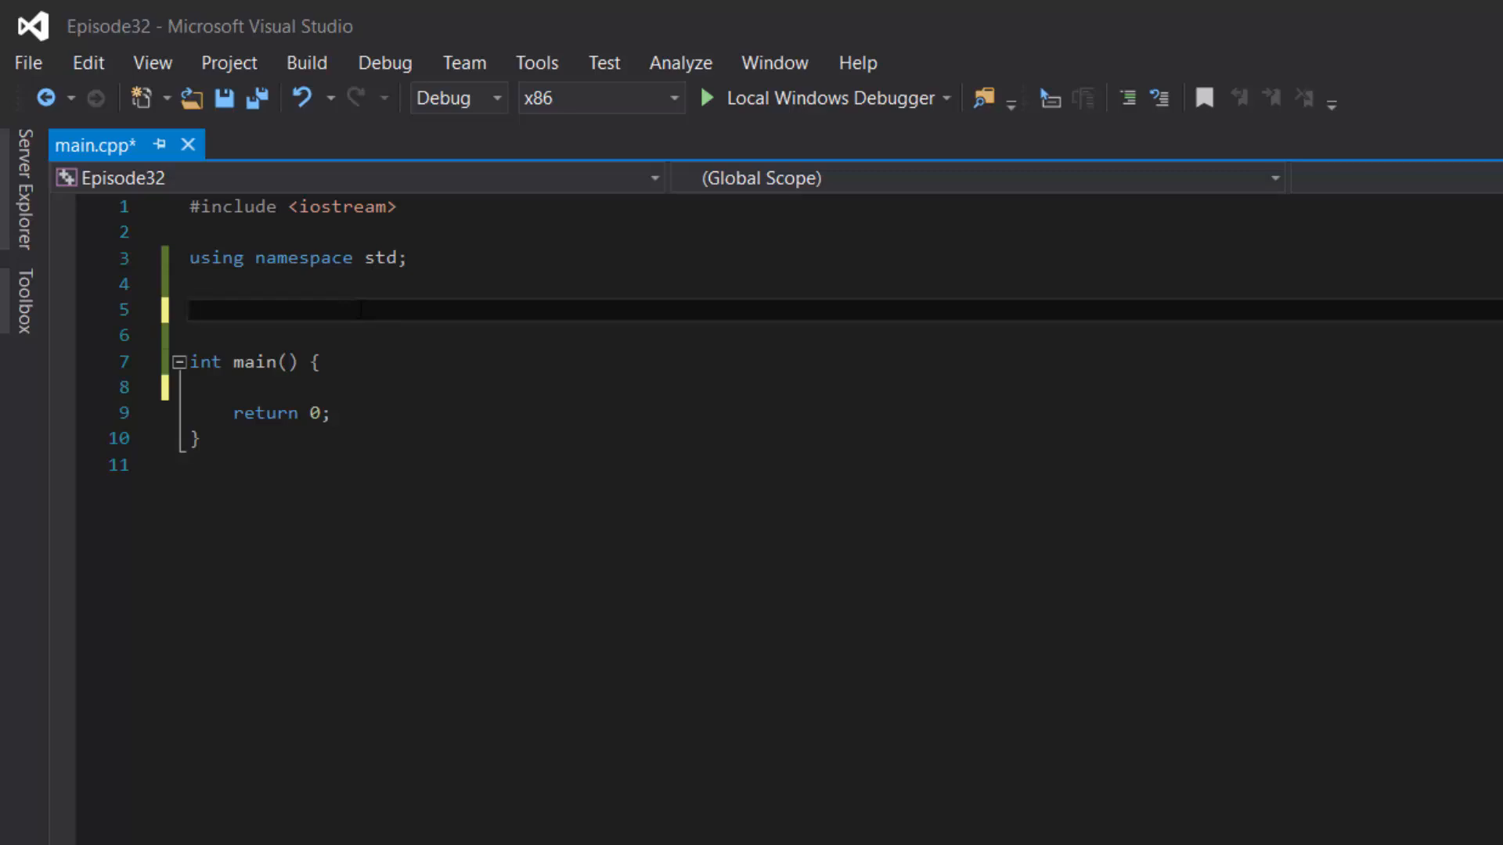
type("5")
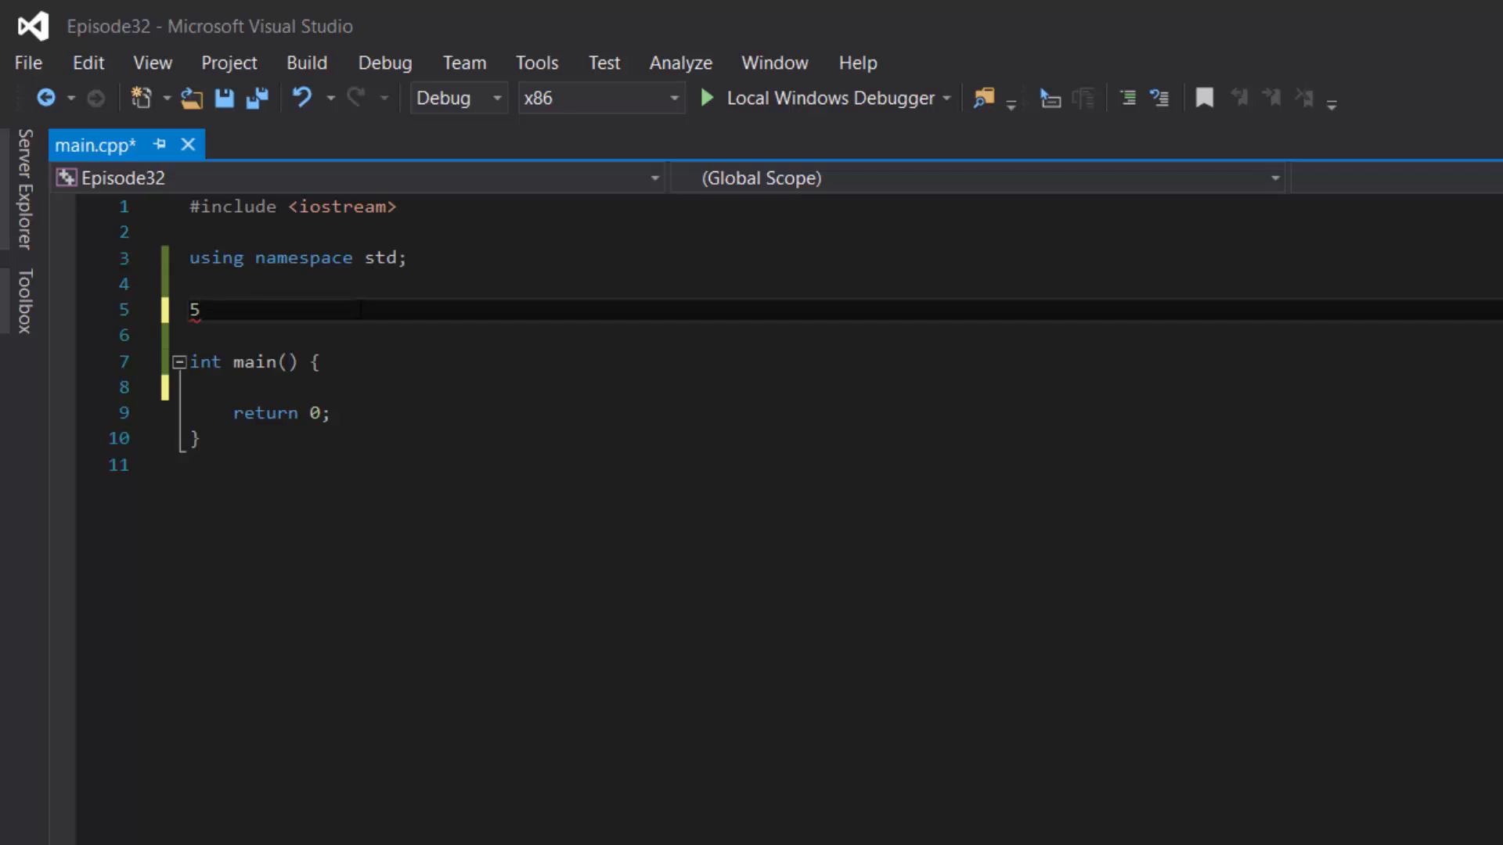
Write the note 5! = 5 * 4 * 3 * 2 * 1 = 120
type("!")
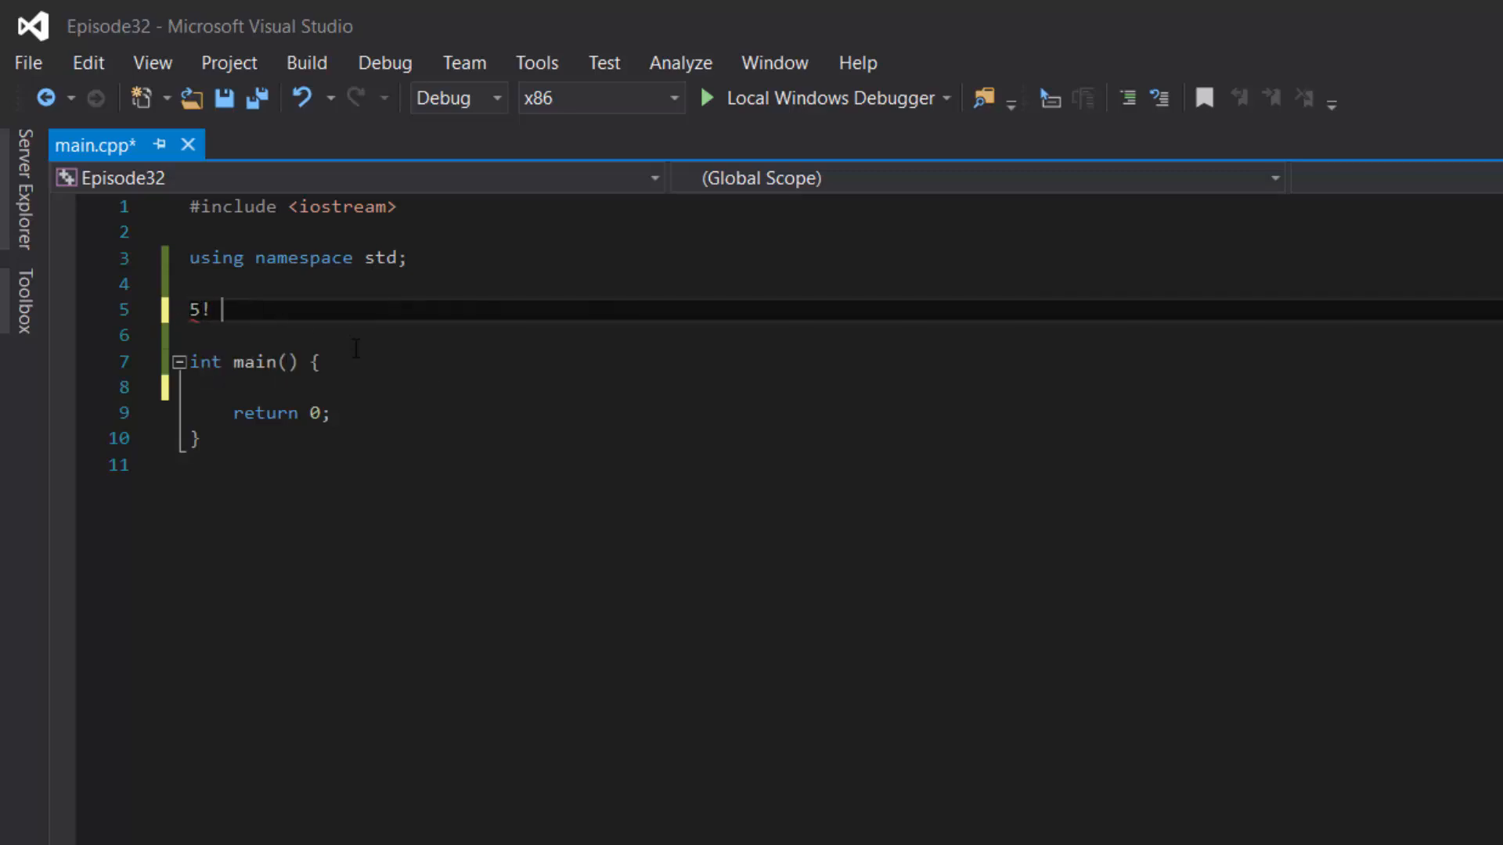
type("=")
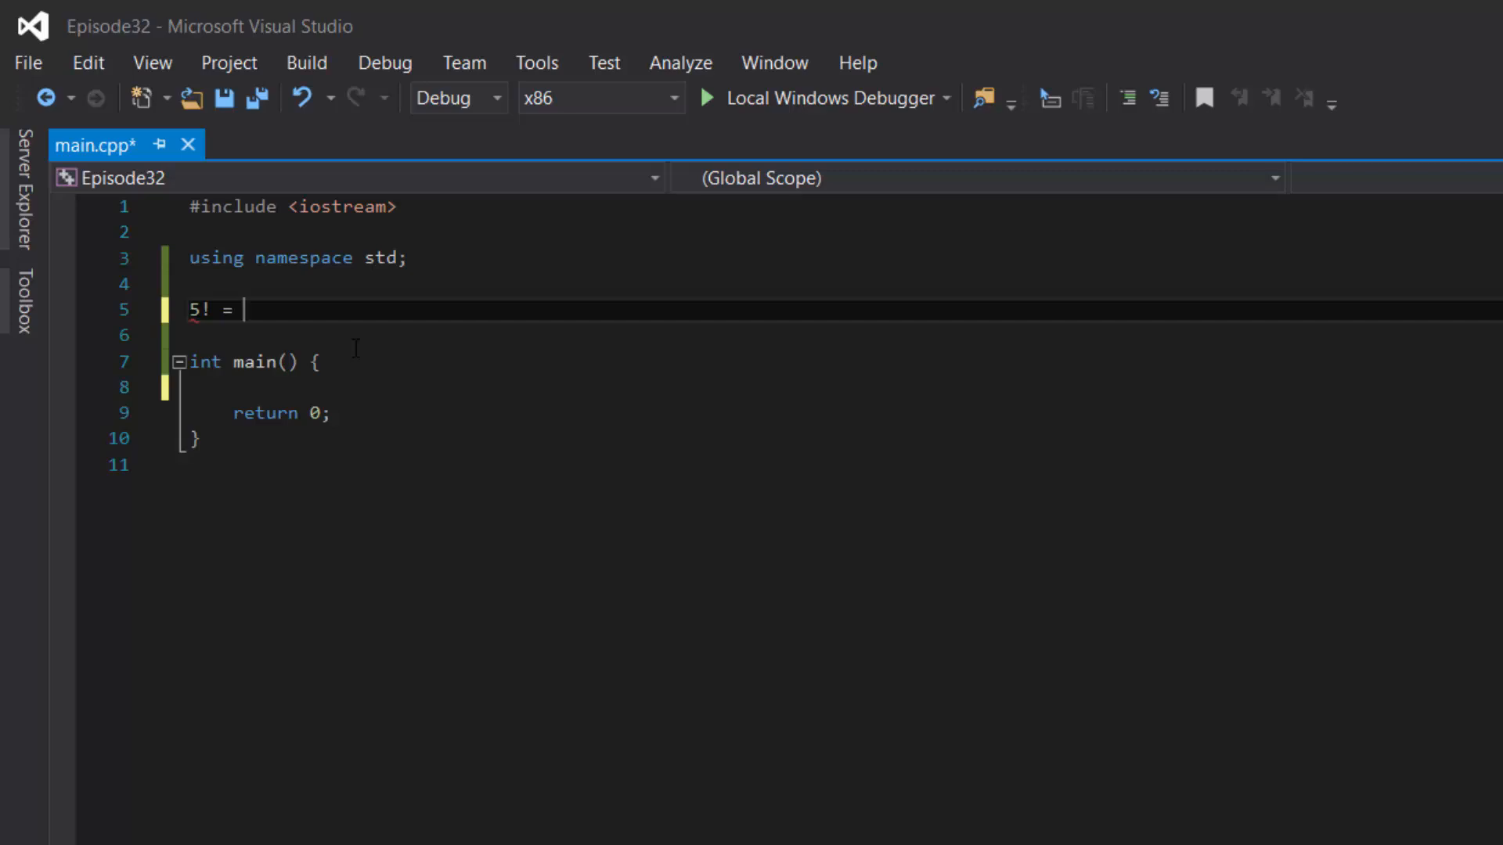
type("5 *")
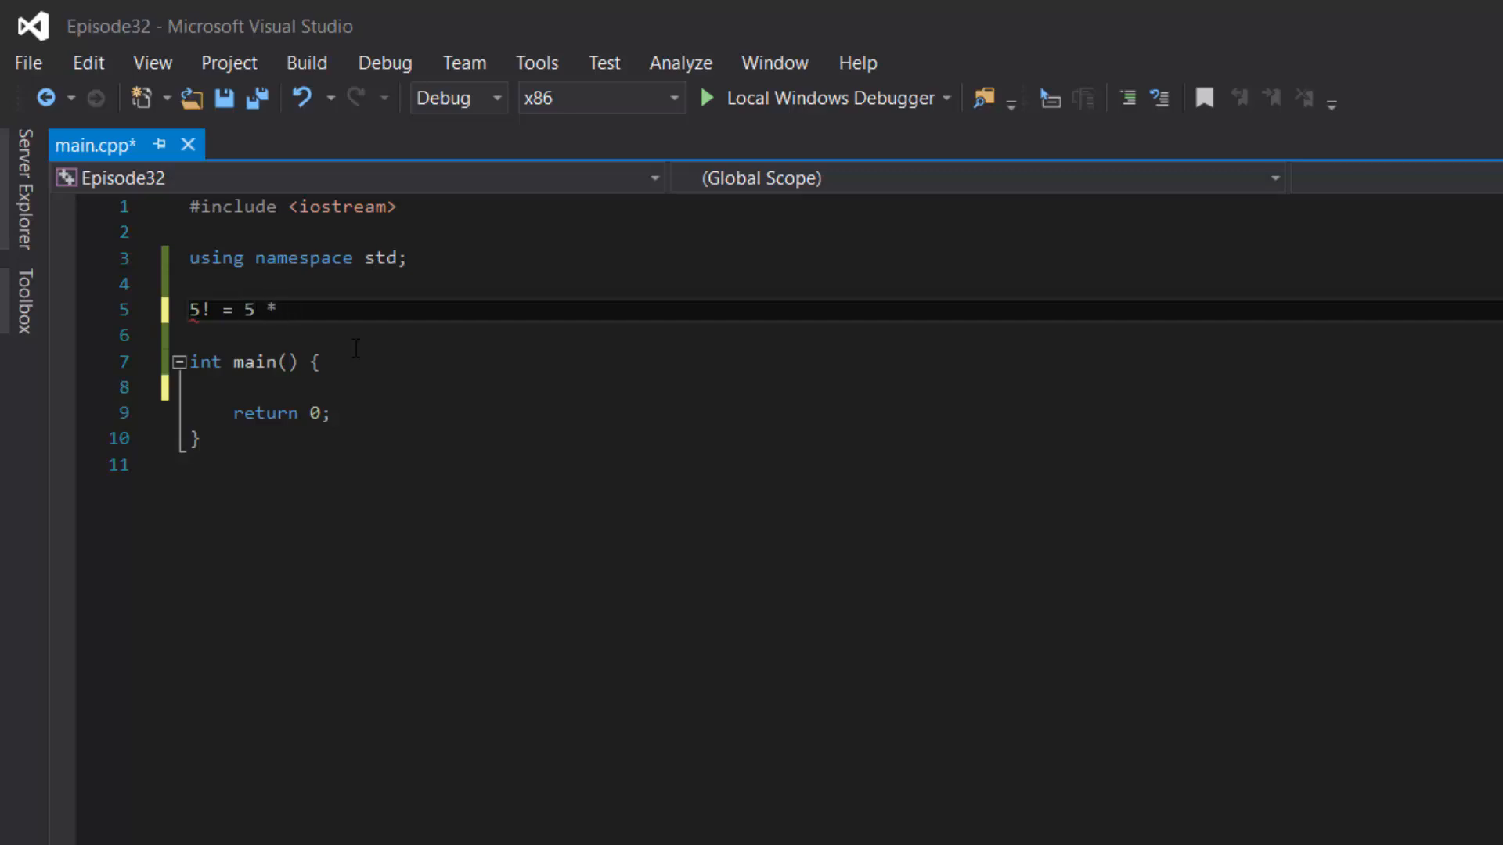
type("4 * 3 * 2")
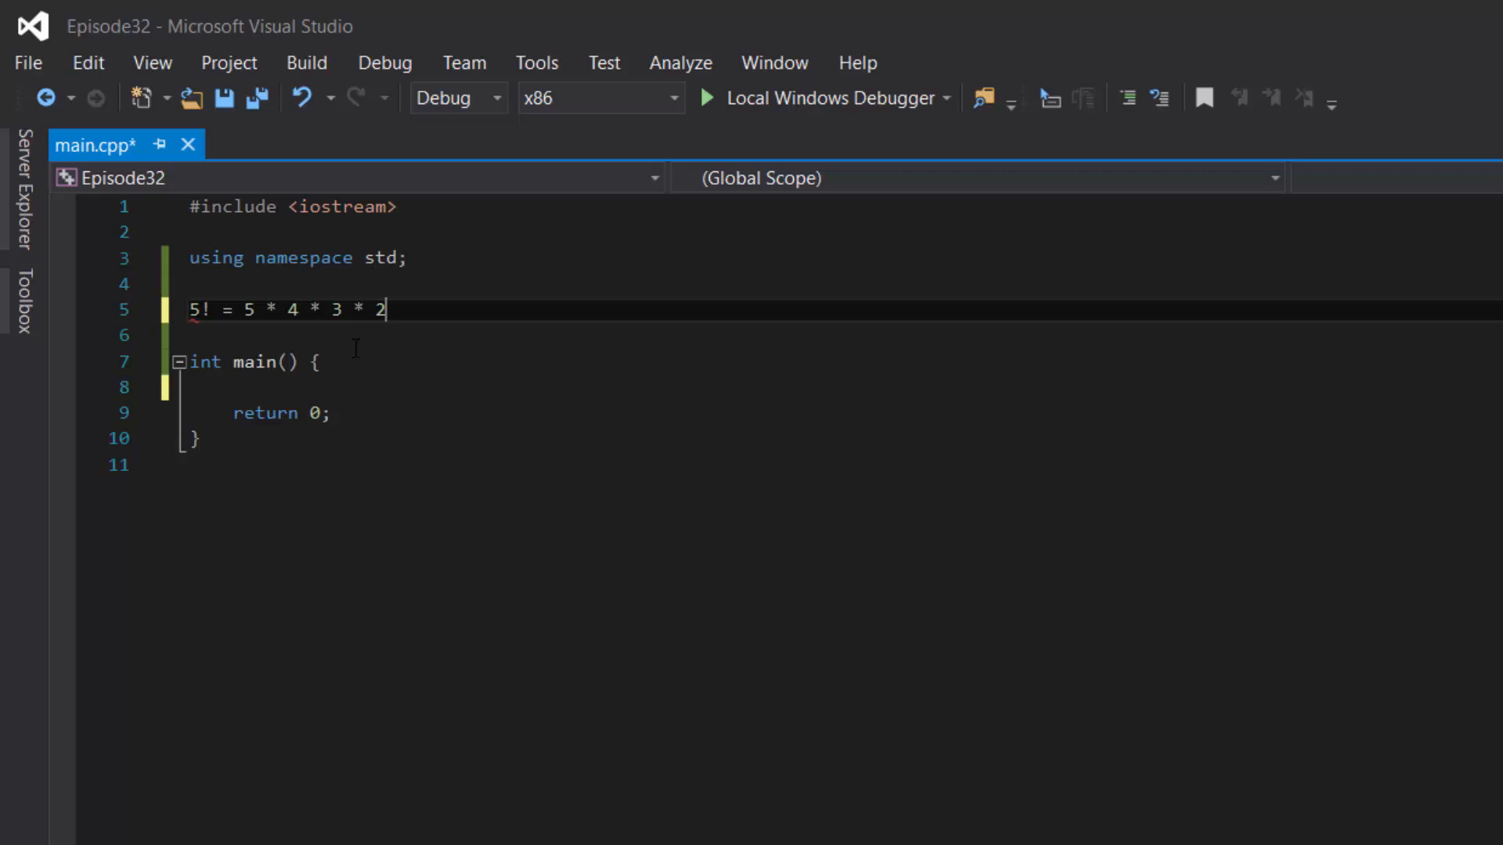
type("* 1 =")
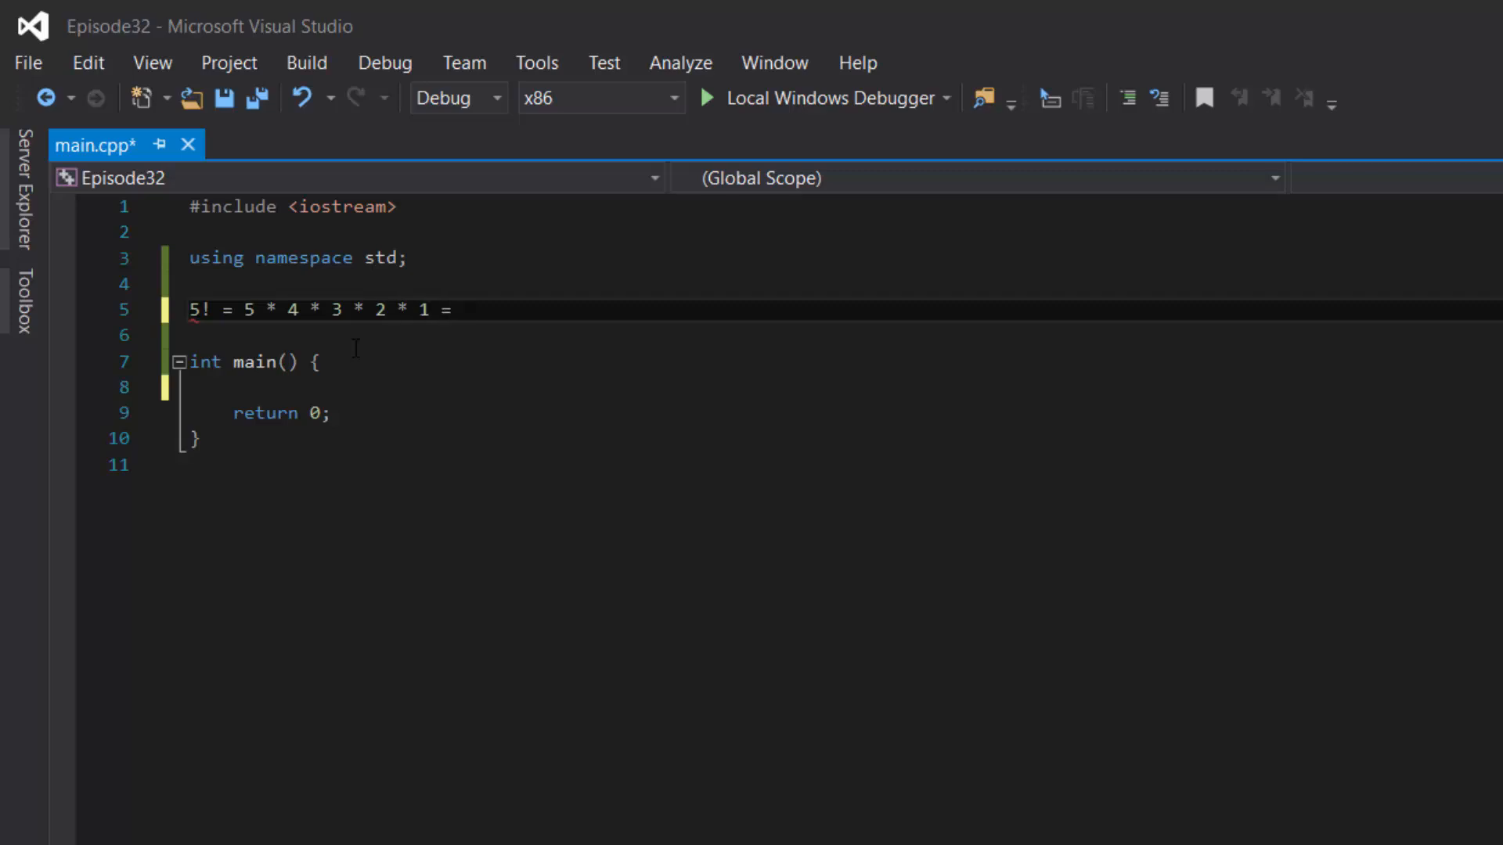
left_click(463, 308)
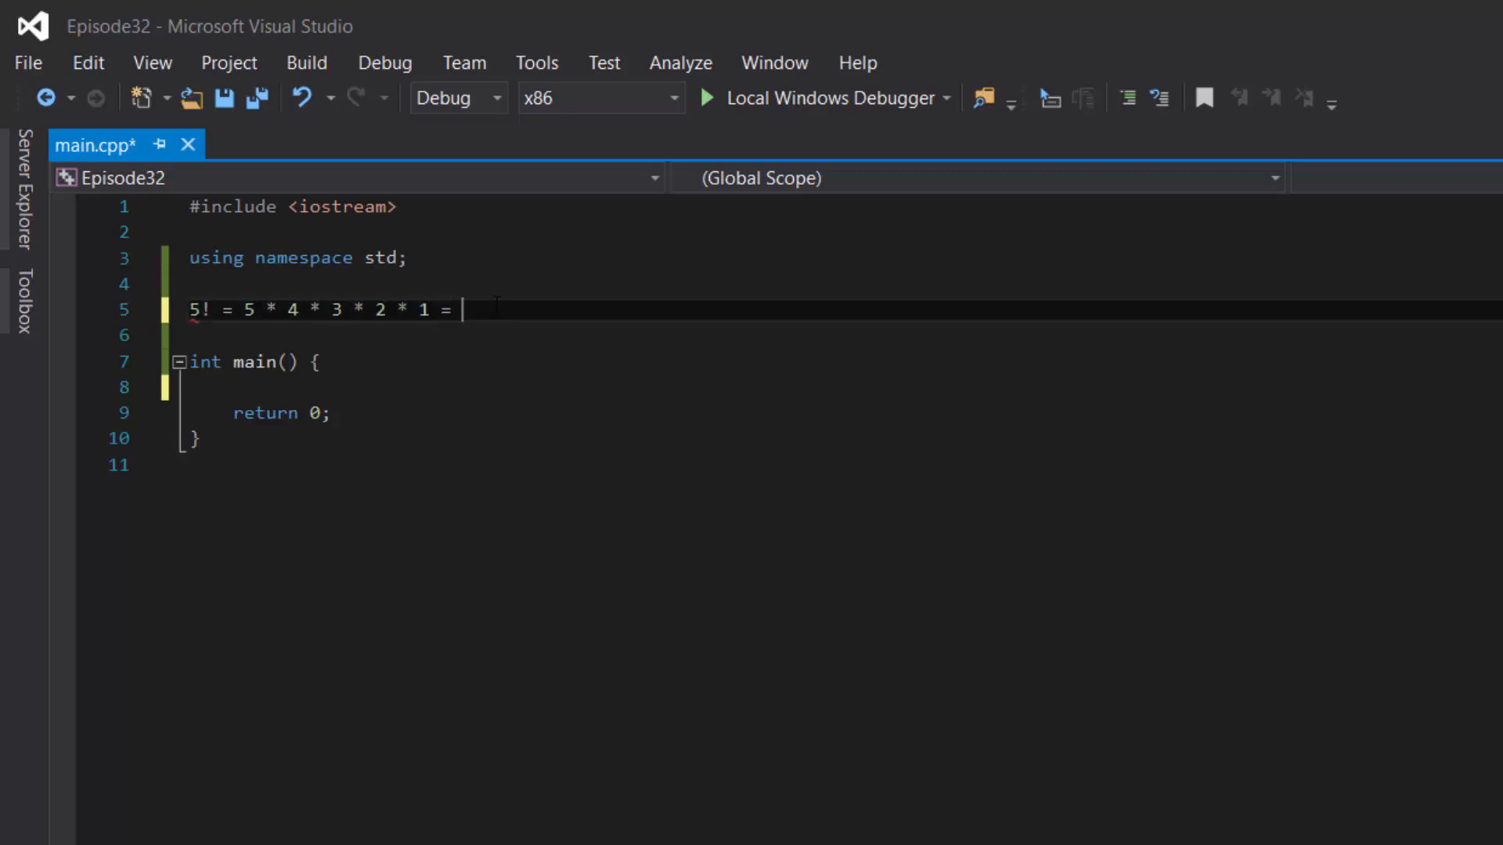
type("120")
type("3! =")
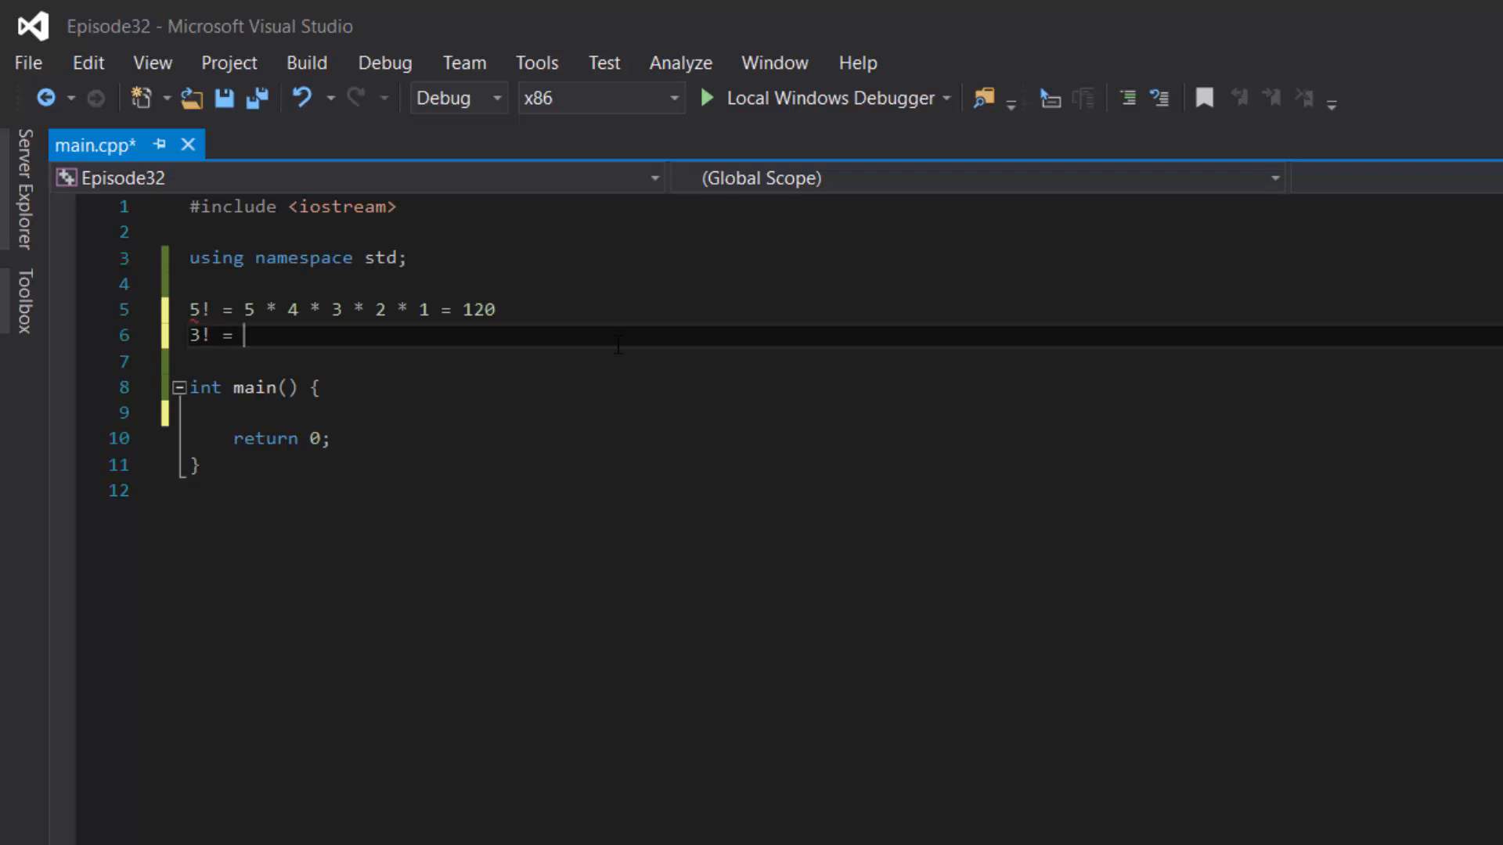
Add notes 3 * 2 * 1 = 6, 1 and 0! = 1, with blank lines before main
type("3 * 2 * 1")
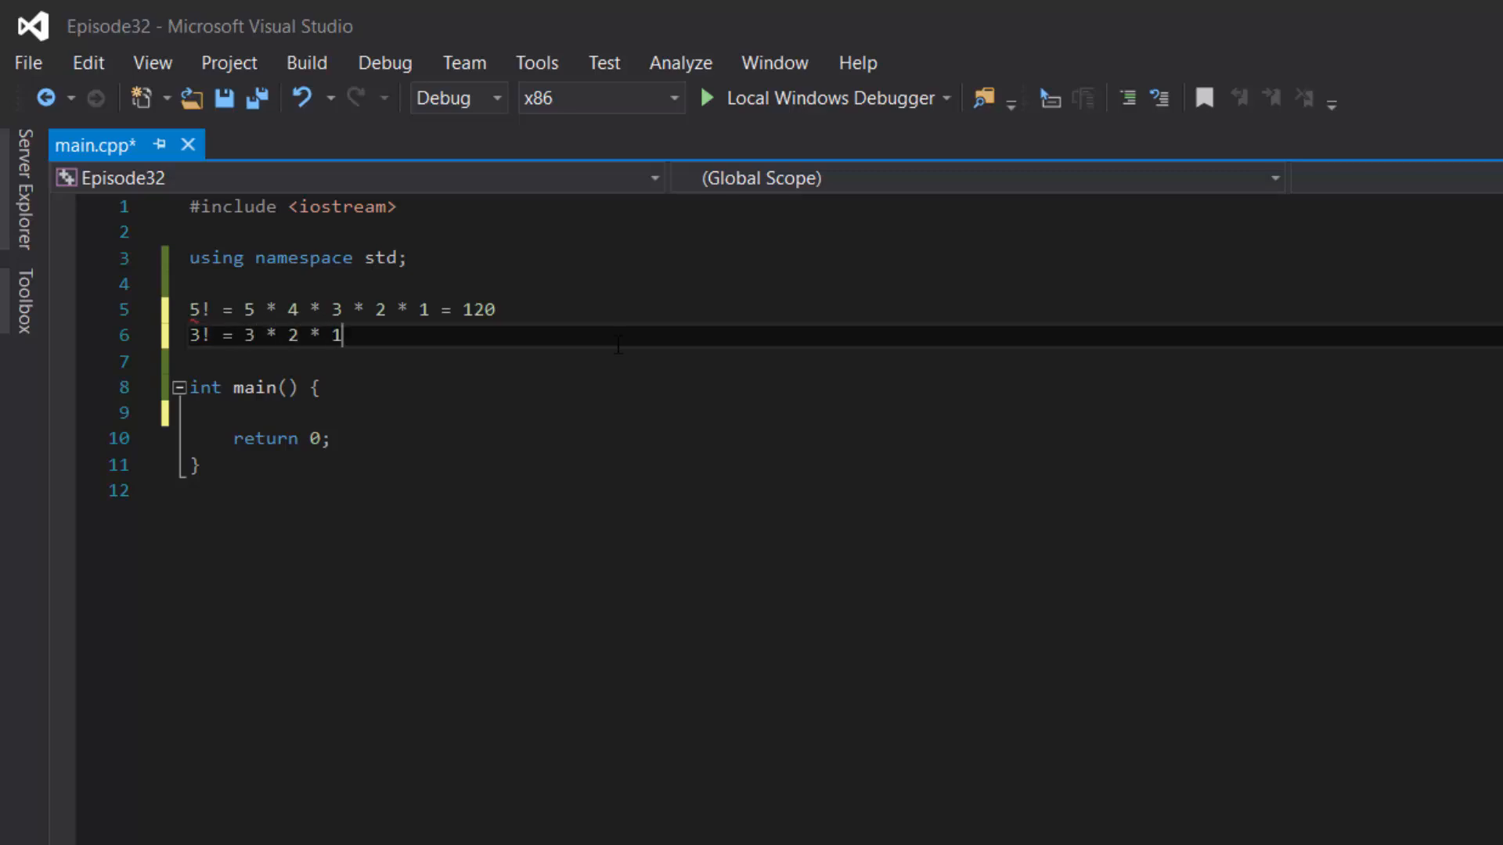
type("= 6")
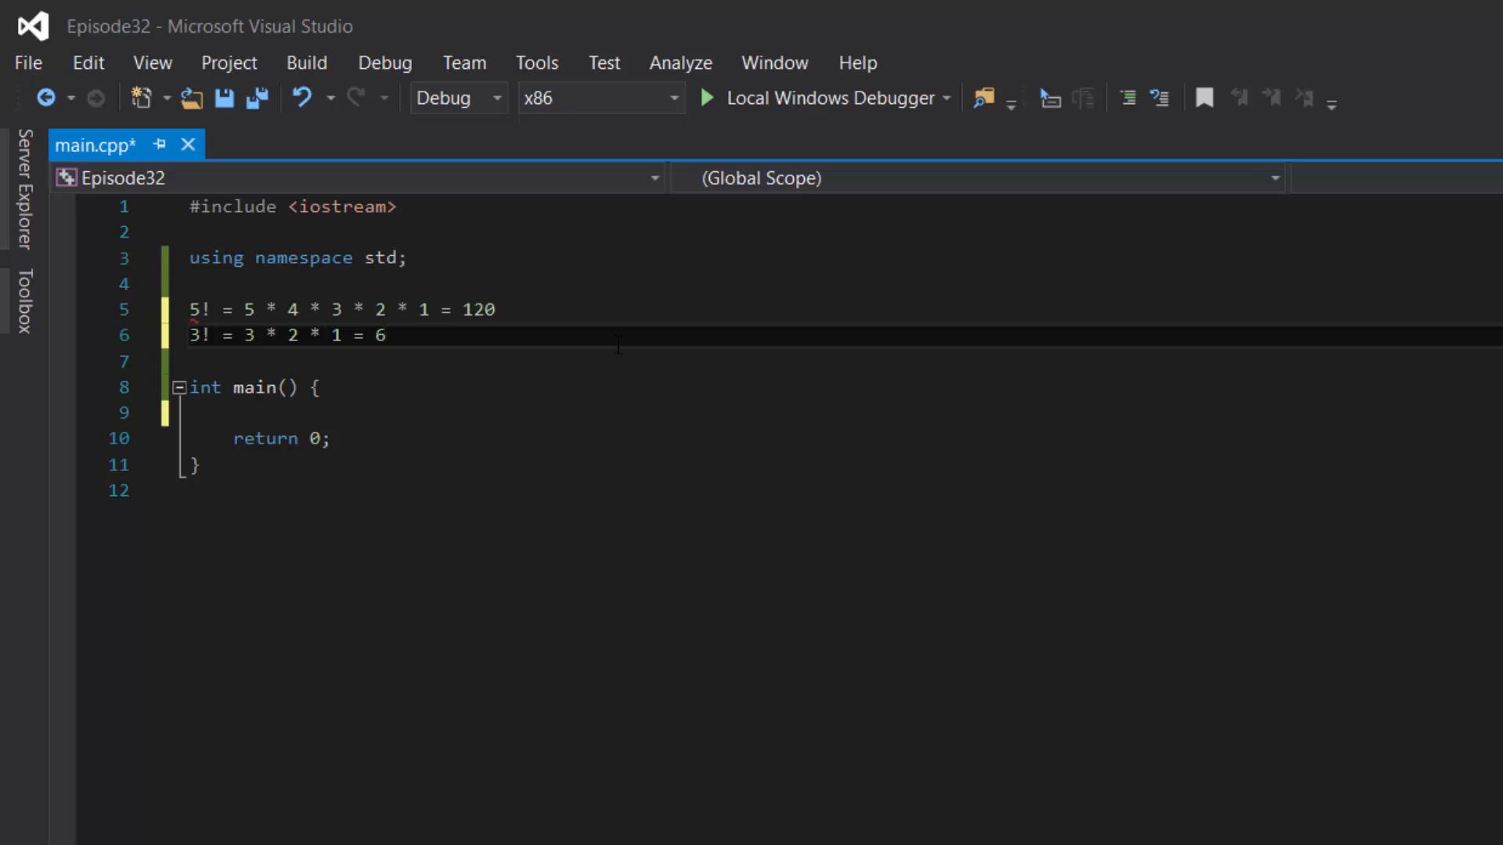
type("1")
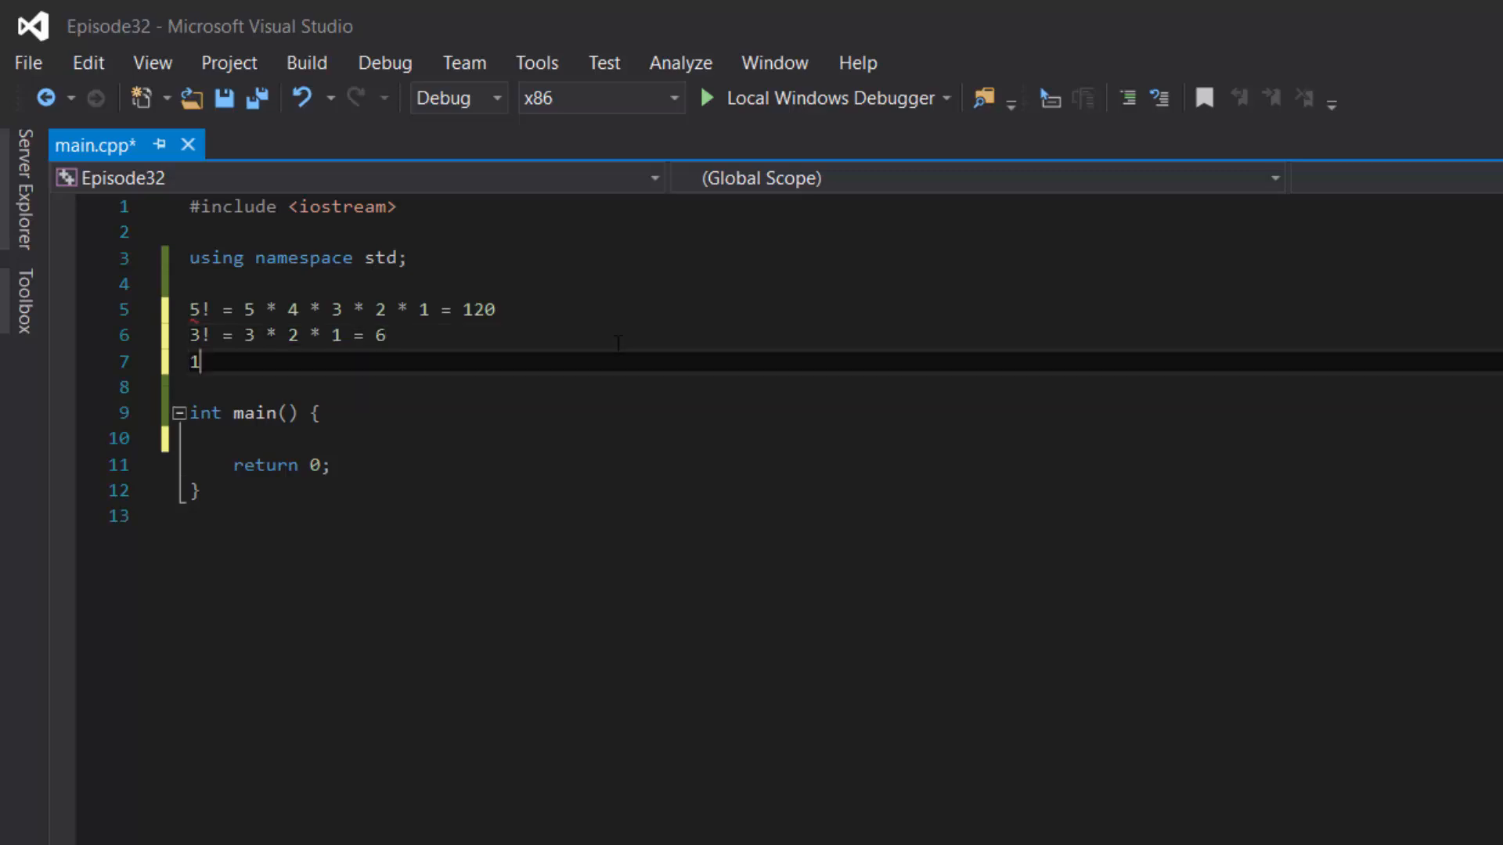
type("0! =")
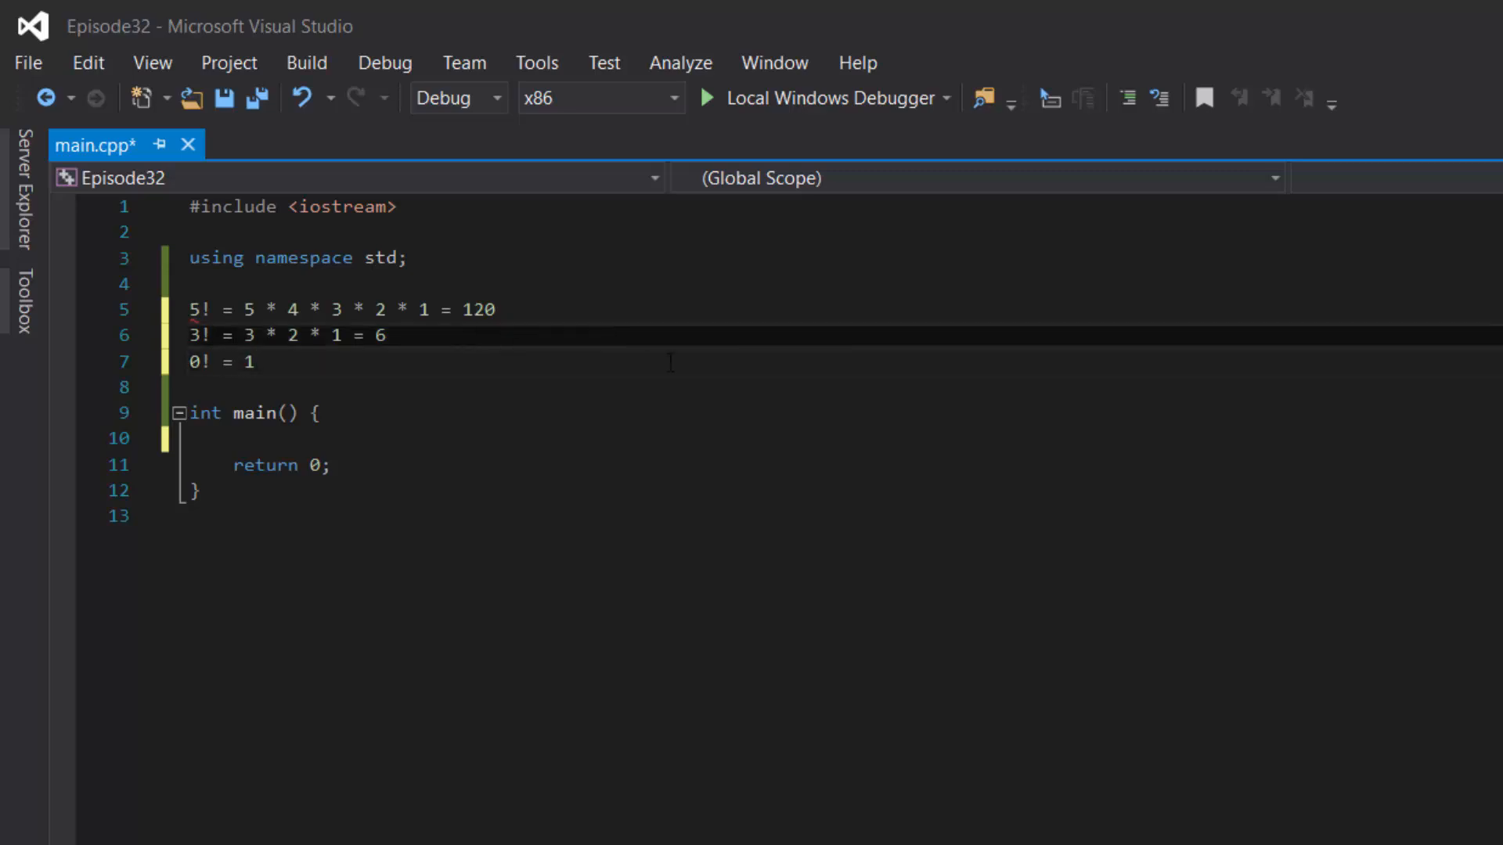
type("1")
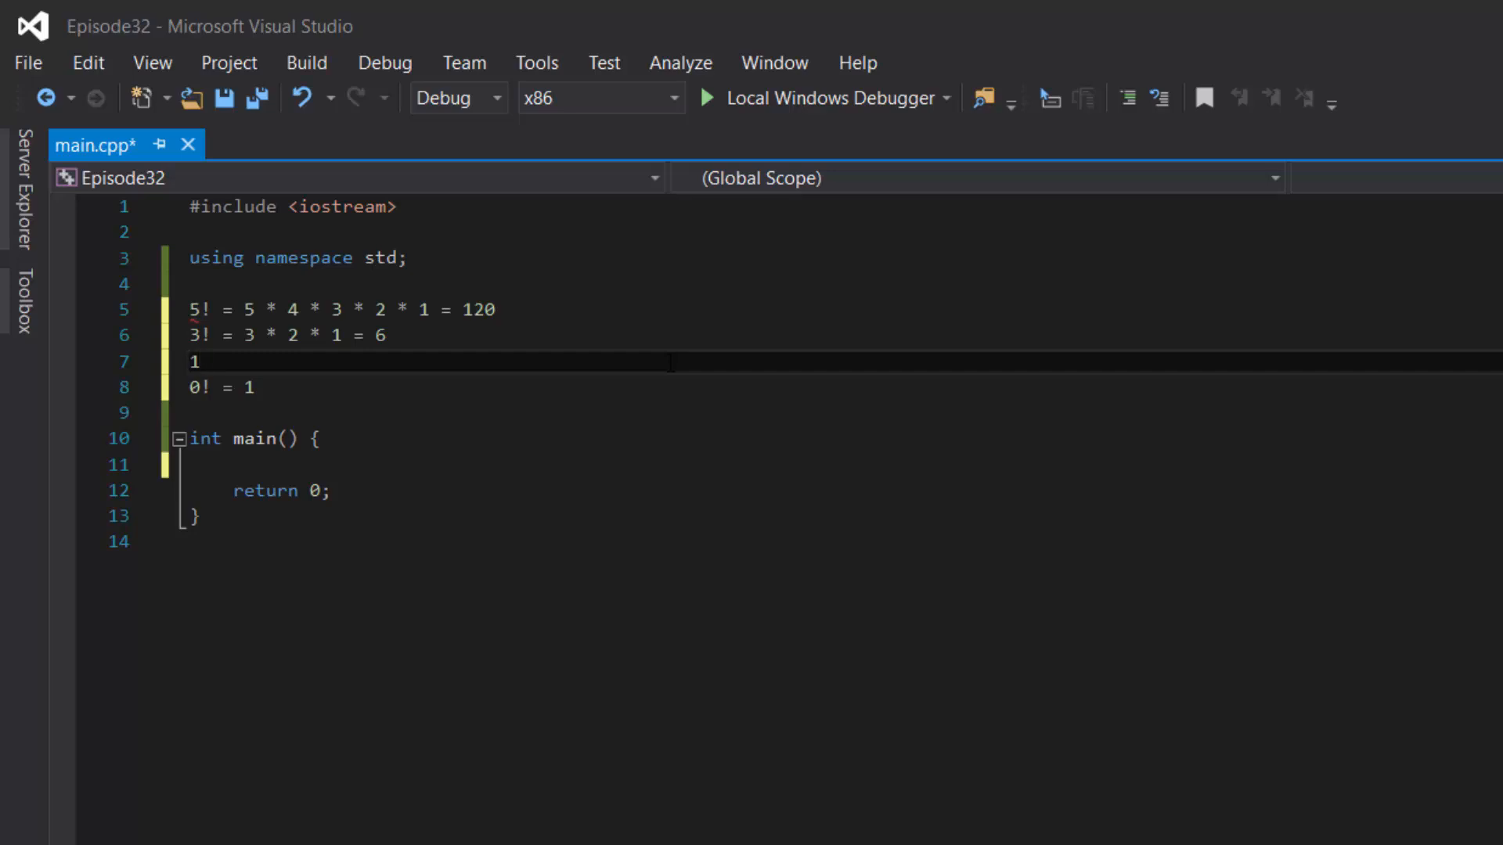
type("! = 1")
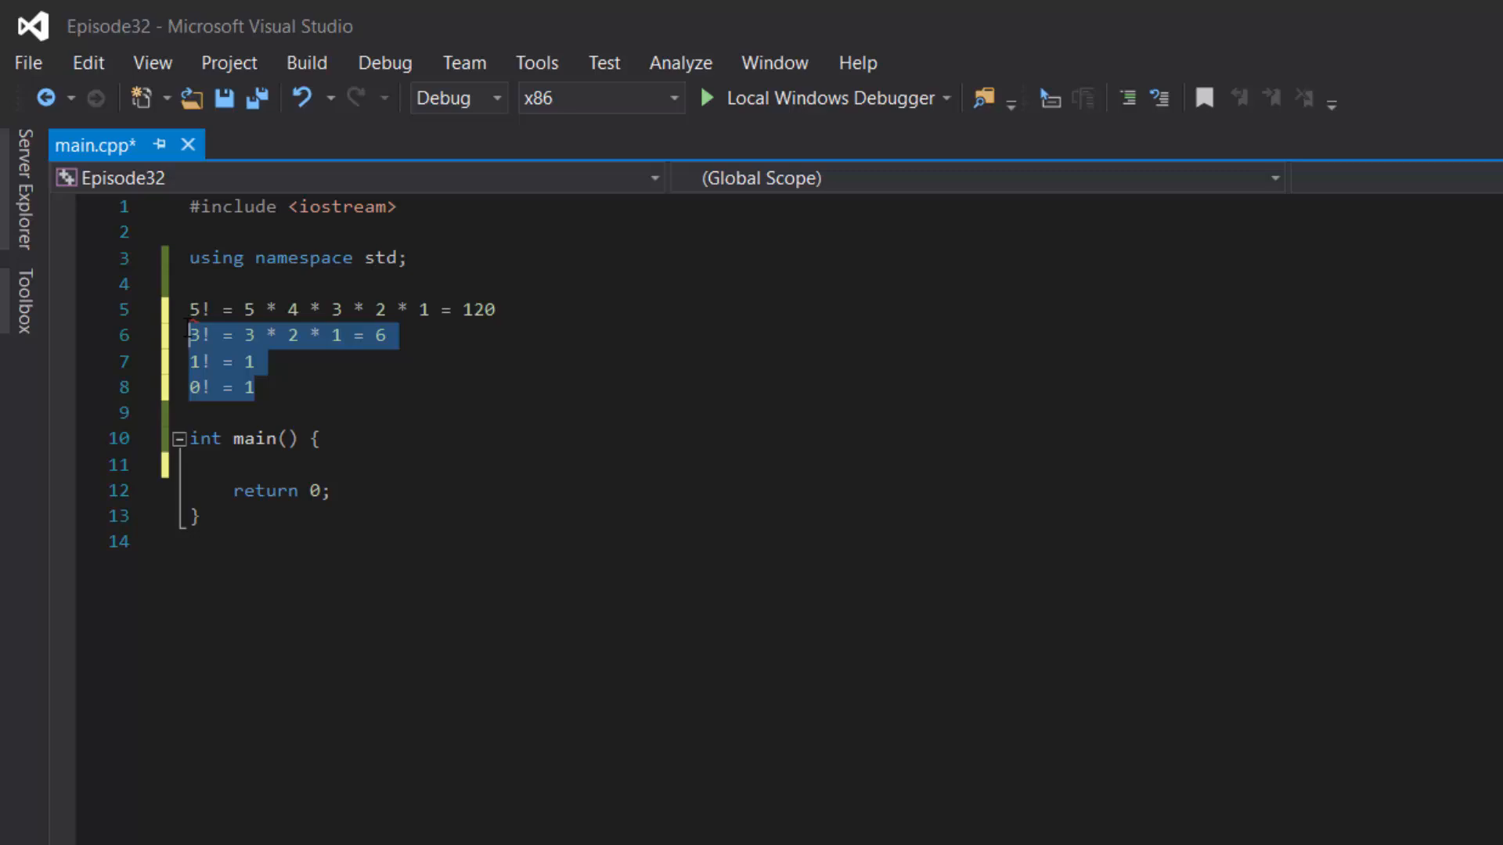
left_click(256, 386)
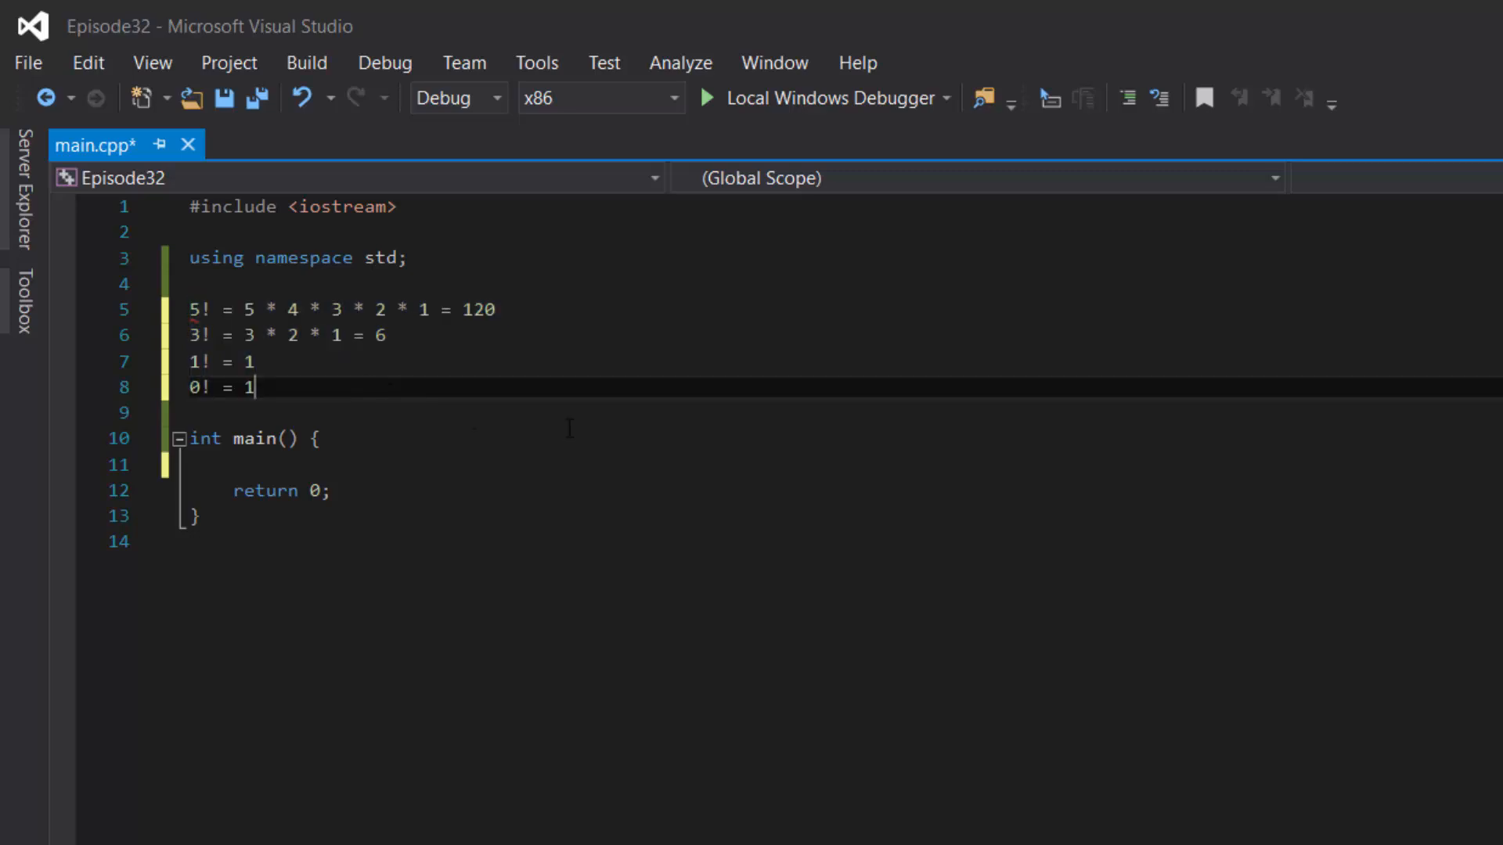
key("enter")
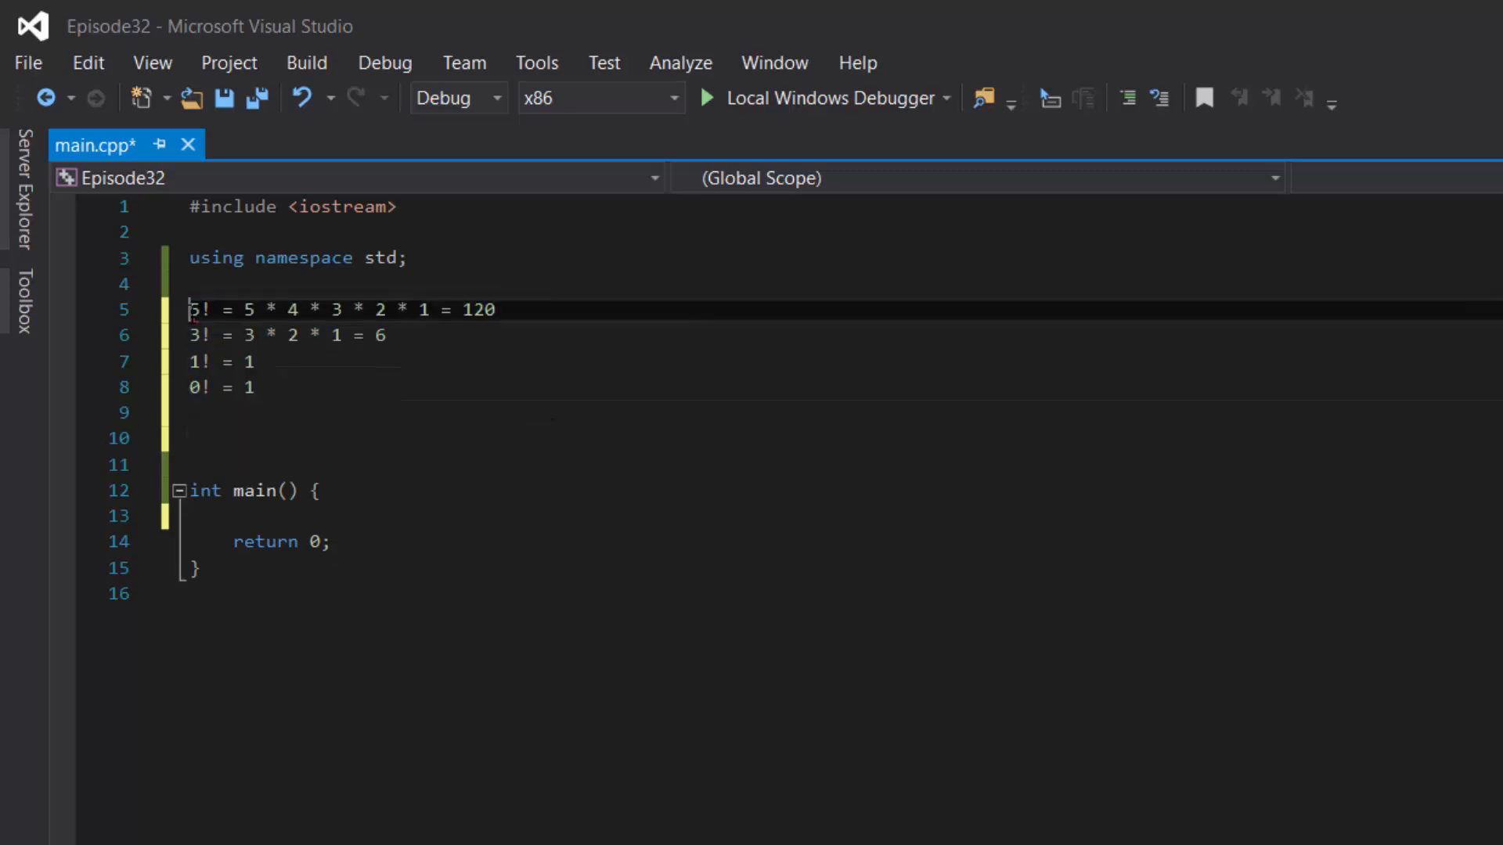
Comment the notes with // and declare an empty int factorial(int num) above main
type("//")
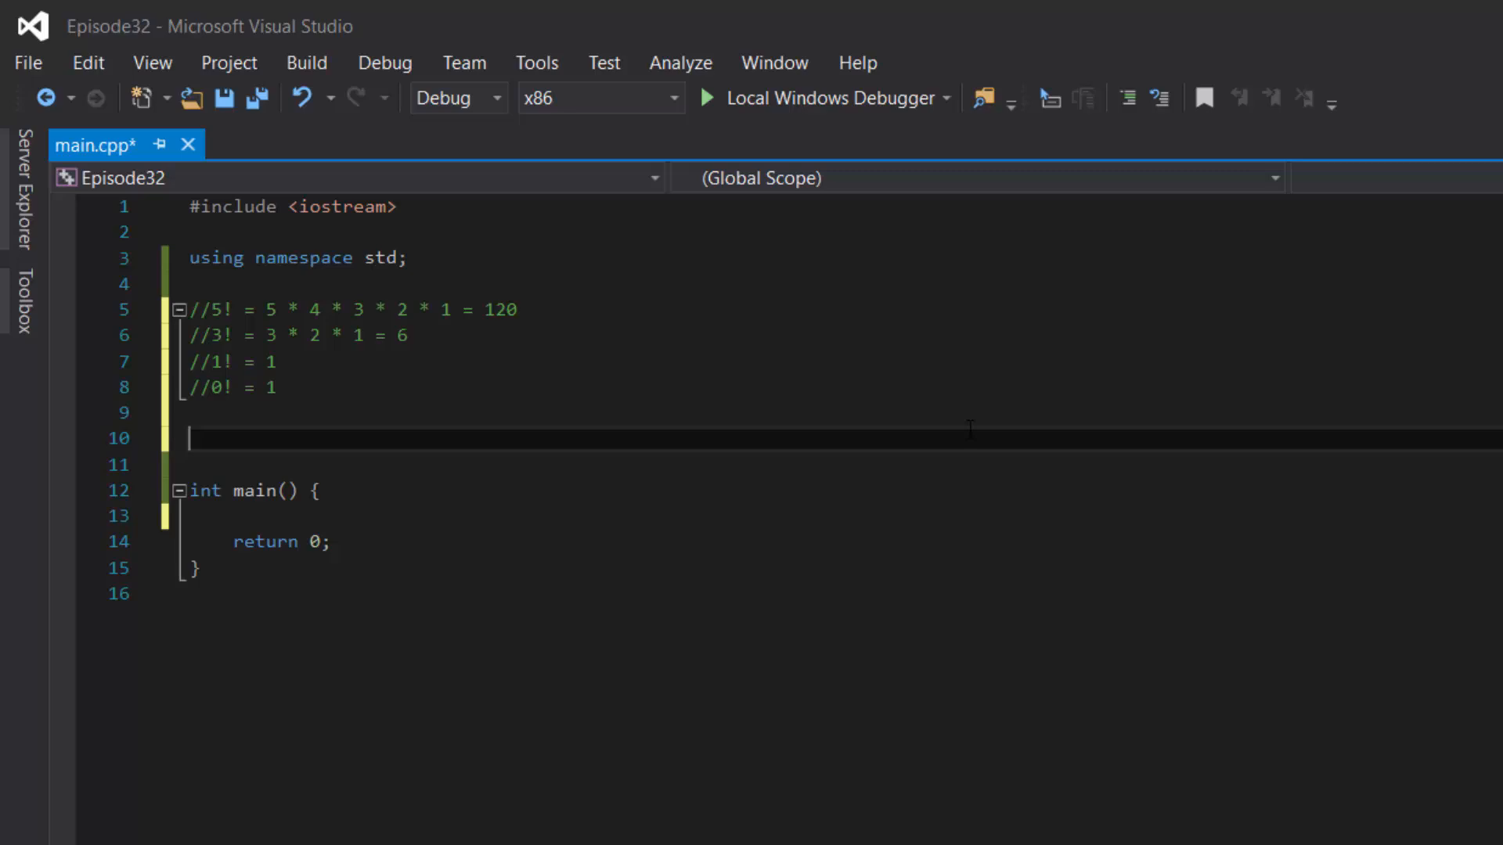
type("int")
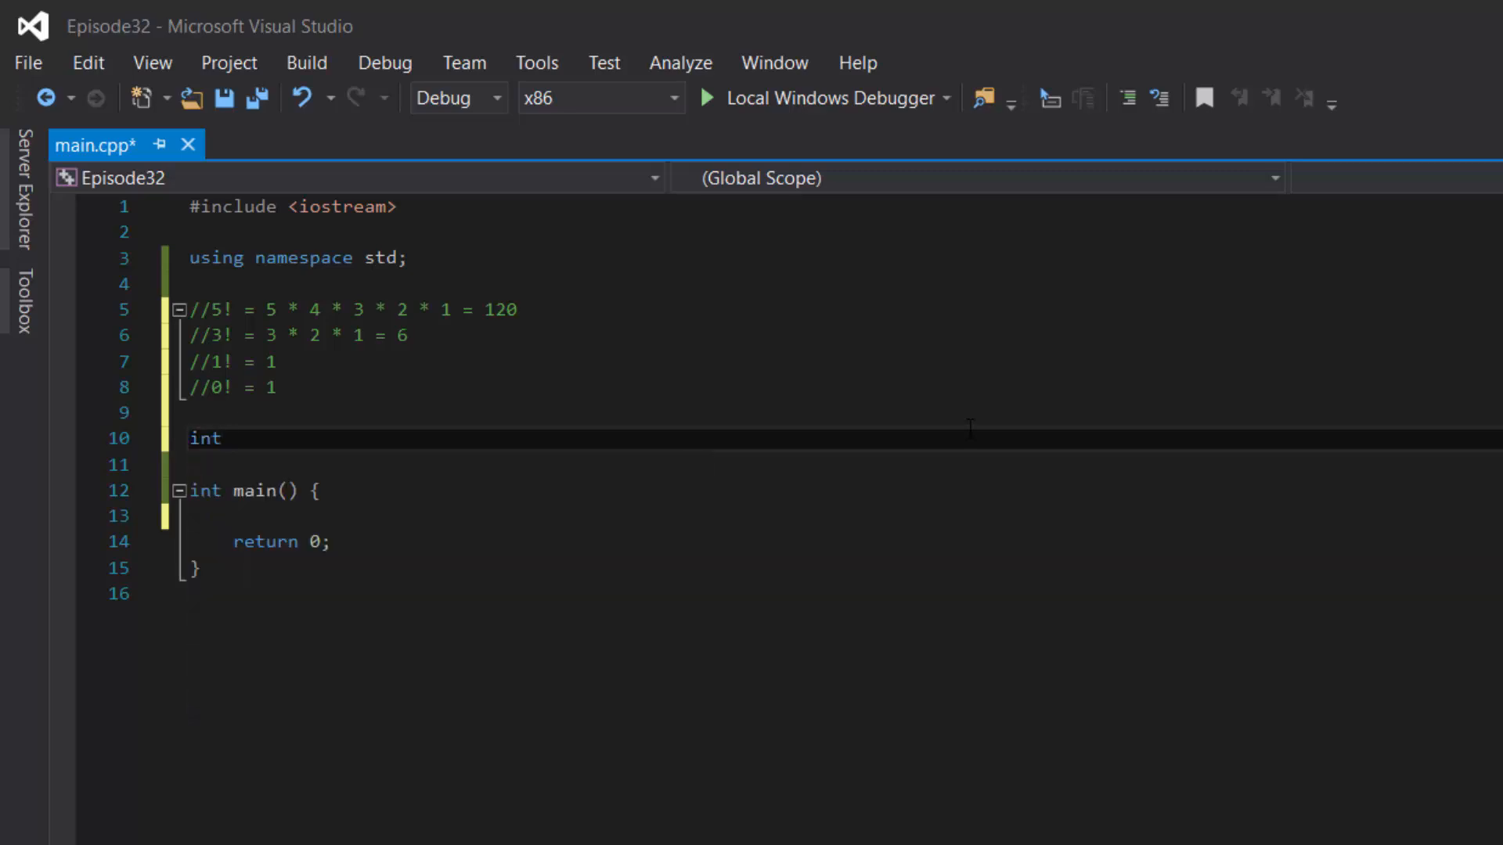
type("factorial()")
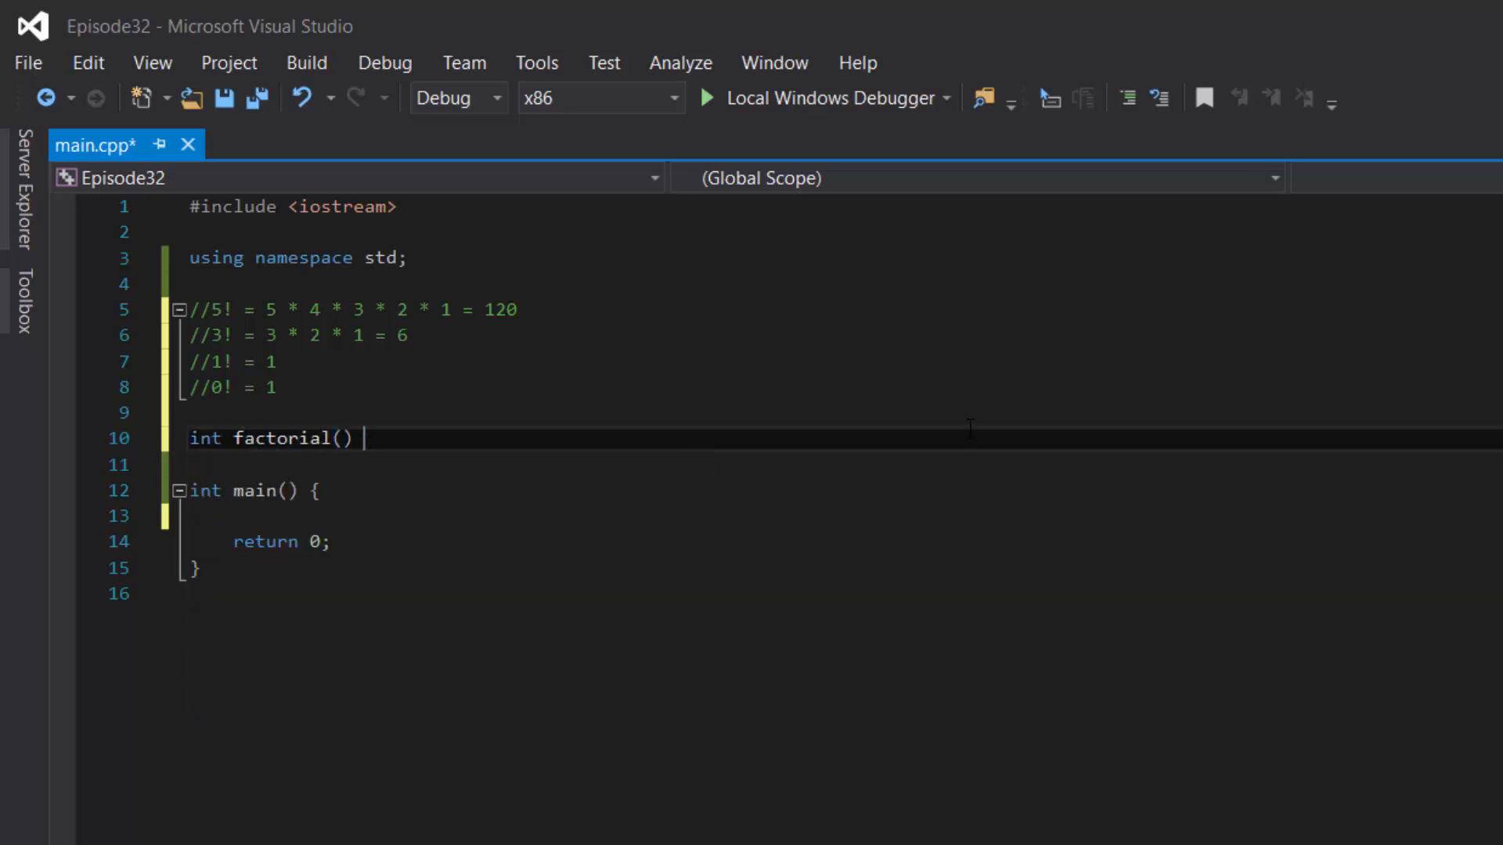
type("{")
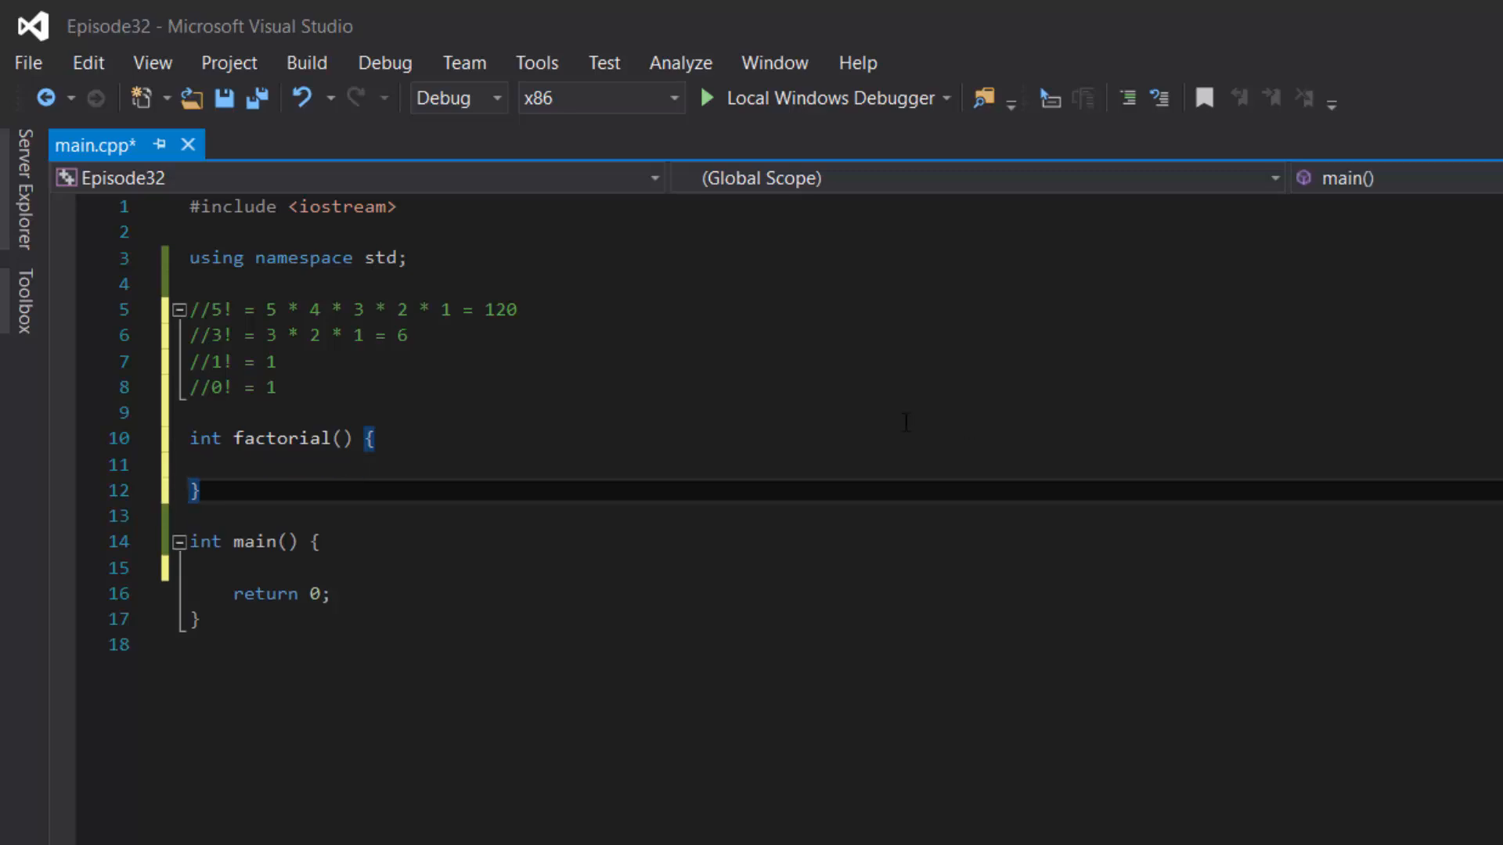
left_click(342, 439)
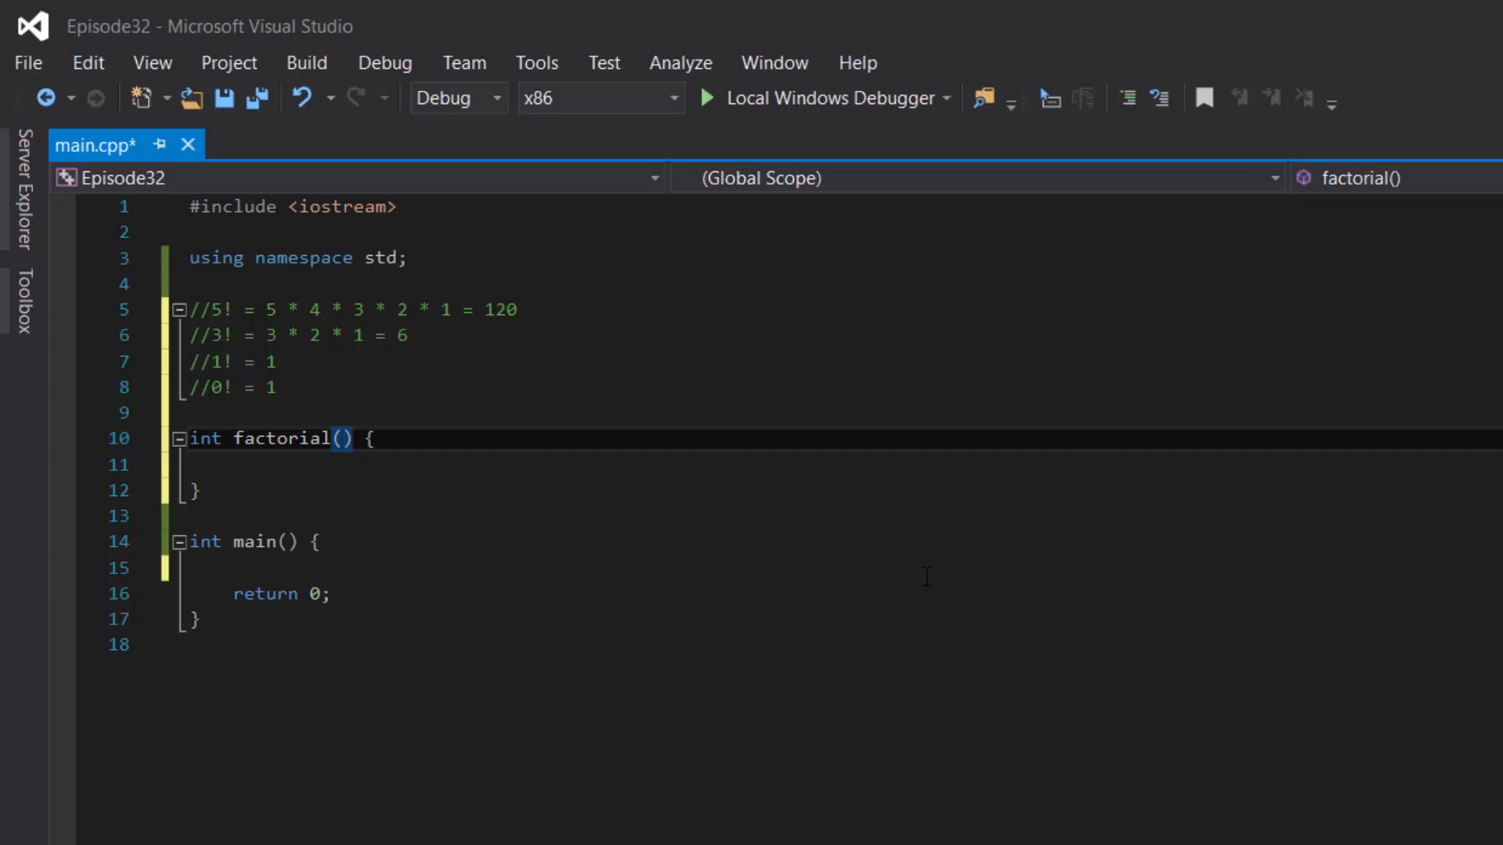
type("int")
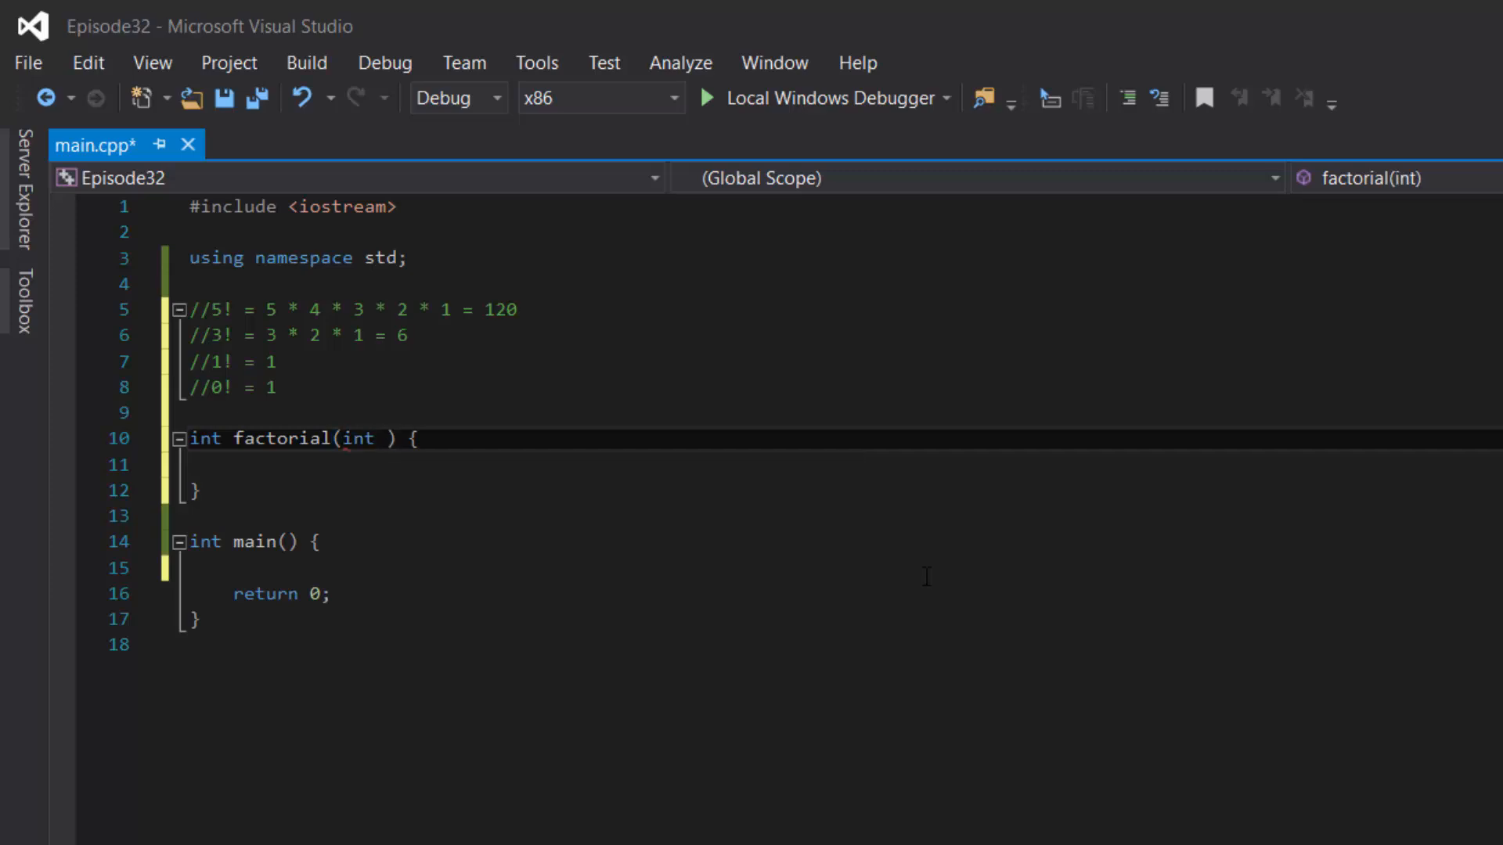
type("num")
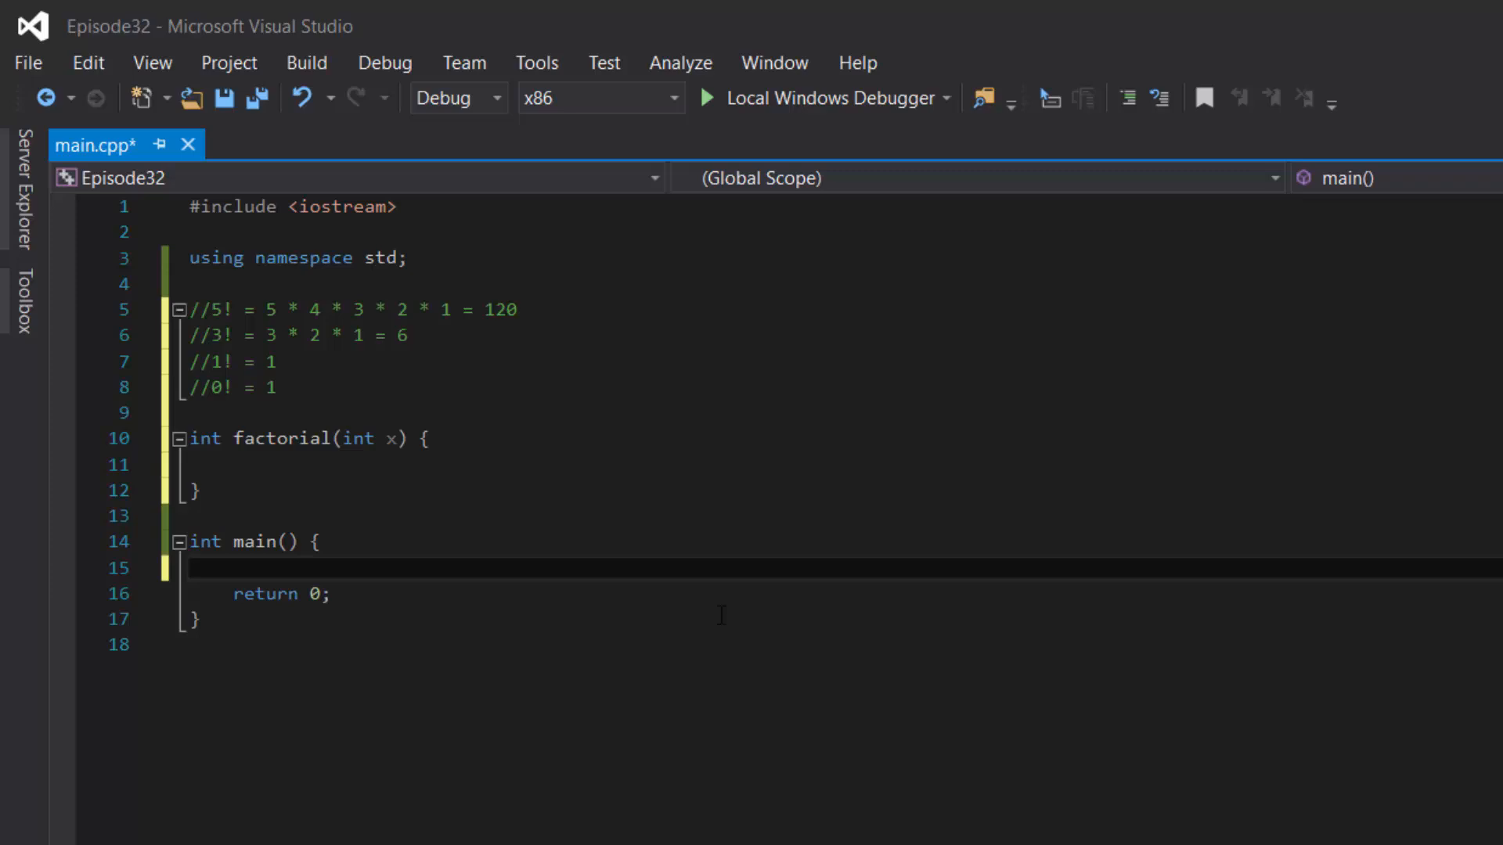
Have main print factorial(5) with endl, highlighting the expected 120 in the notes
type("cout <<")
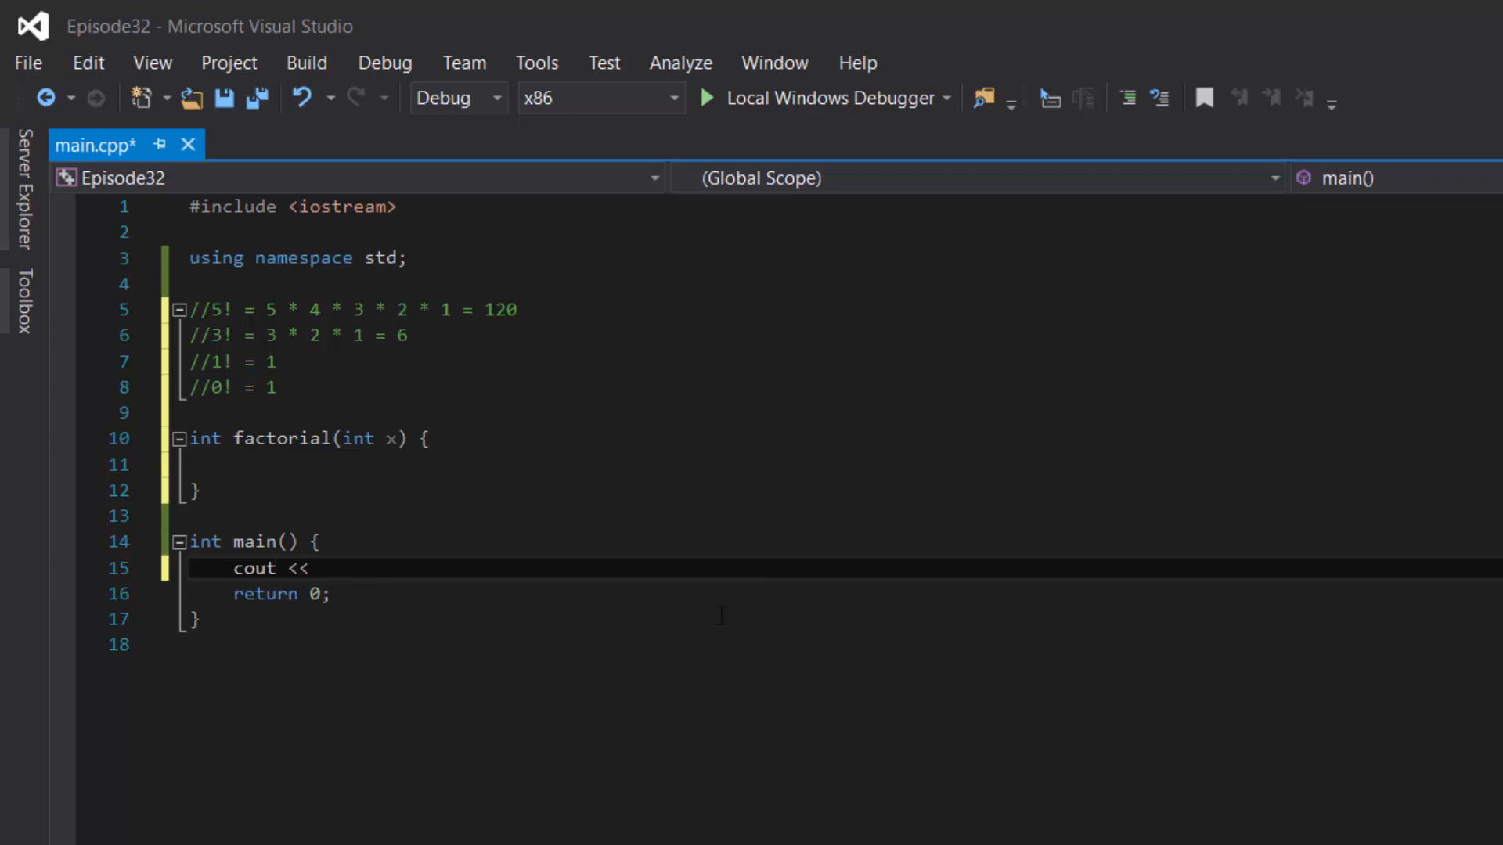
type("factorial(")
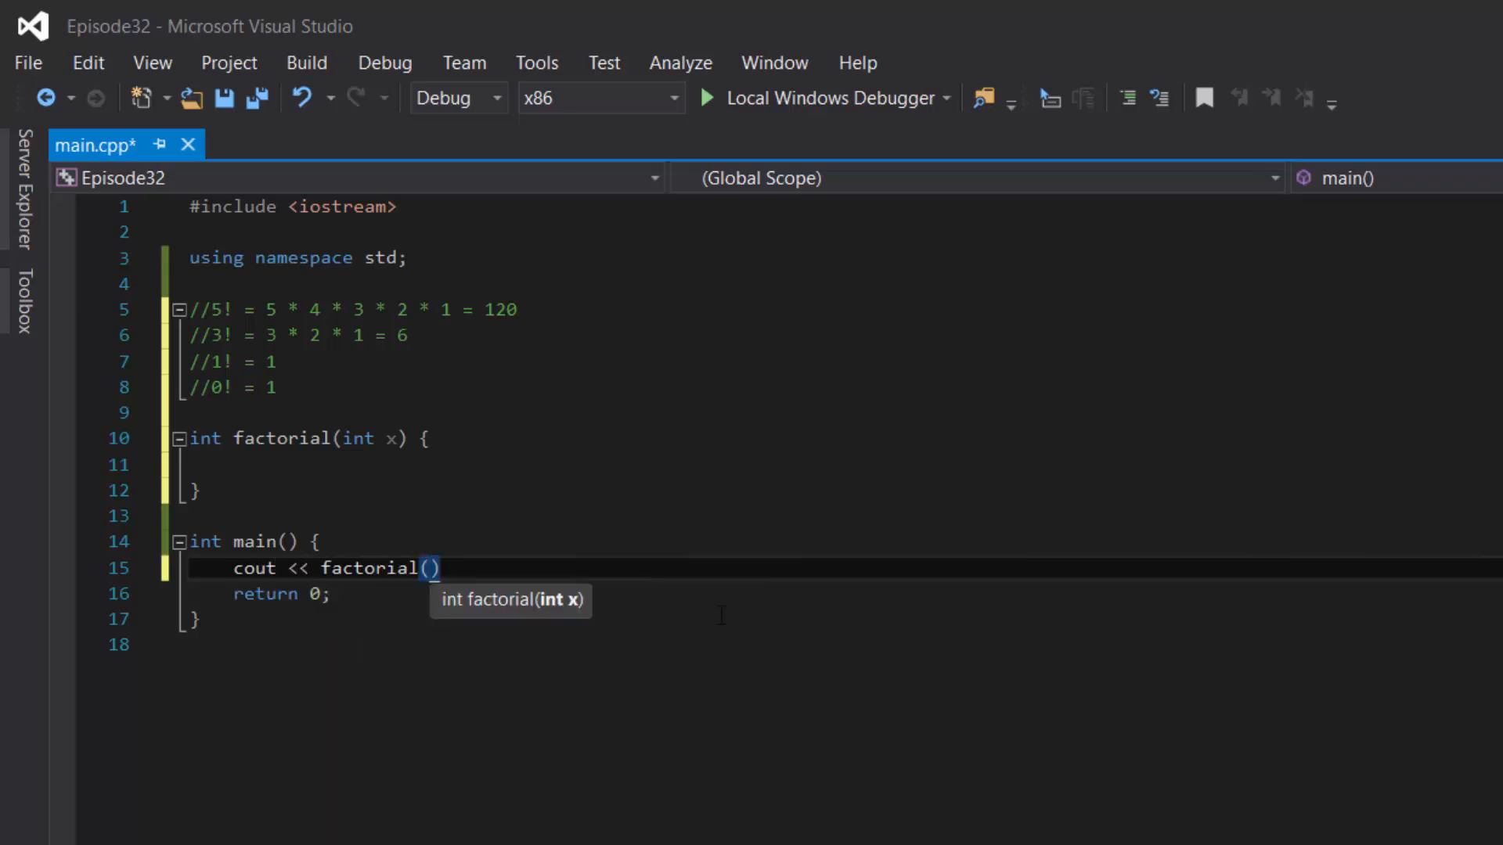
type("5) << e")
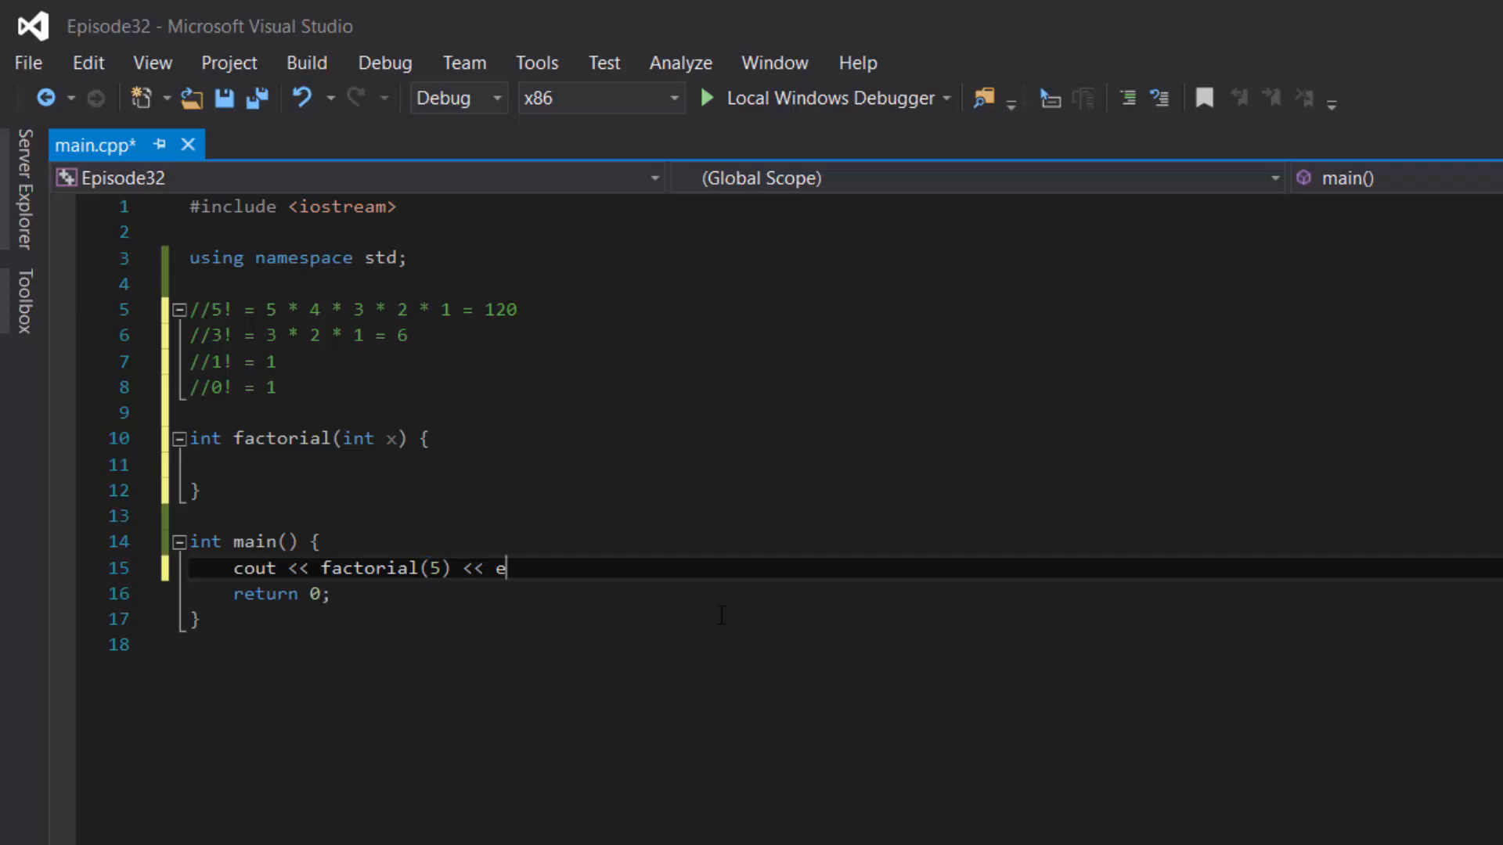
type("ndl;")
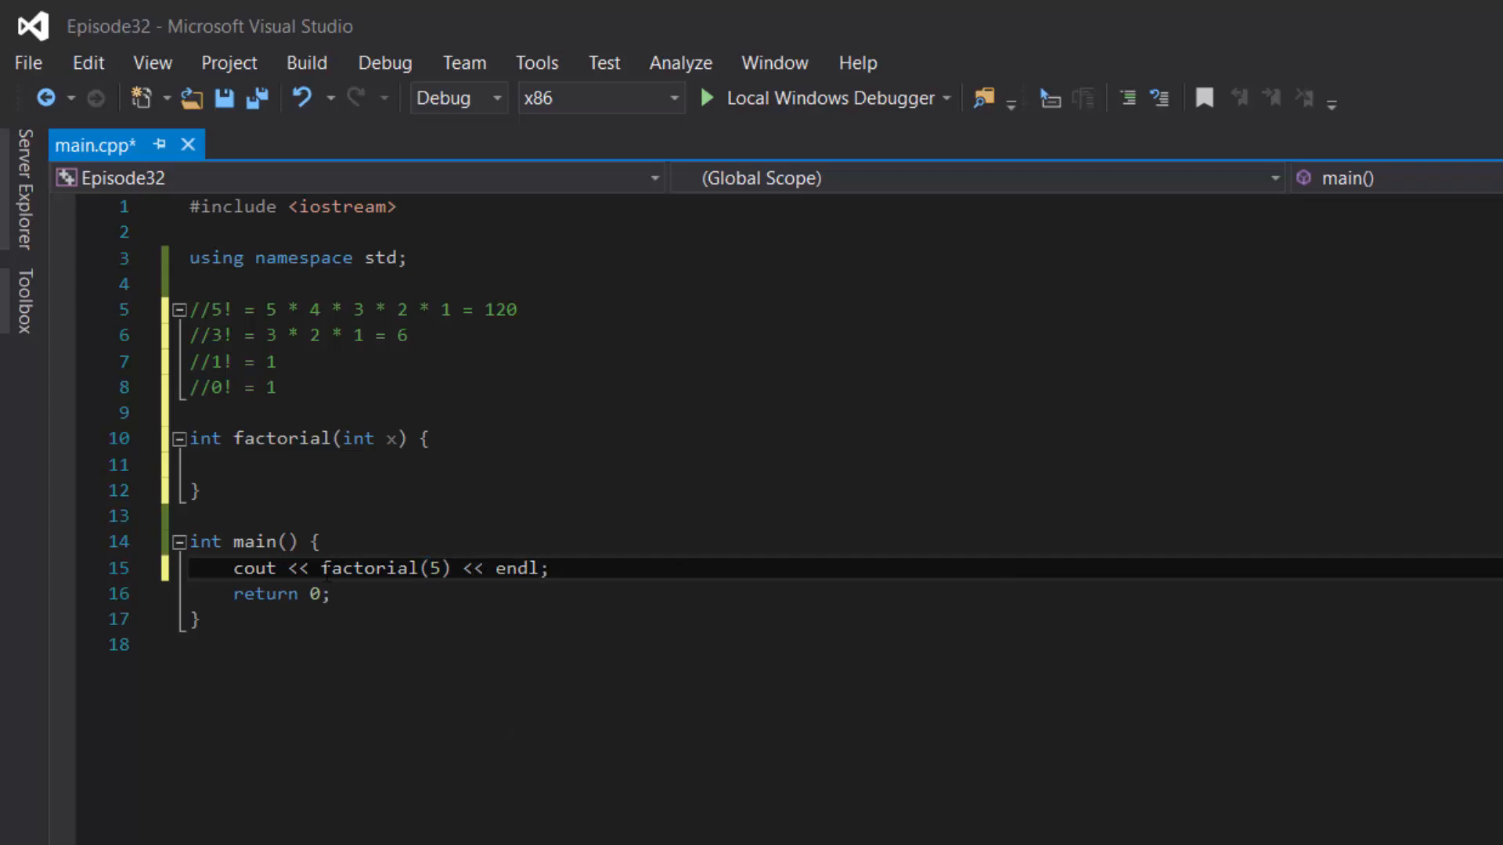
double_click(374, 568)
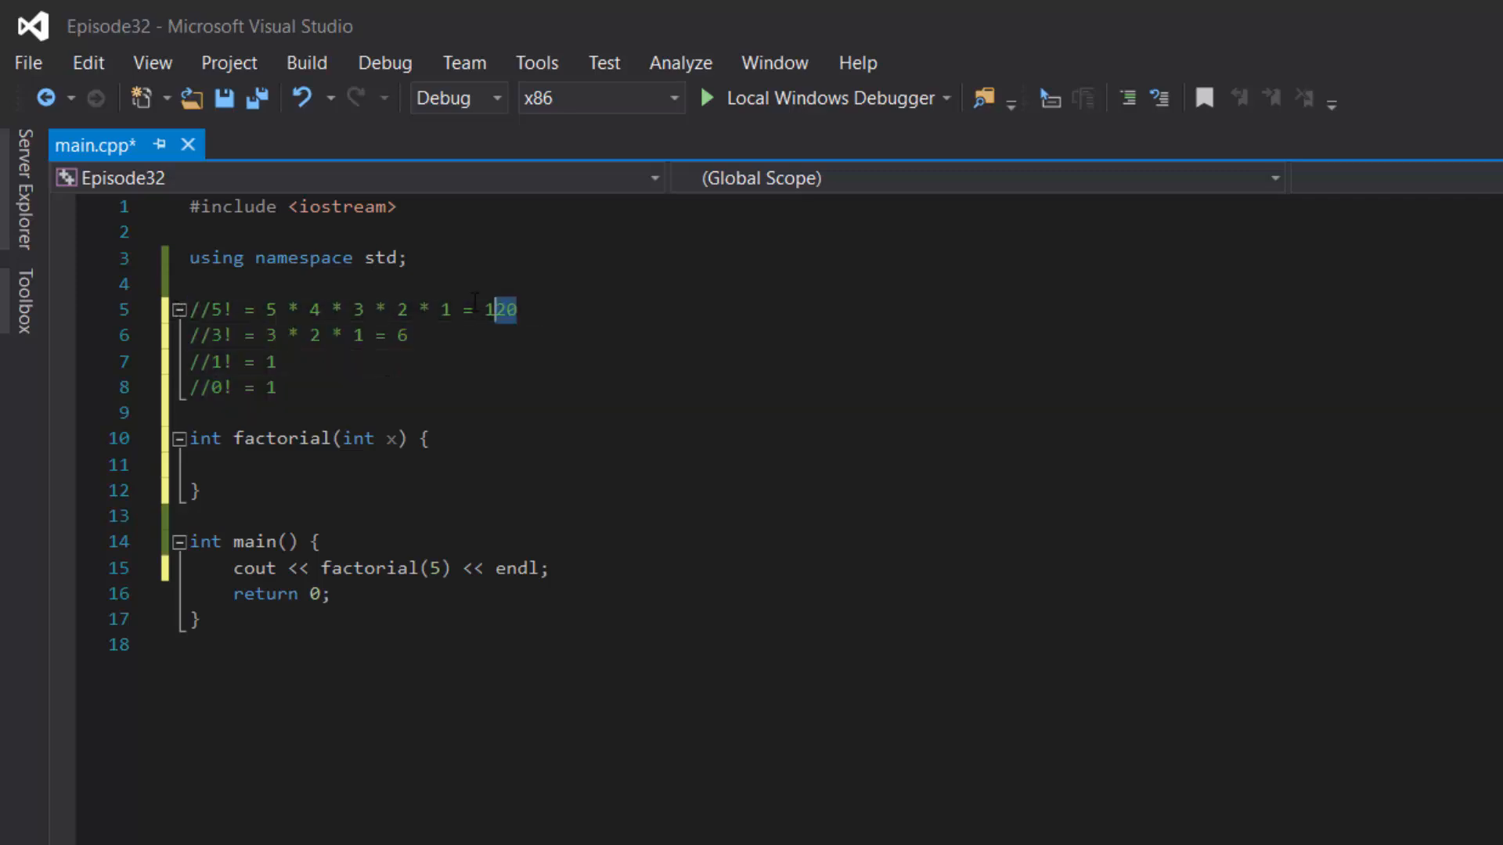
left_click_drag(489, 309, 266, 309)
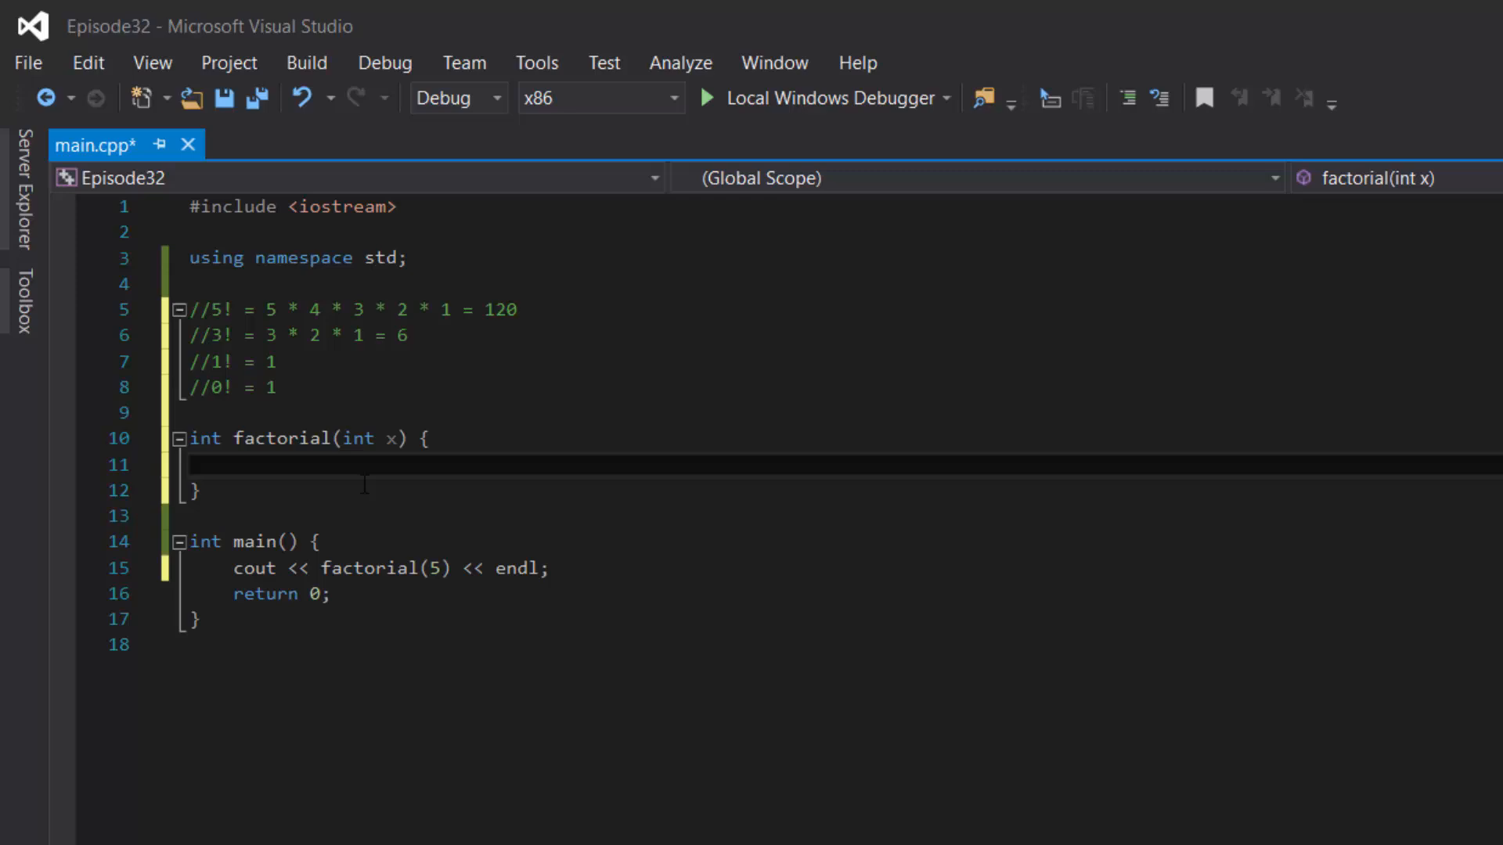
Fill factorial: if x != 1 return x * factorial(x-1), else return 1
type("if()")
type("}")
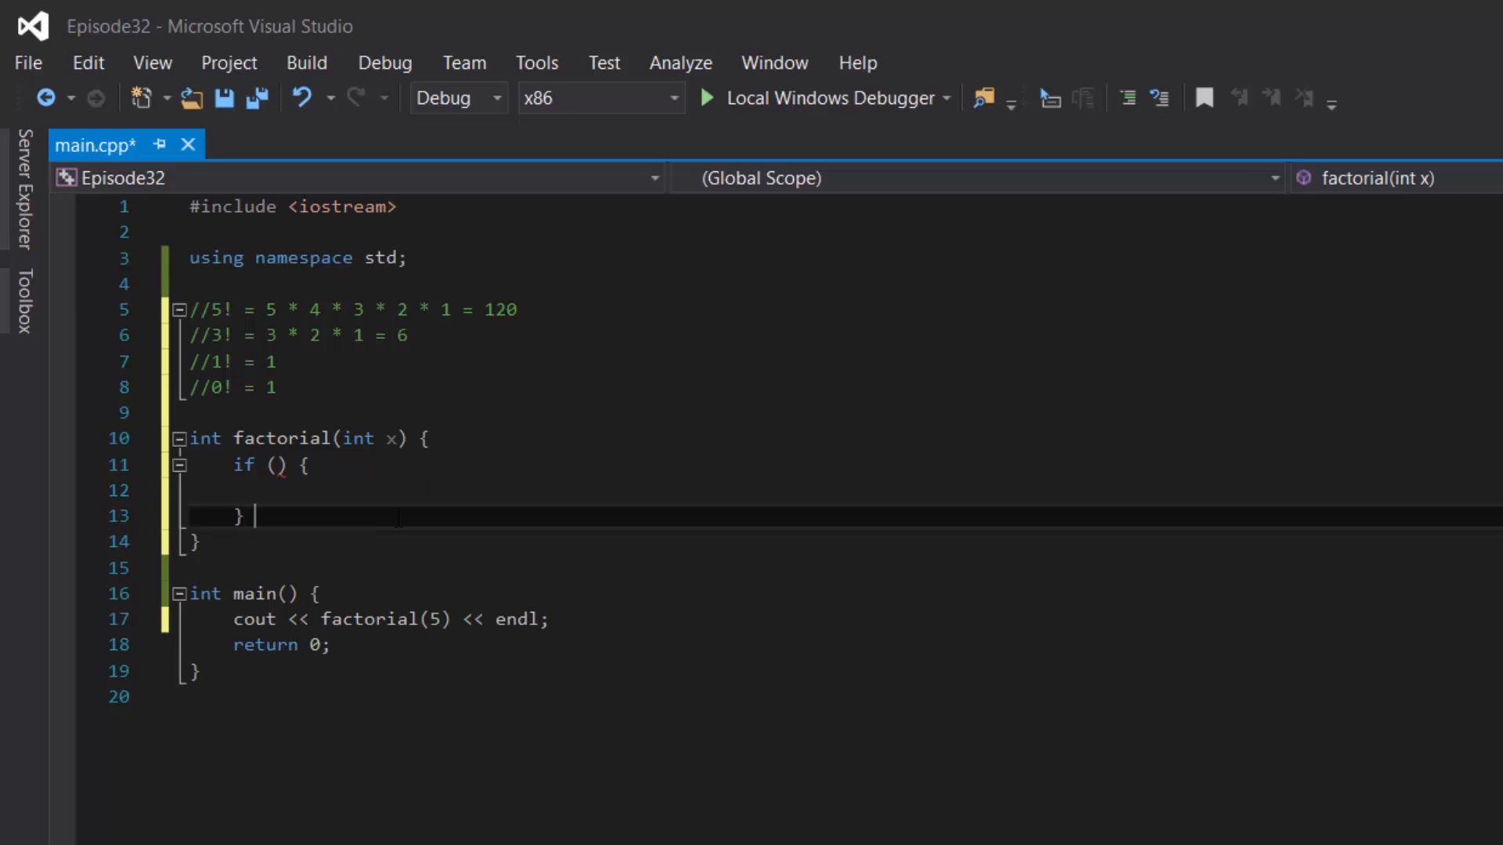
type("else {")
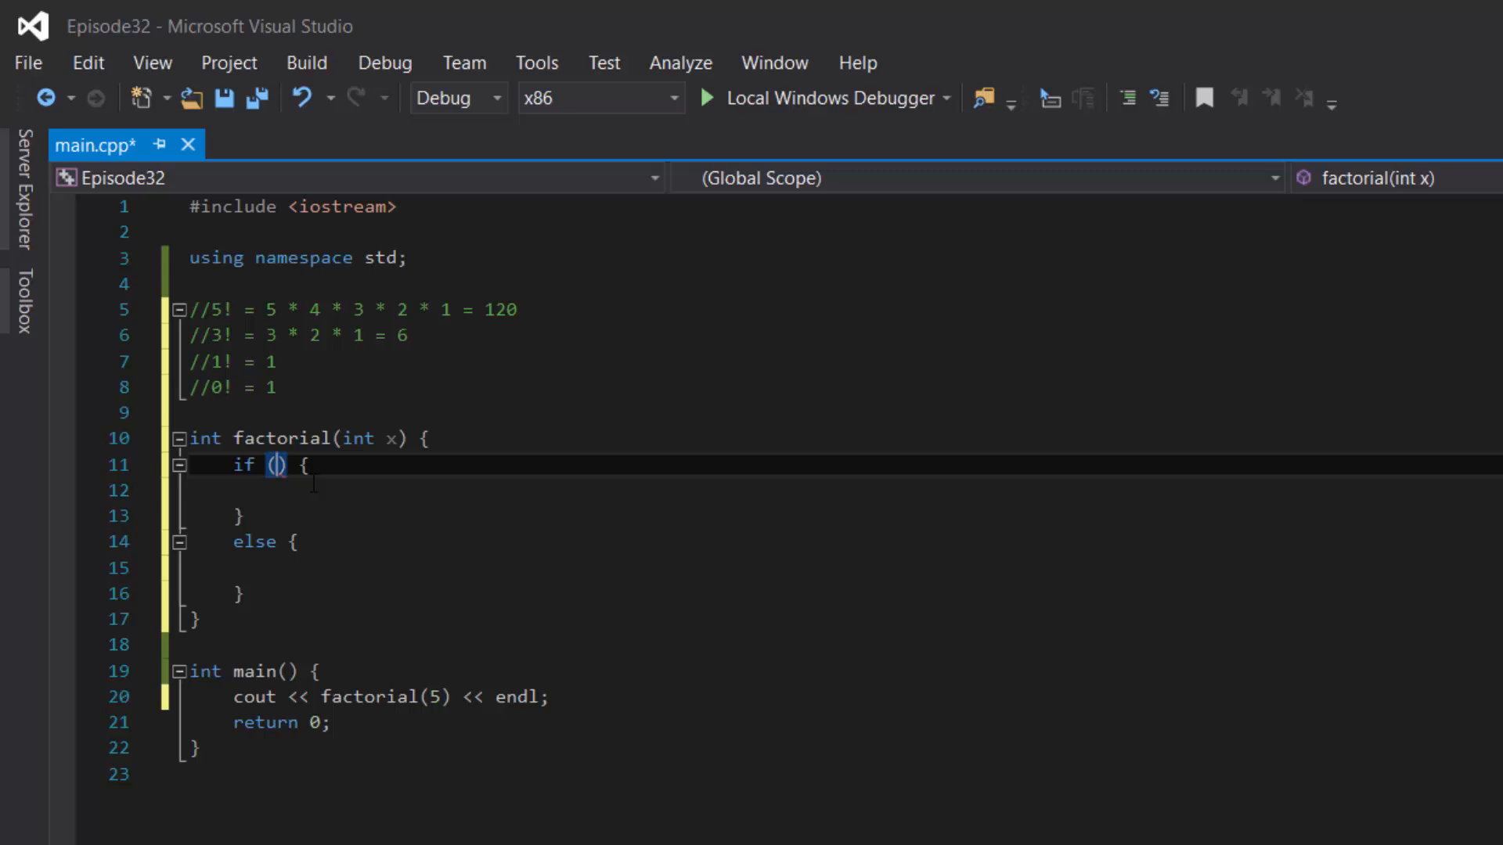
mouse_move(676, 565)
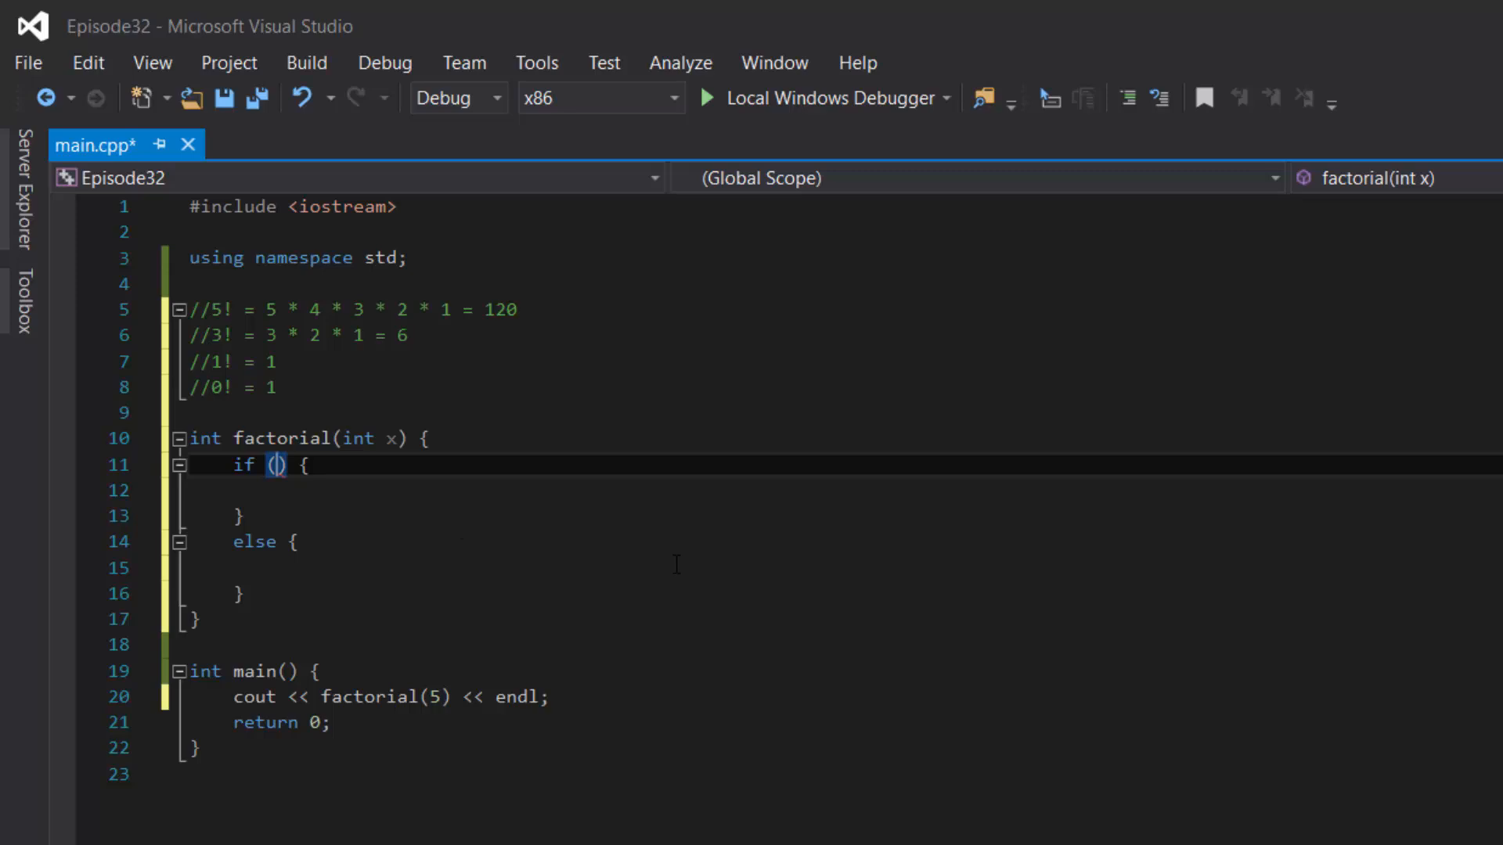
type("x != 1")
left_click(845, 490)
type("return")
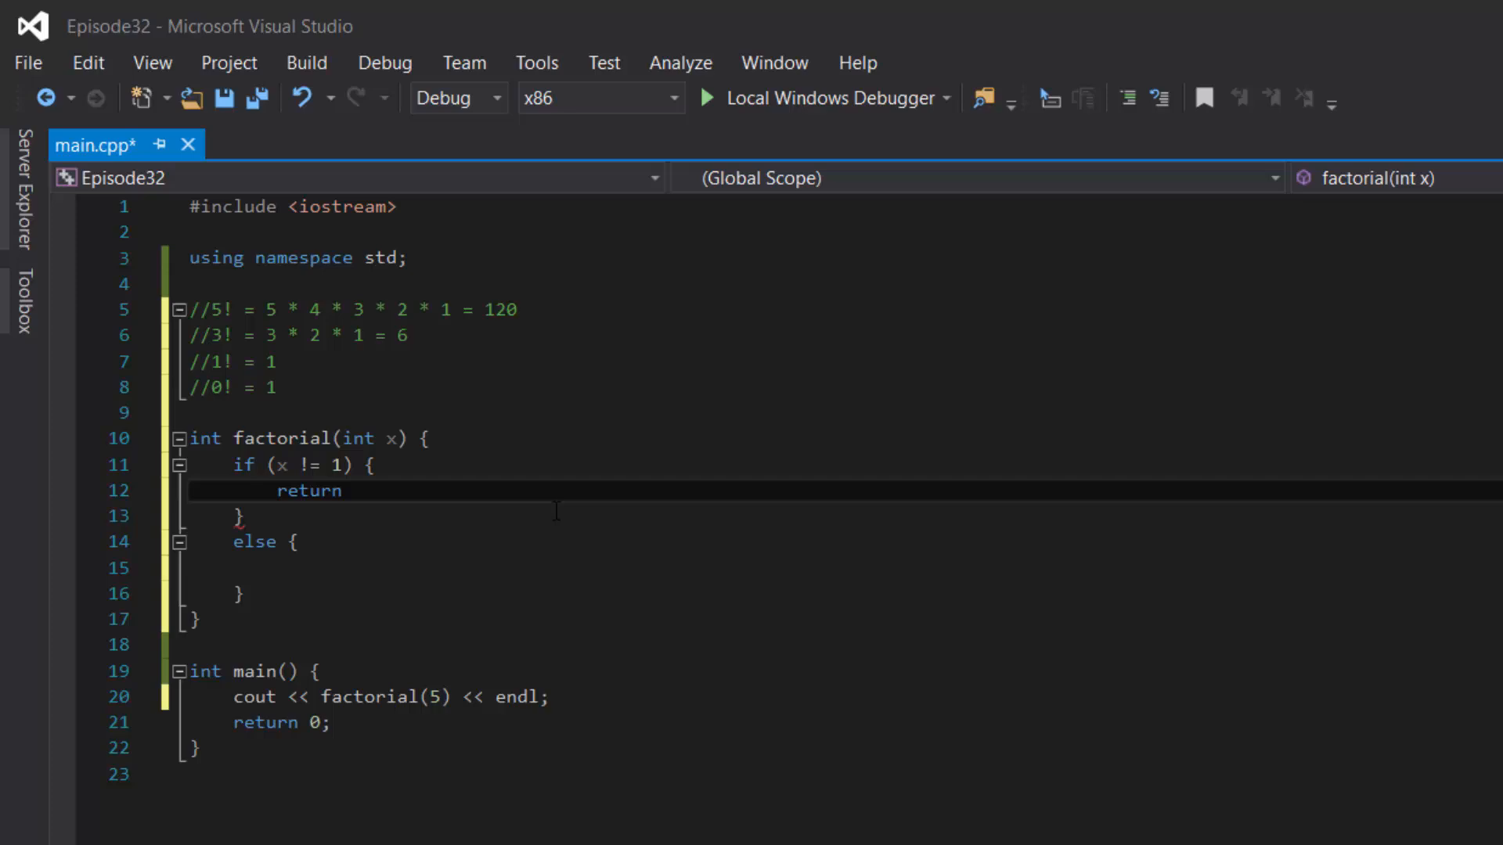
type("x *")
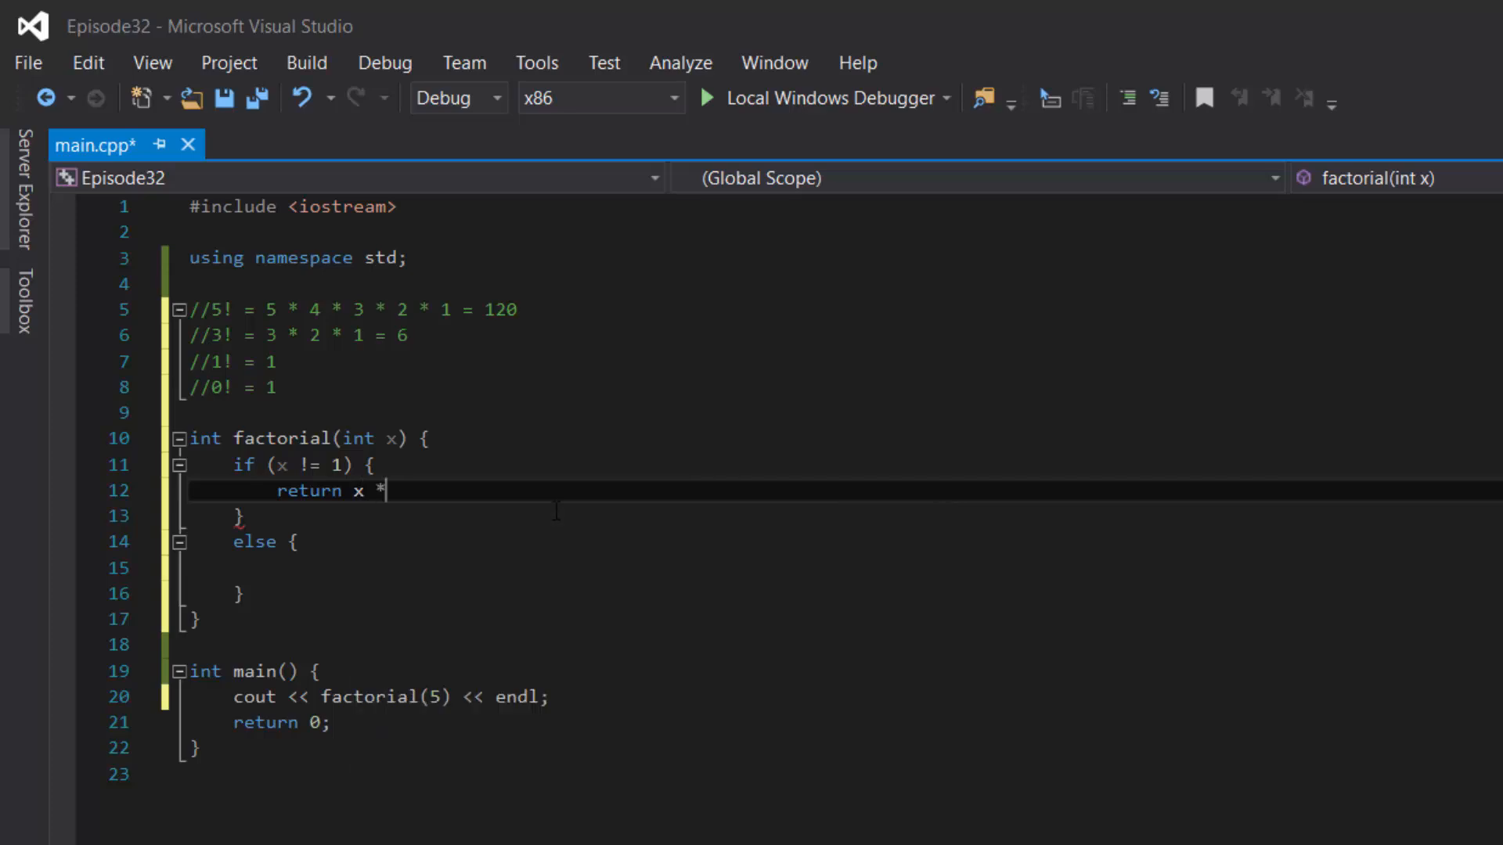
type("factorial")
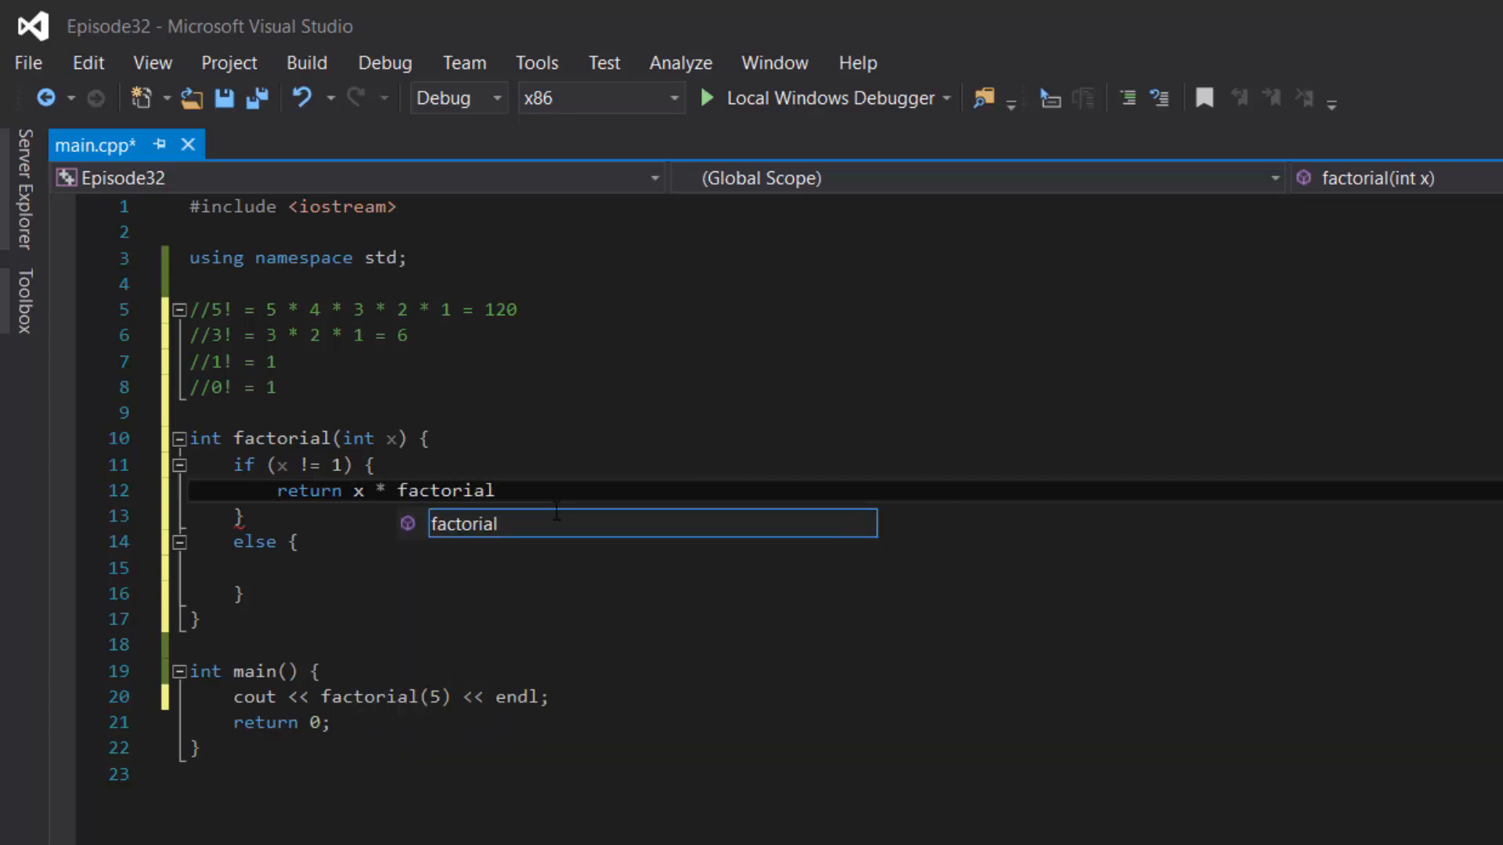
type("(x-1)")
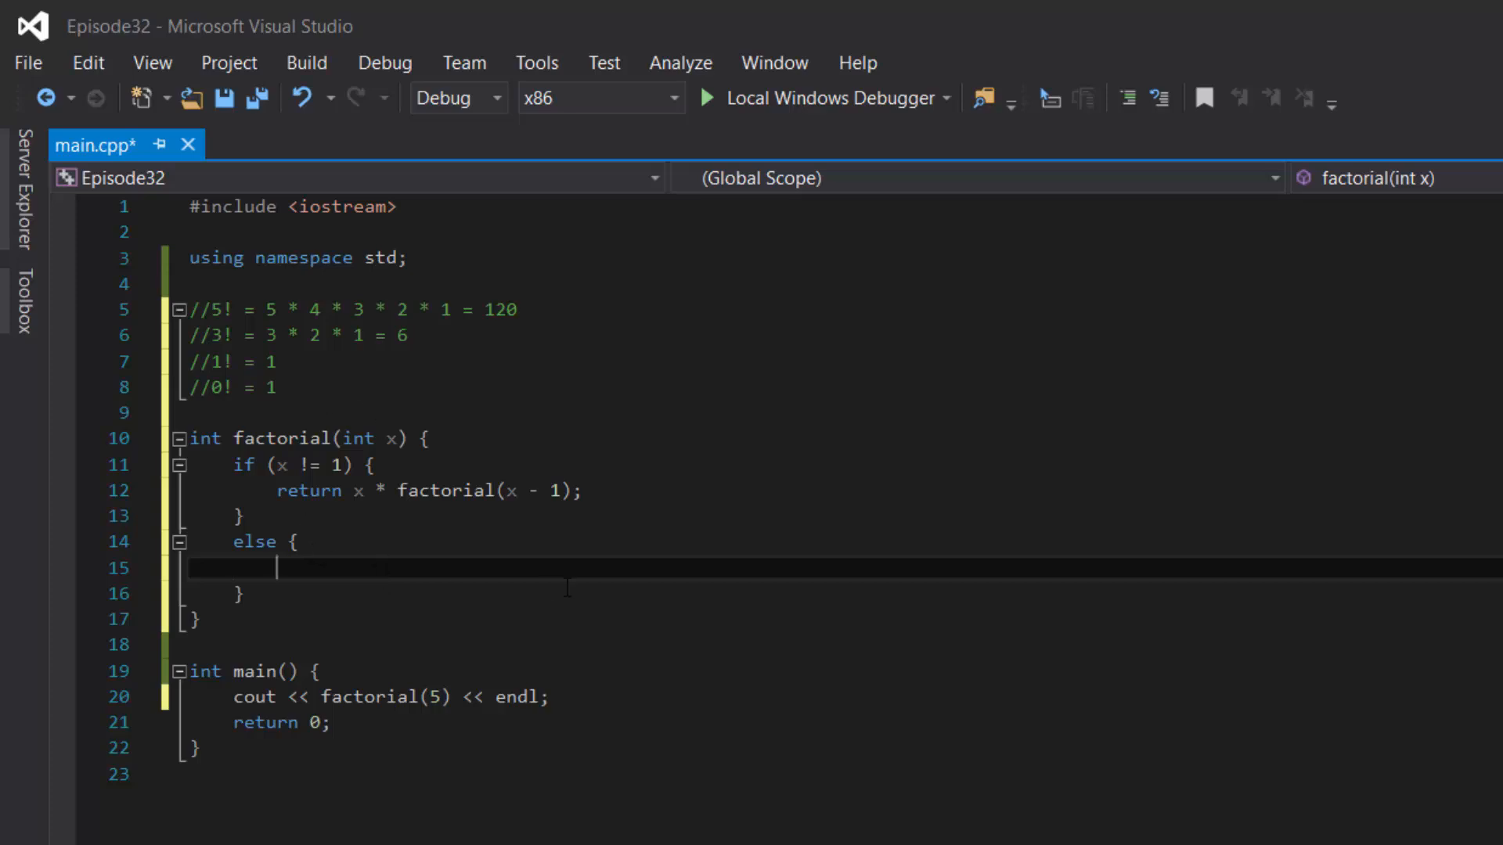
type("return")
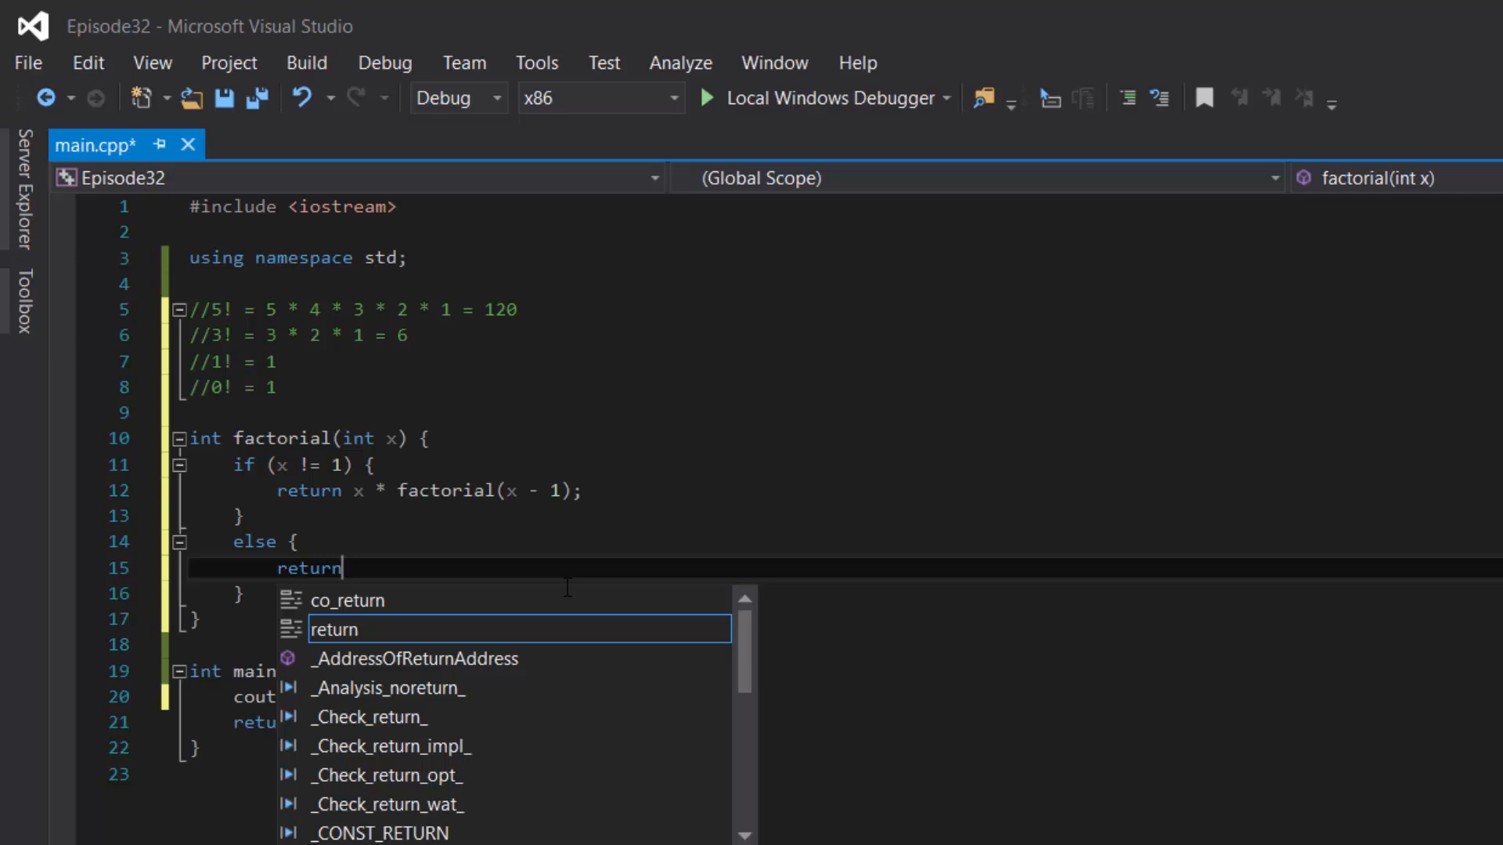
type("1;")
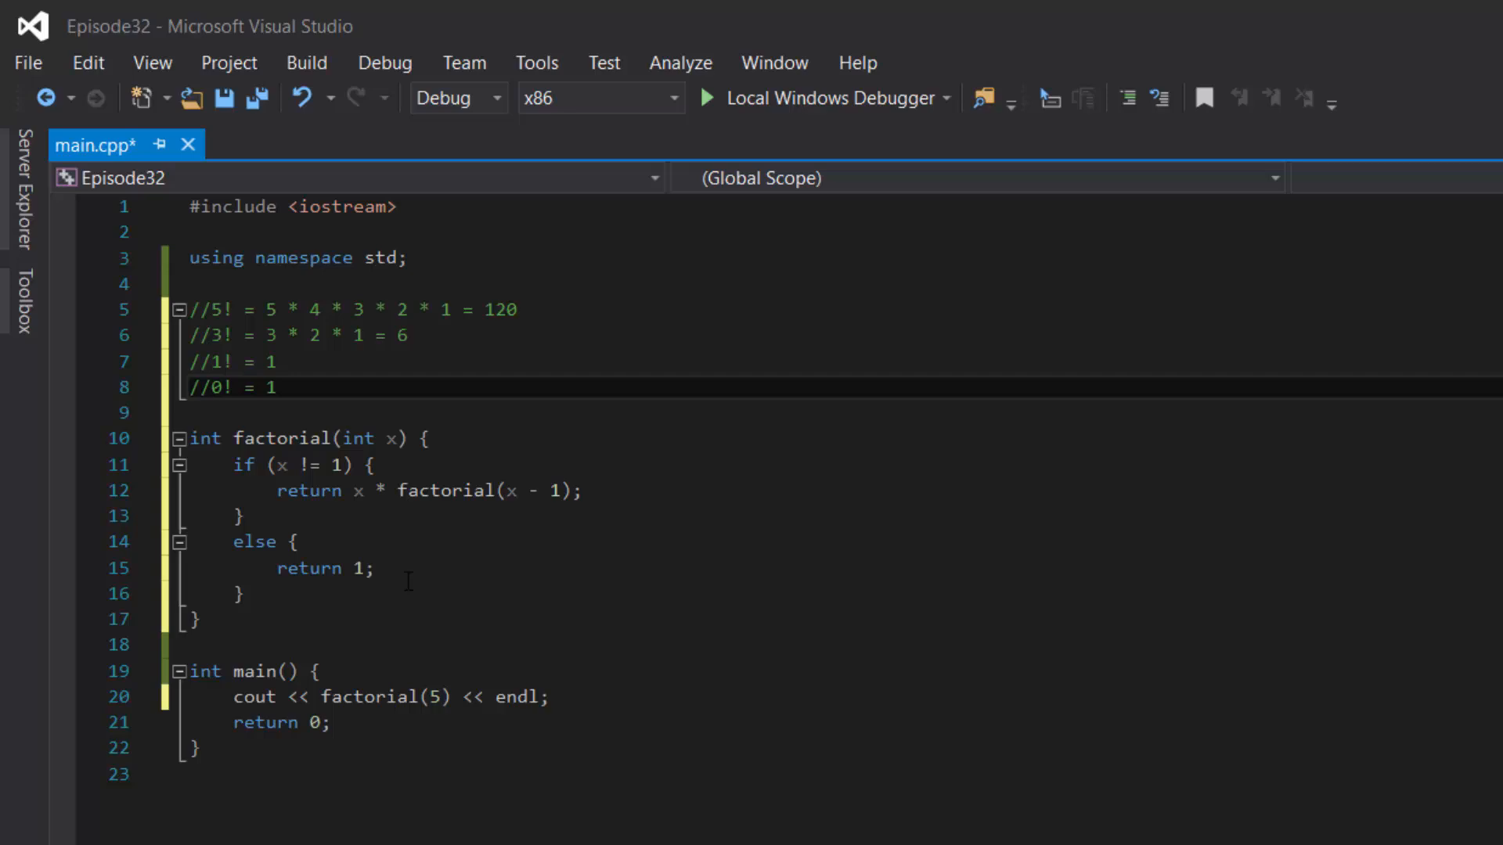
Start Without Debugging, building the project, so the console prints 120
left_click(386, 62)
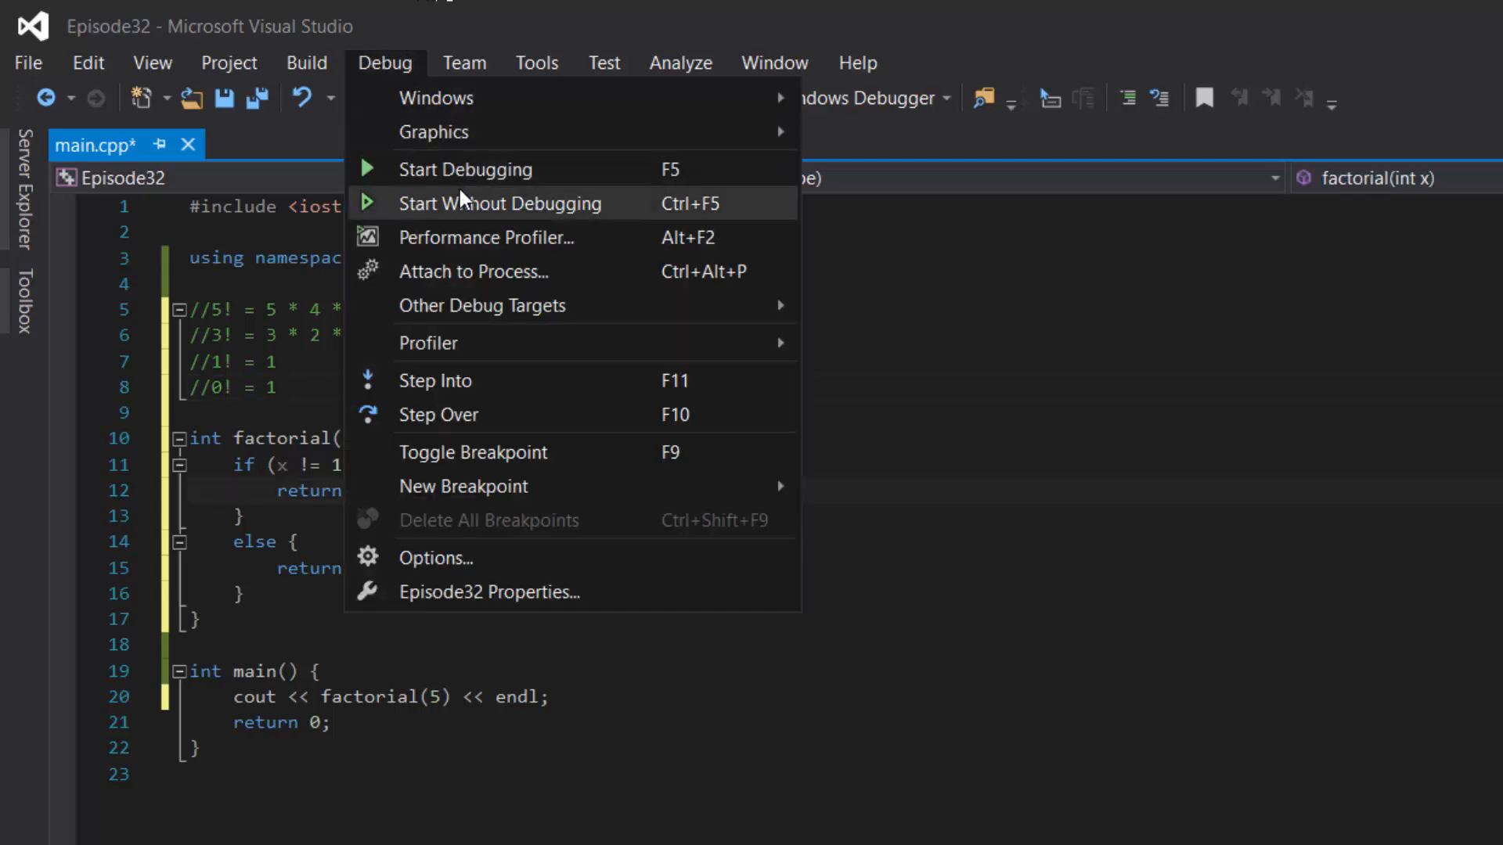
left_click(466, 169)
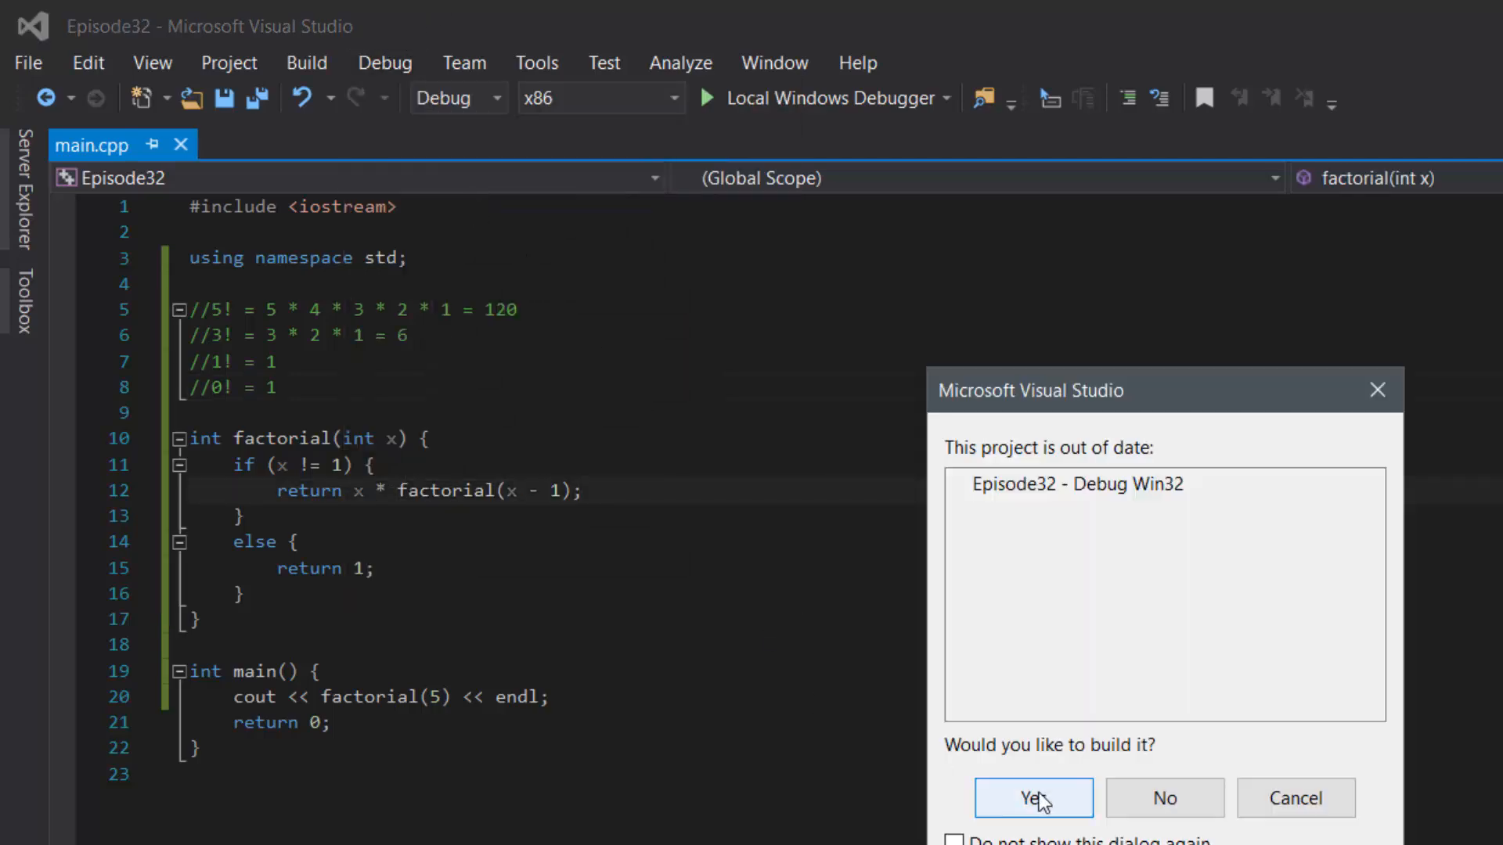
left_click(1034, 797)
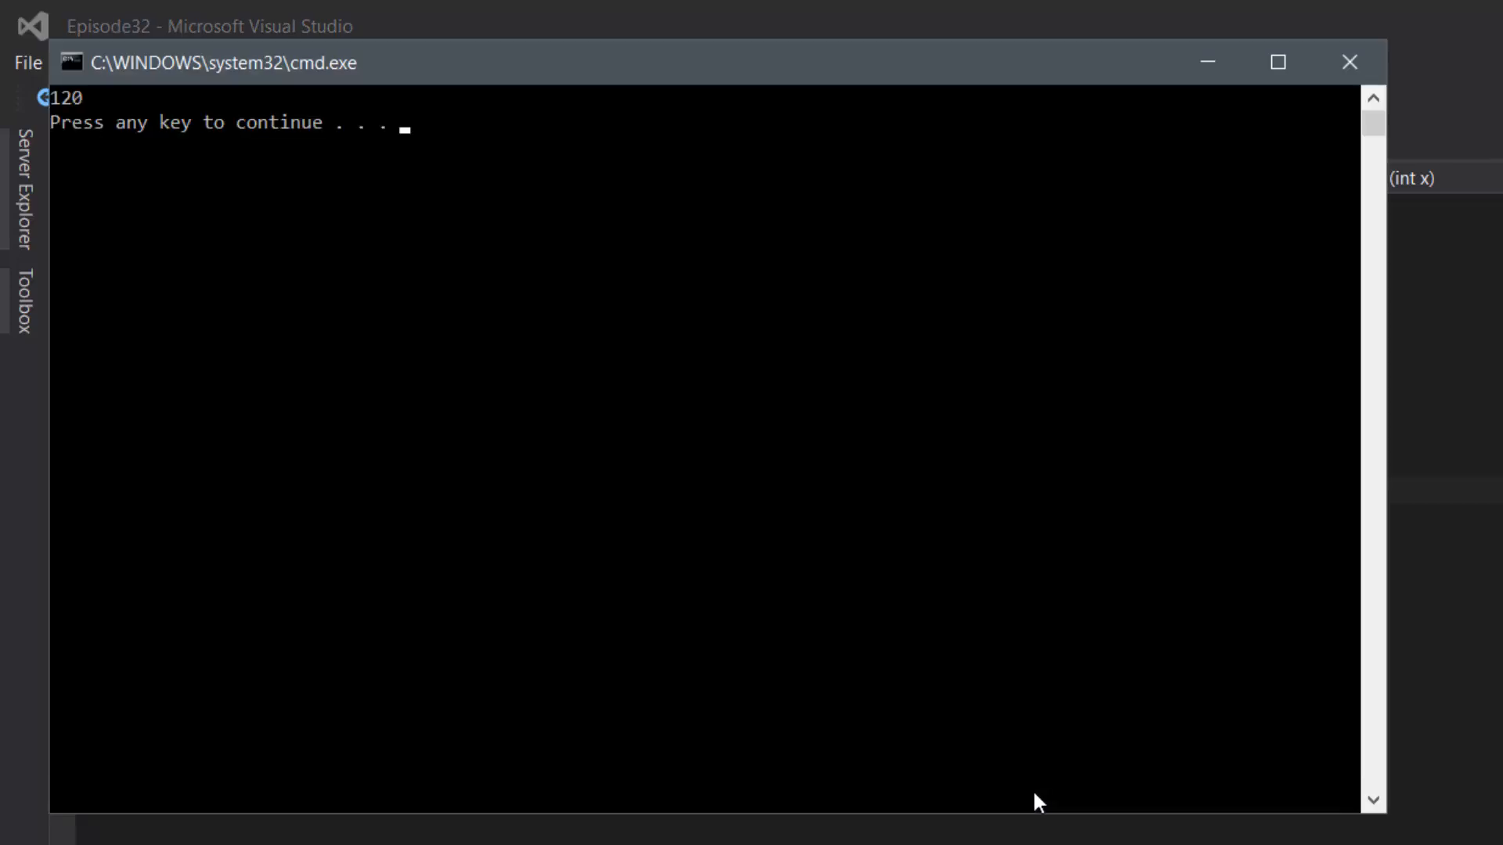
mouse_move(90, 138)
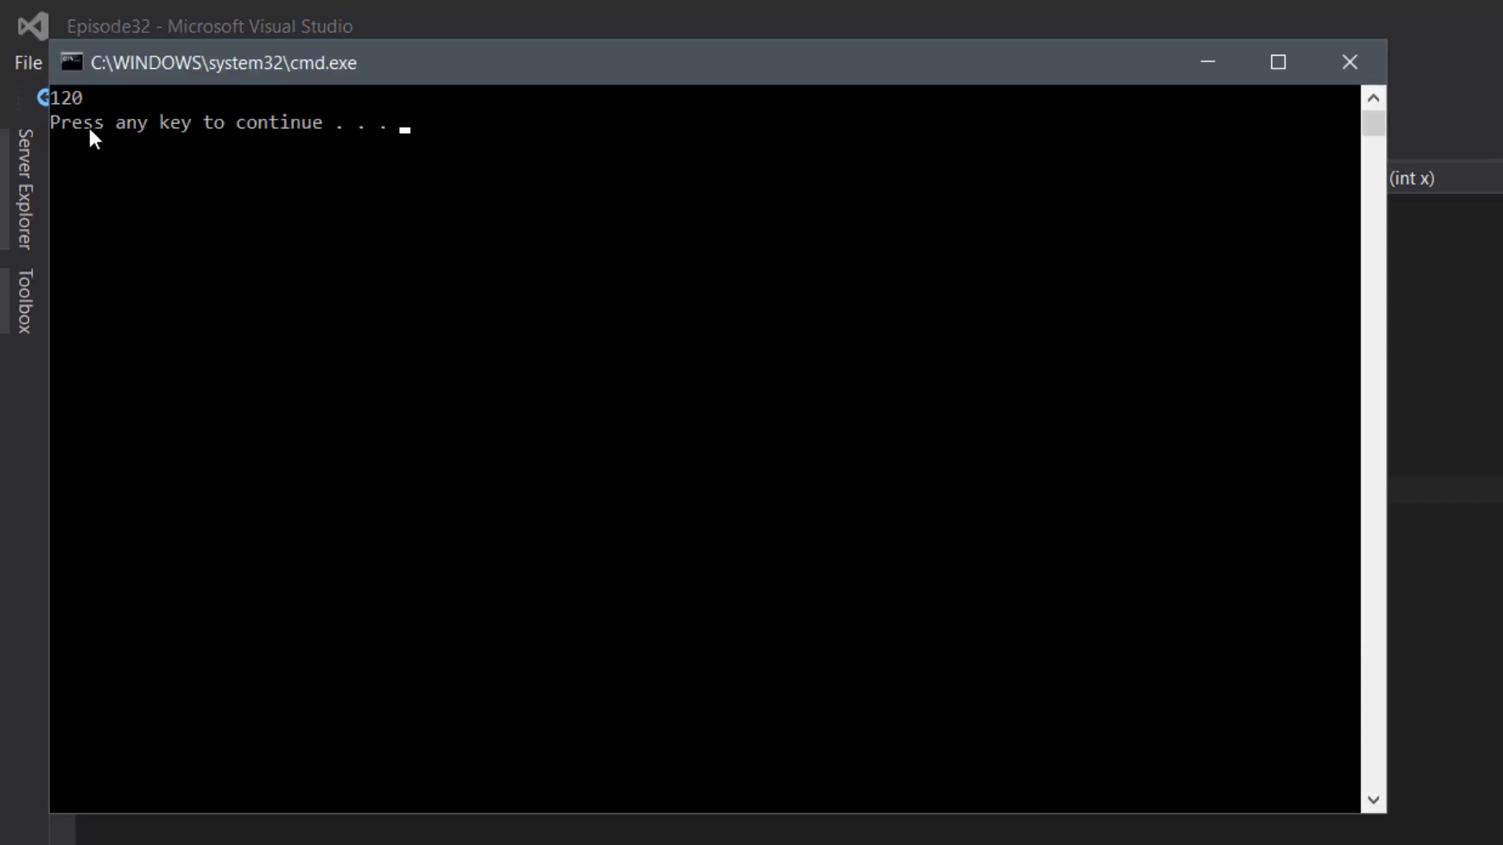
mouse_move(78, 130)
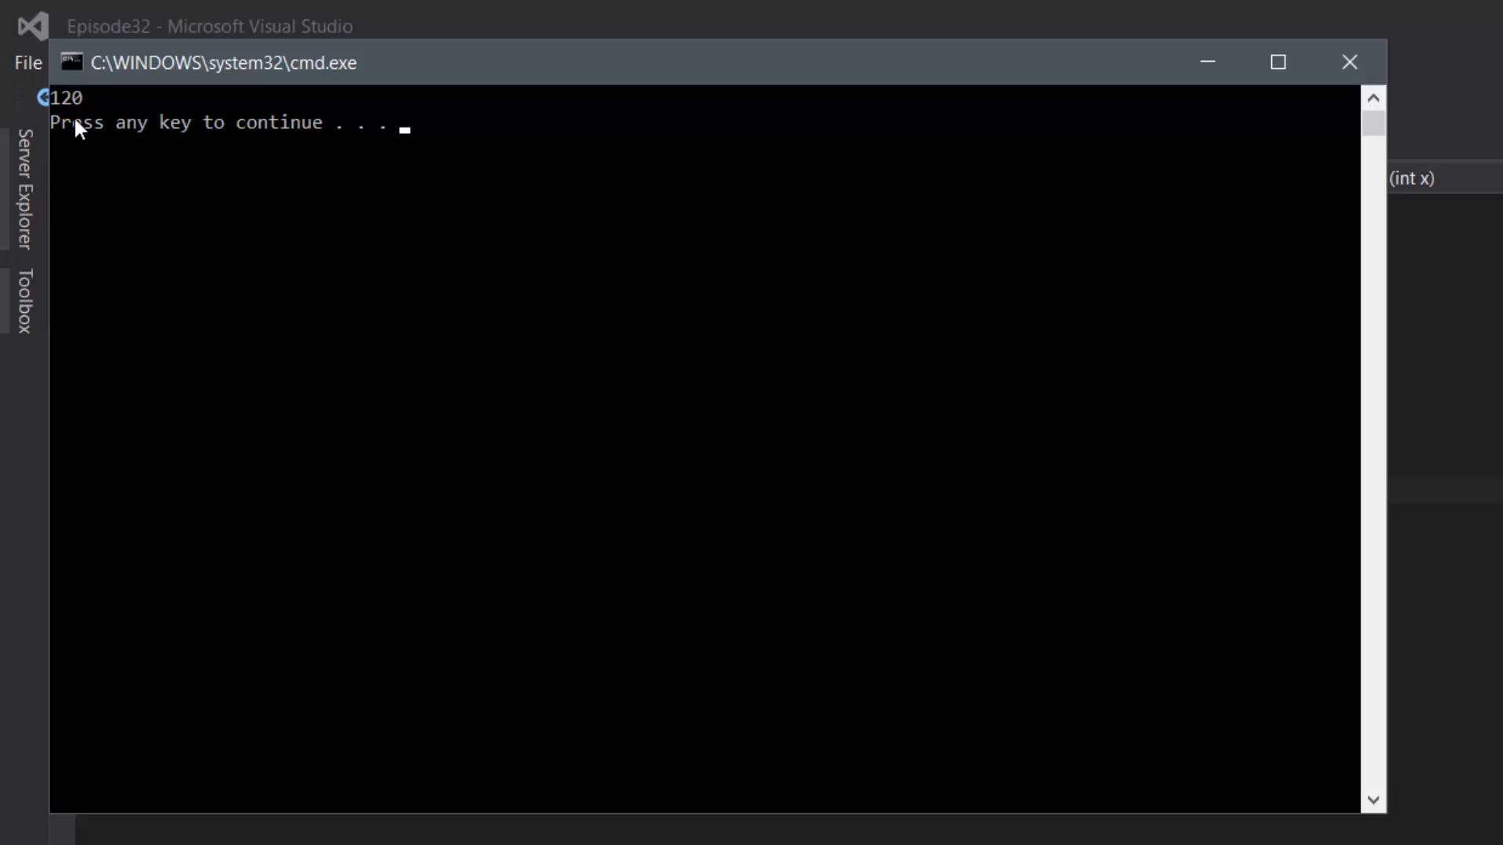
key("enter")
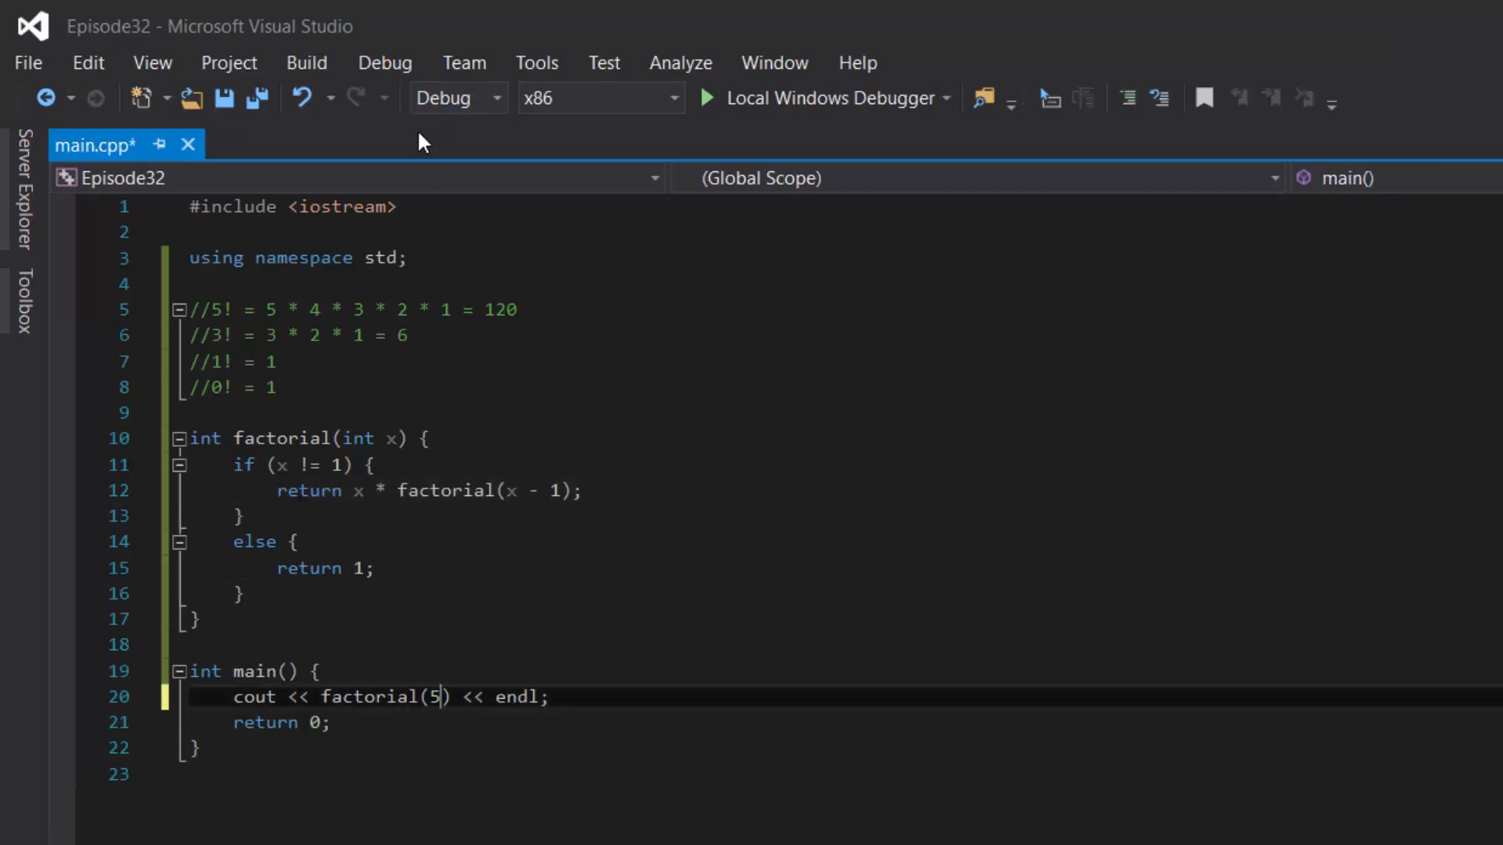
key("Backspace")
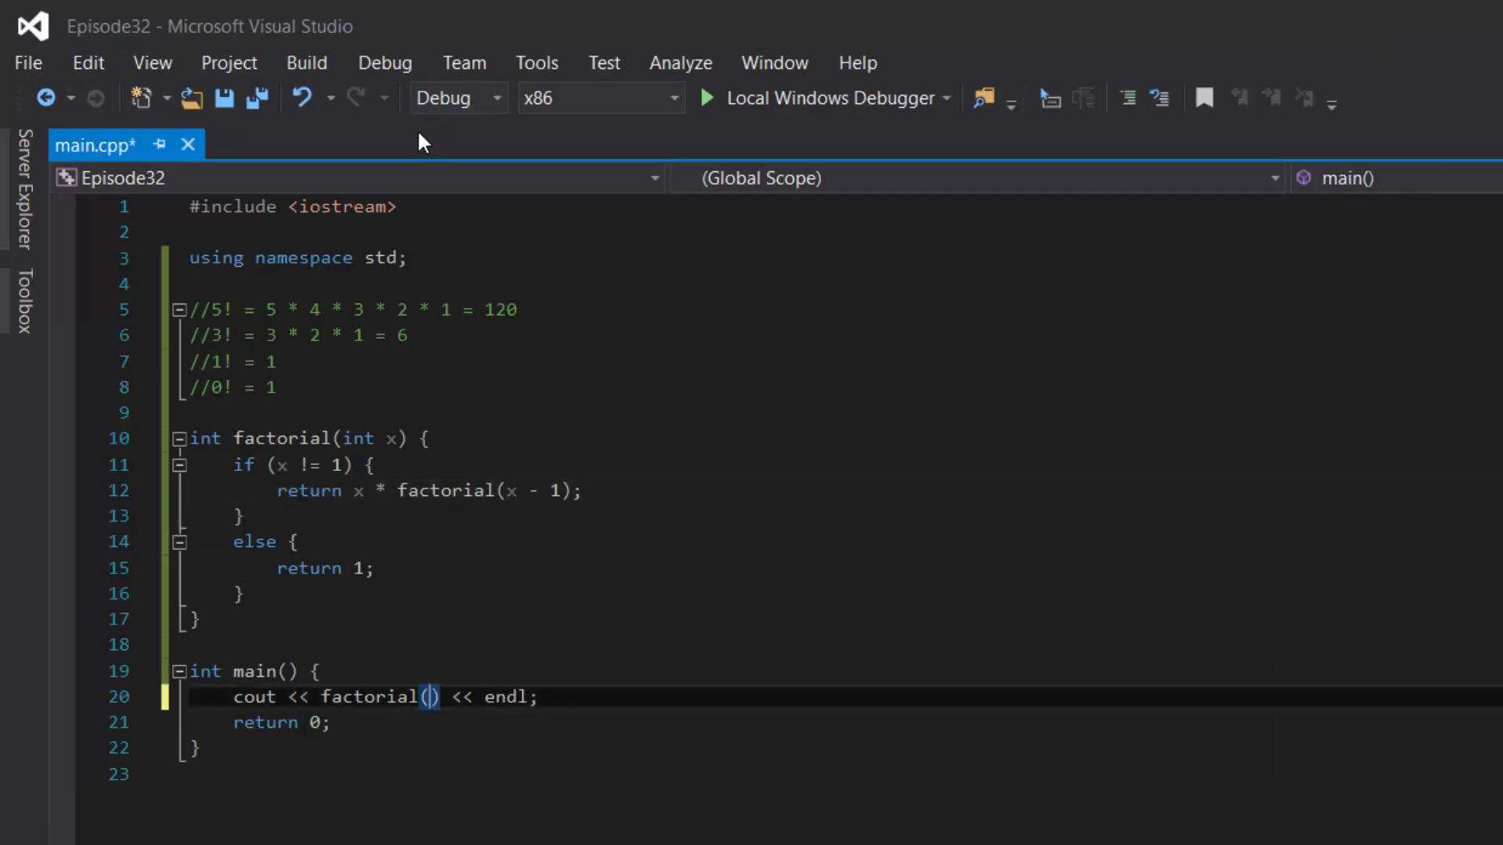
type("20")
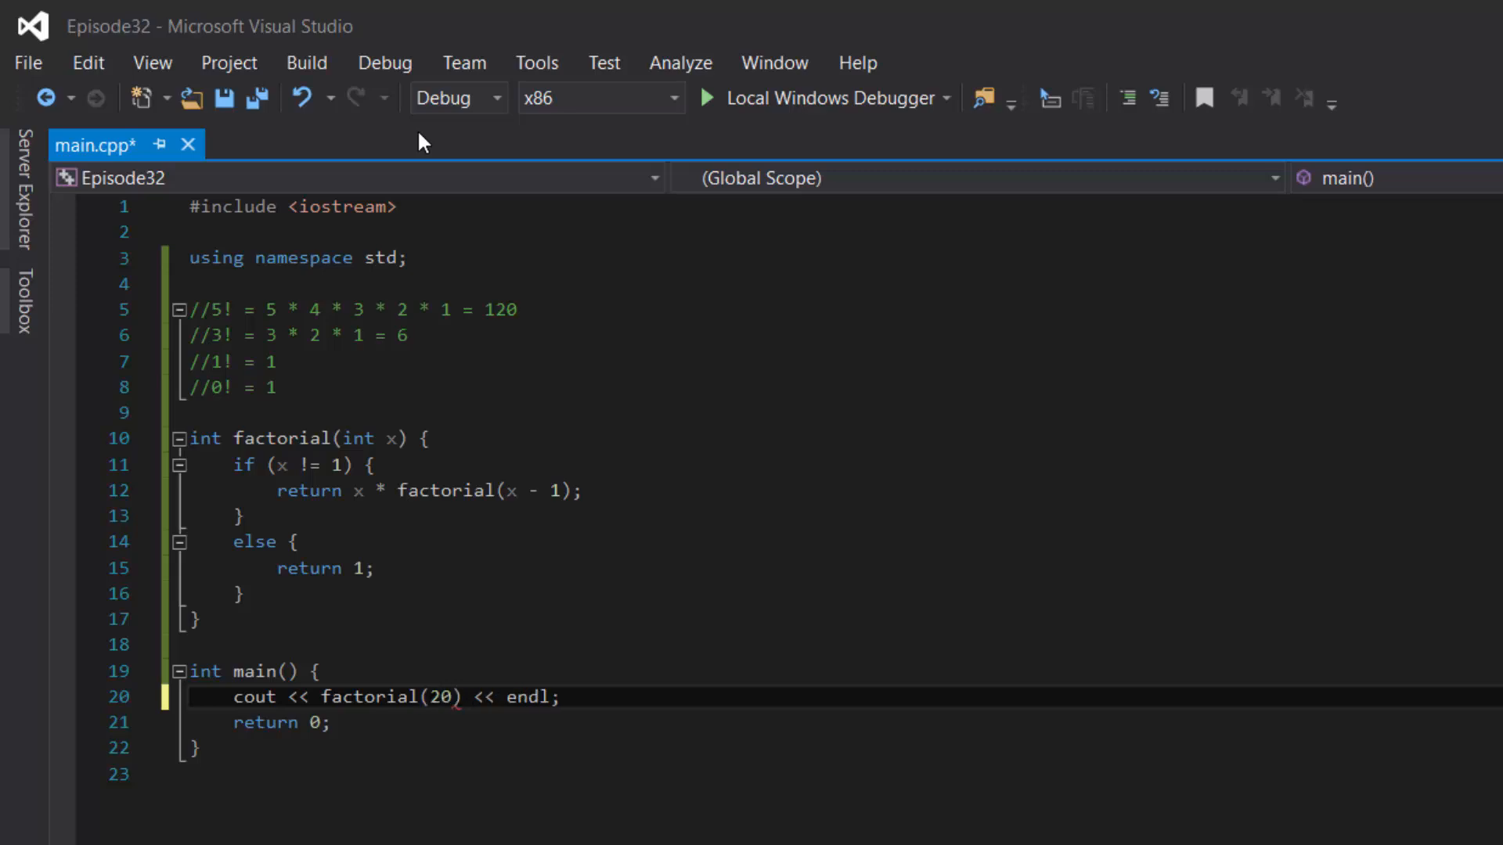
left_click(386, 63)
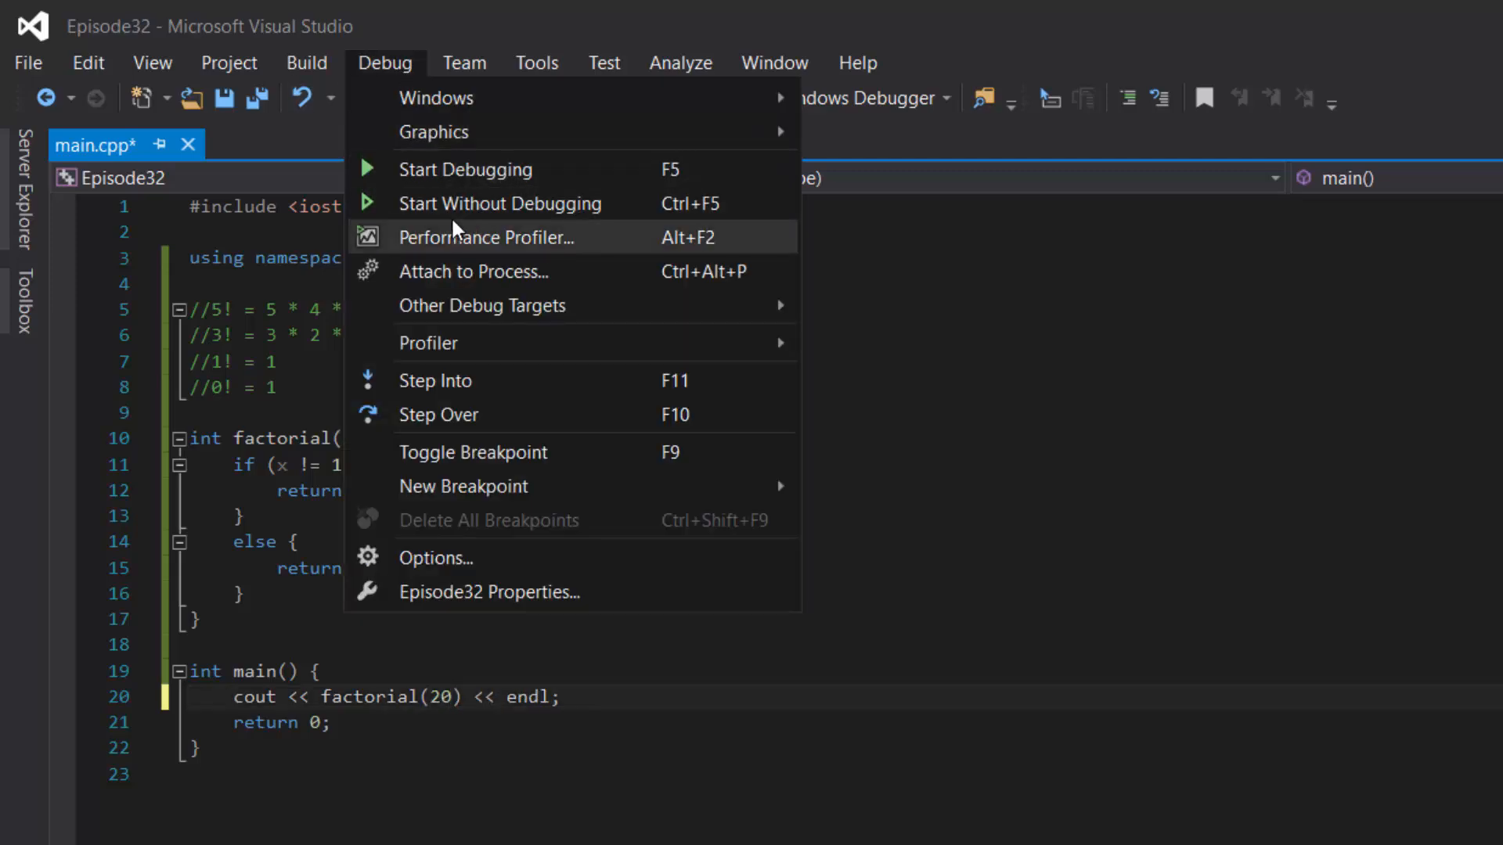
left_click(467, 169)
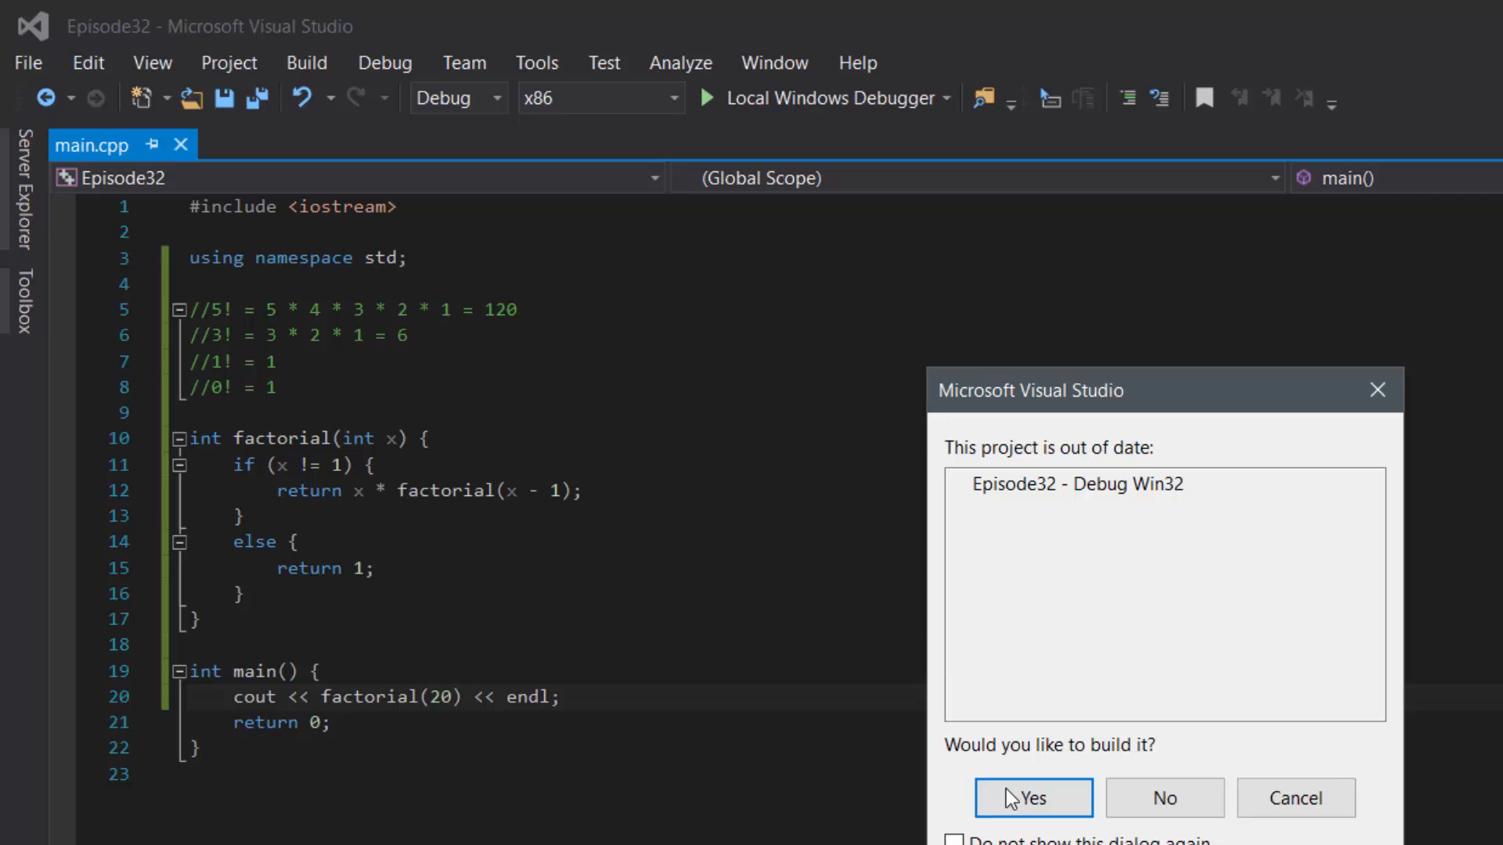
left_click(1033, 797)
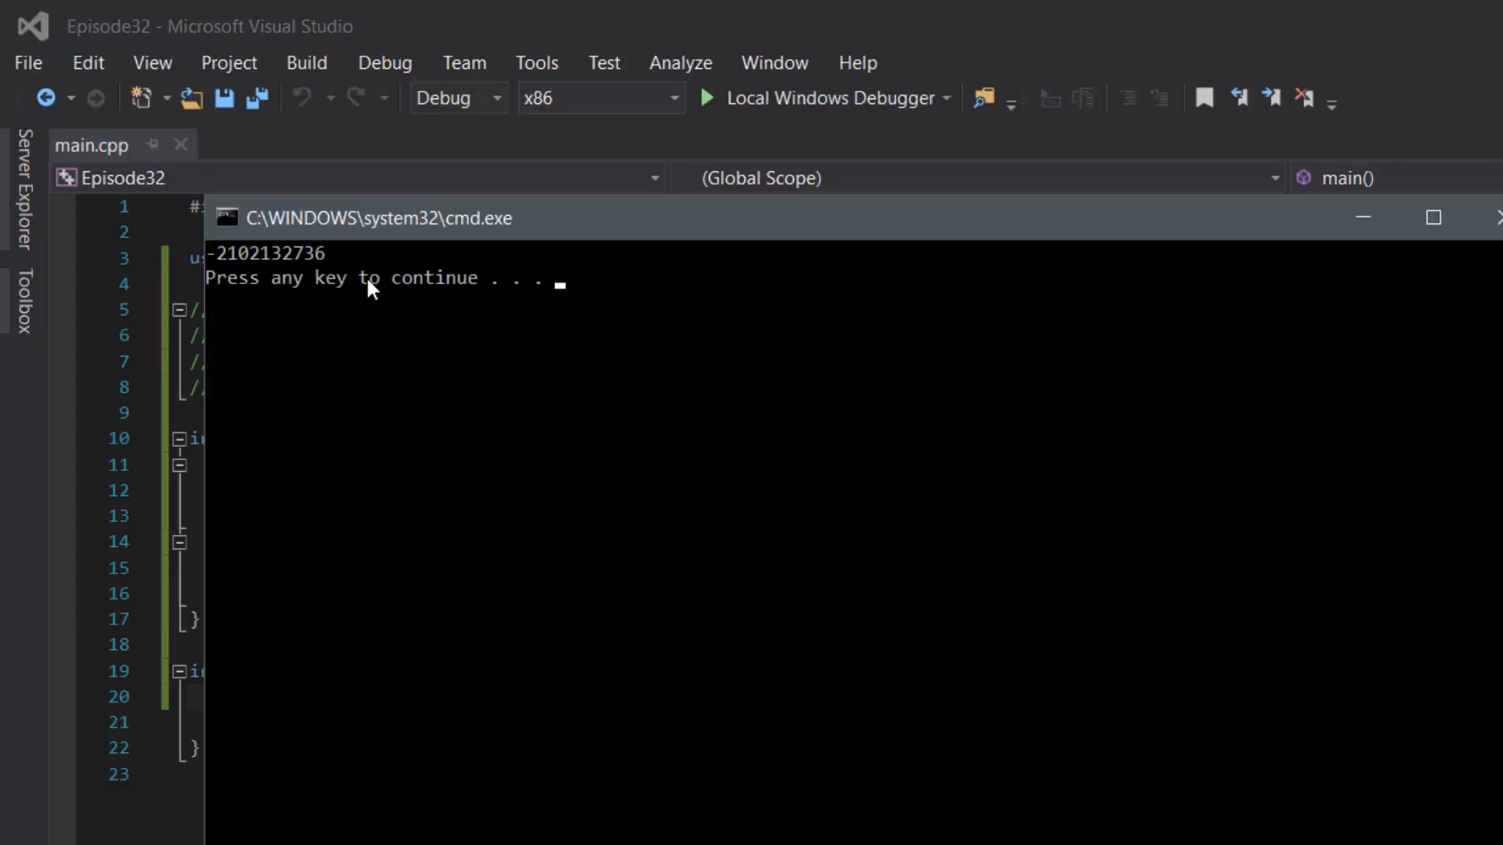
key("enter")
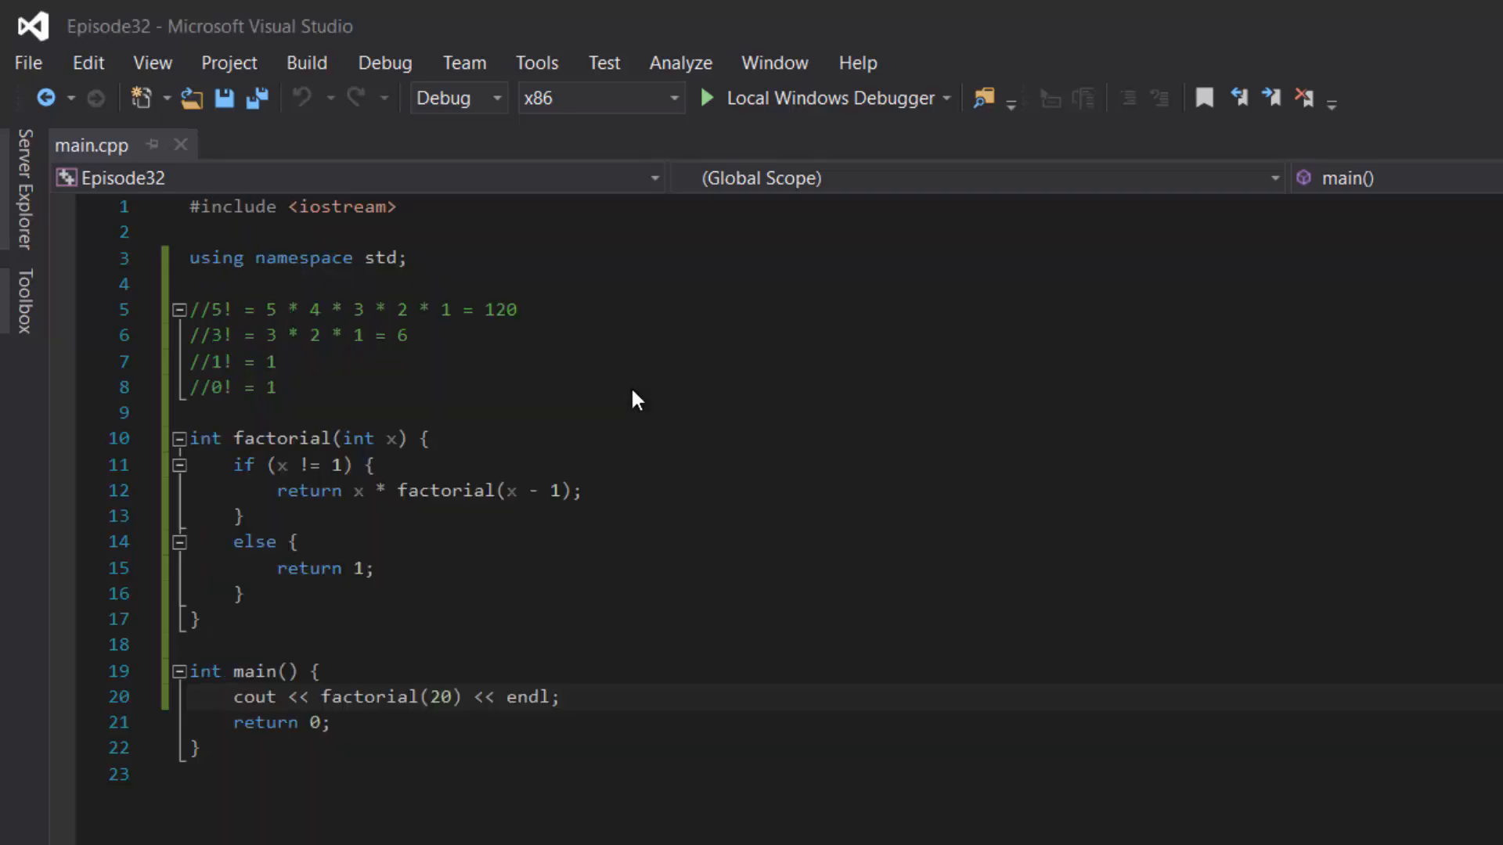
Replace factorial's int return type with double and rerun to print 2.4329e+18
double_click(437, 696)
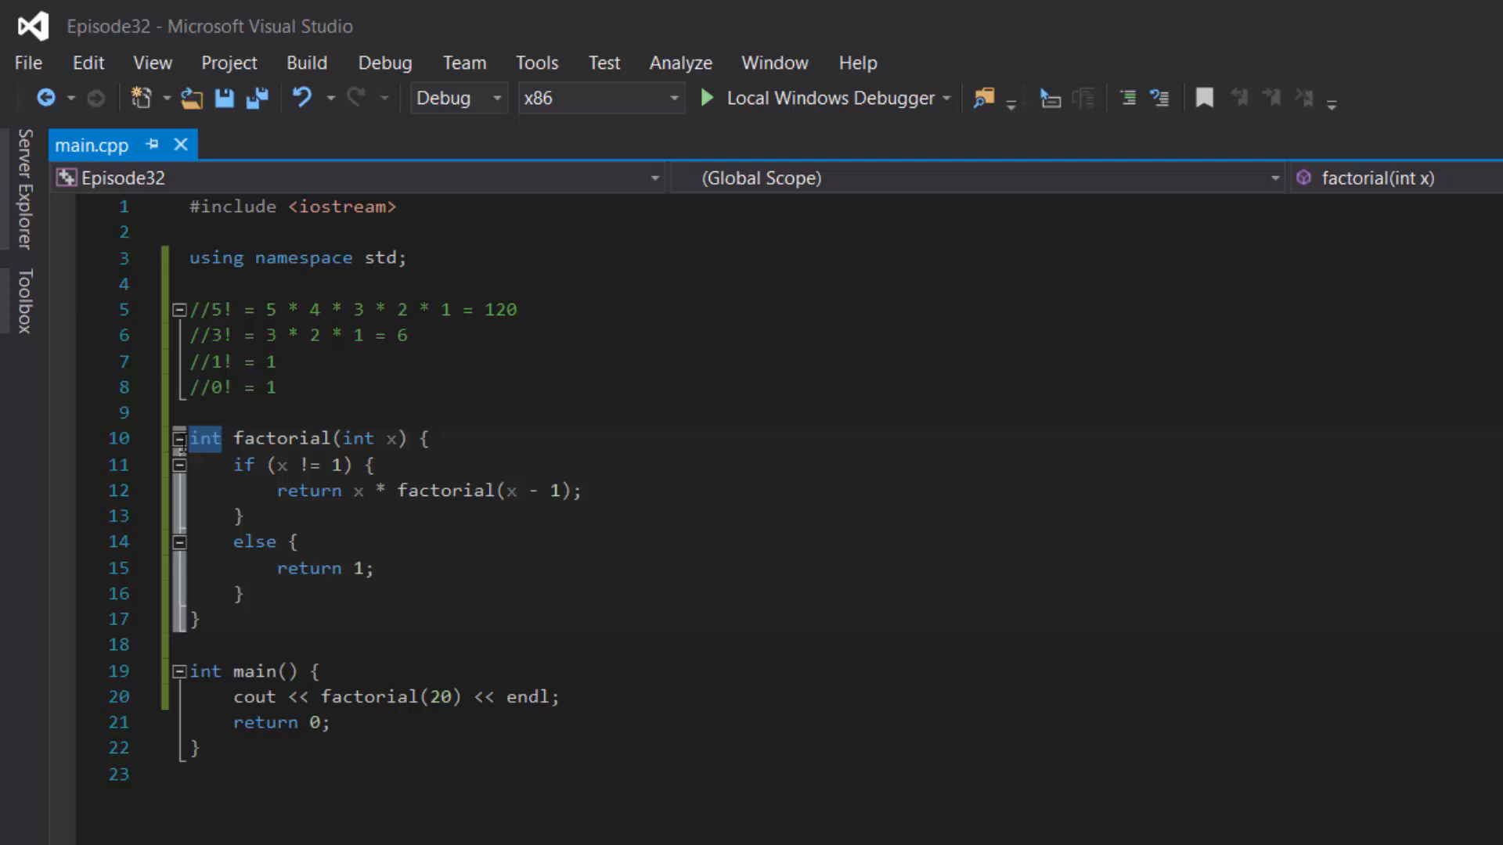
left_click(242, 594)
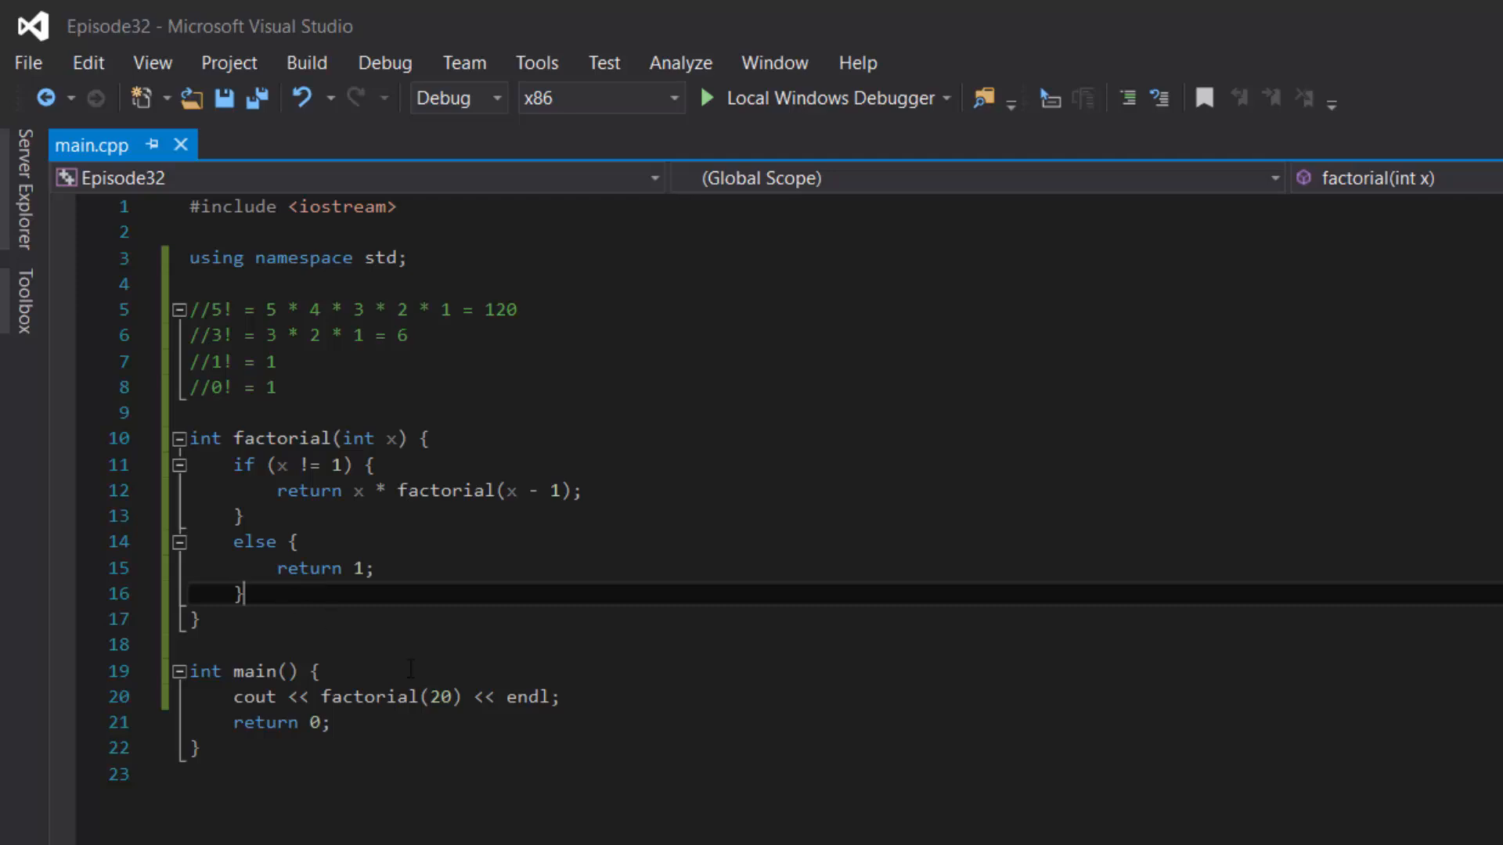
double_click(438, 697)
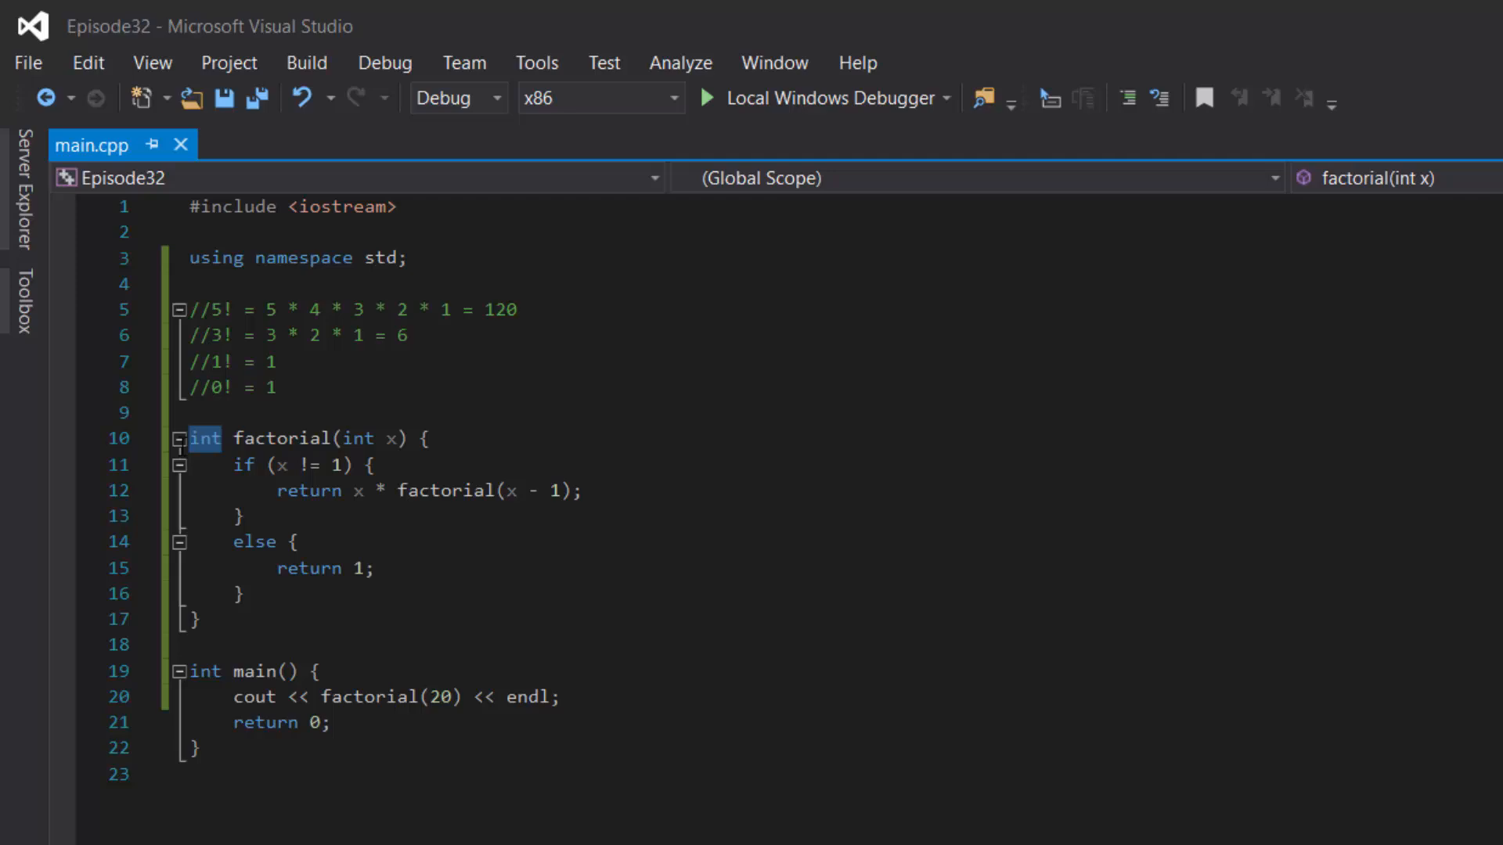
mouse_move(818, 609)
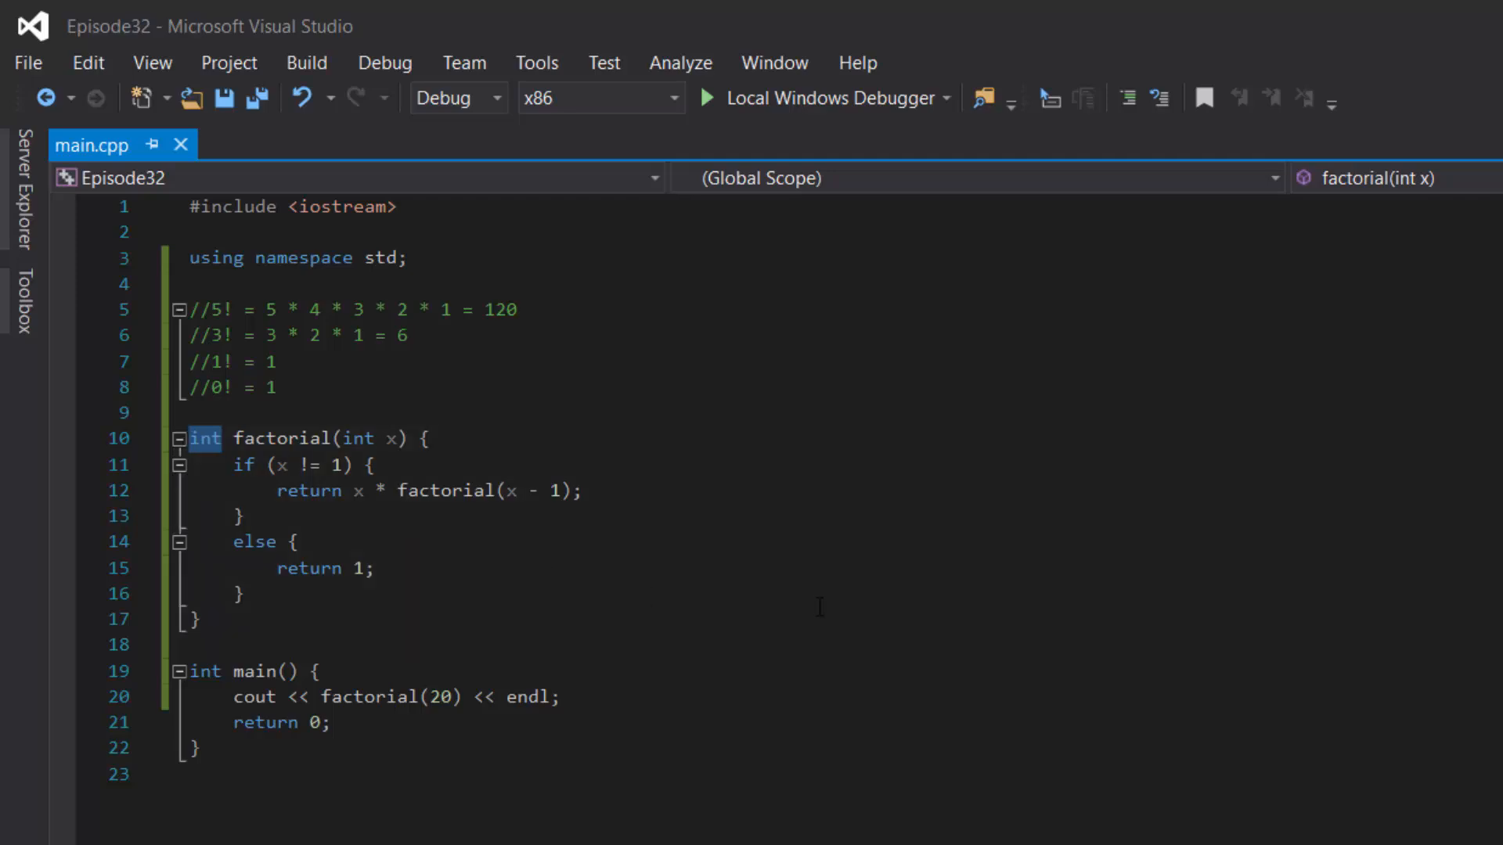
type("double")
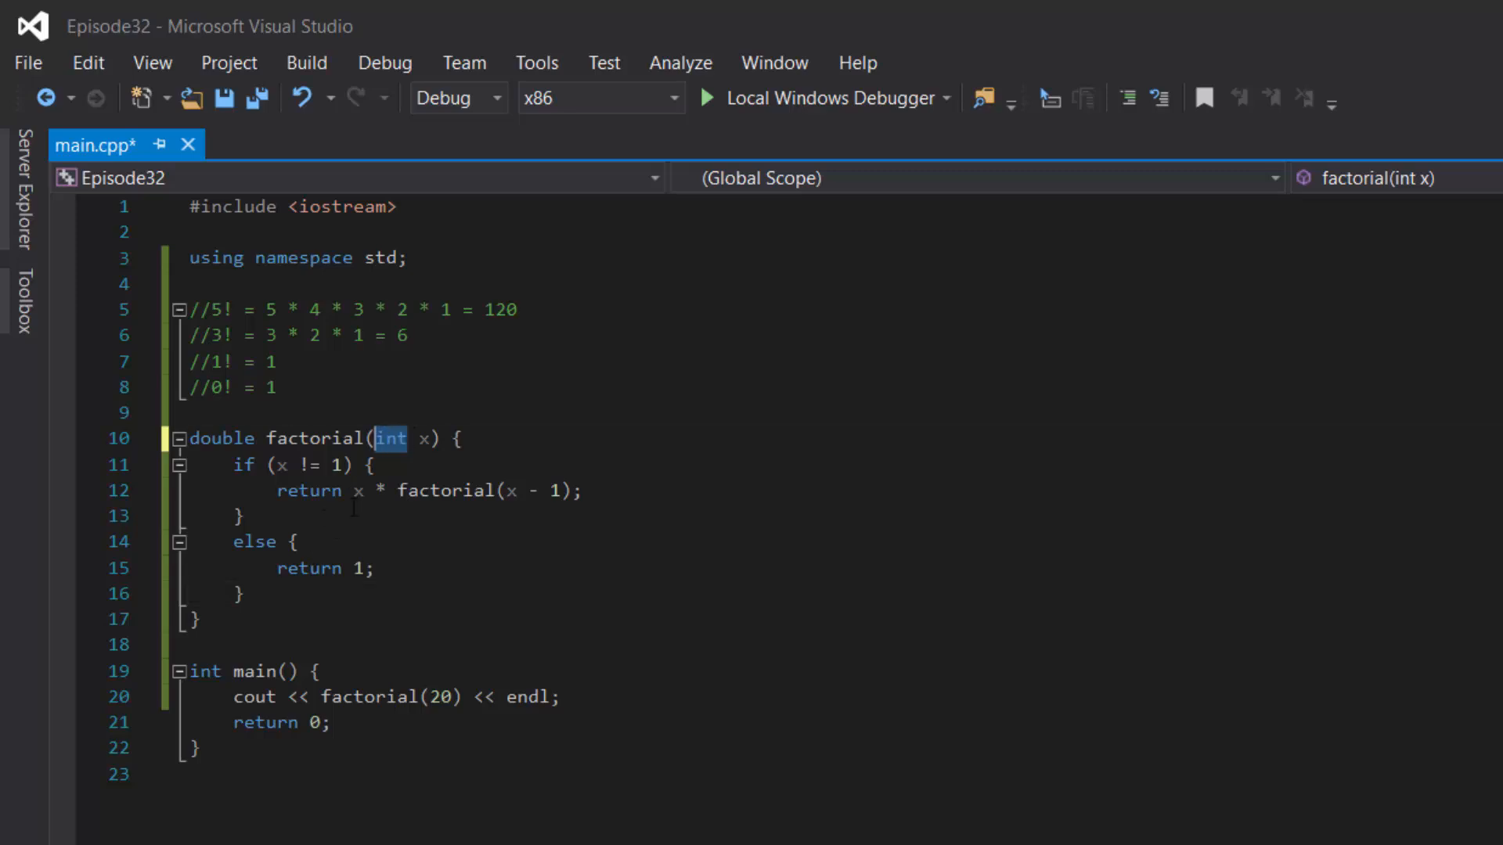
left_click(706, 97)
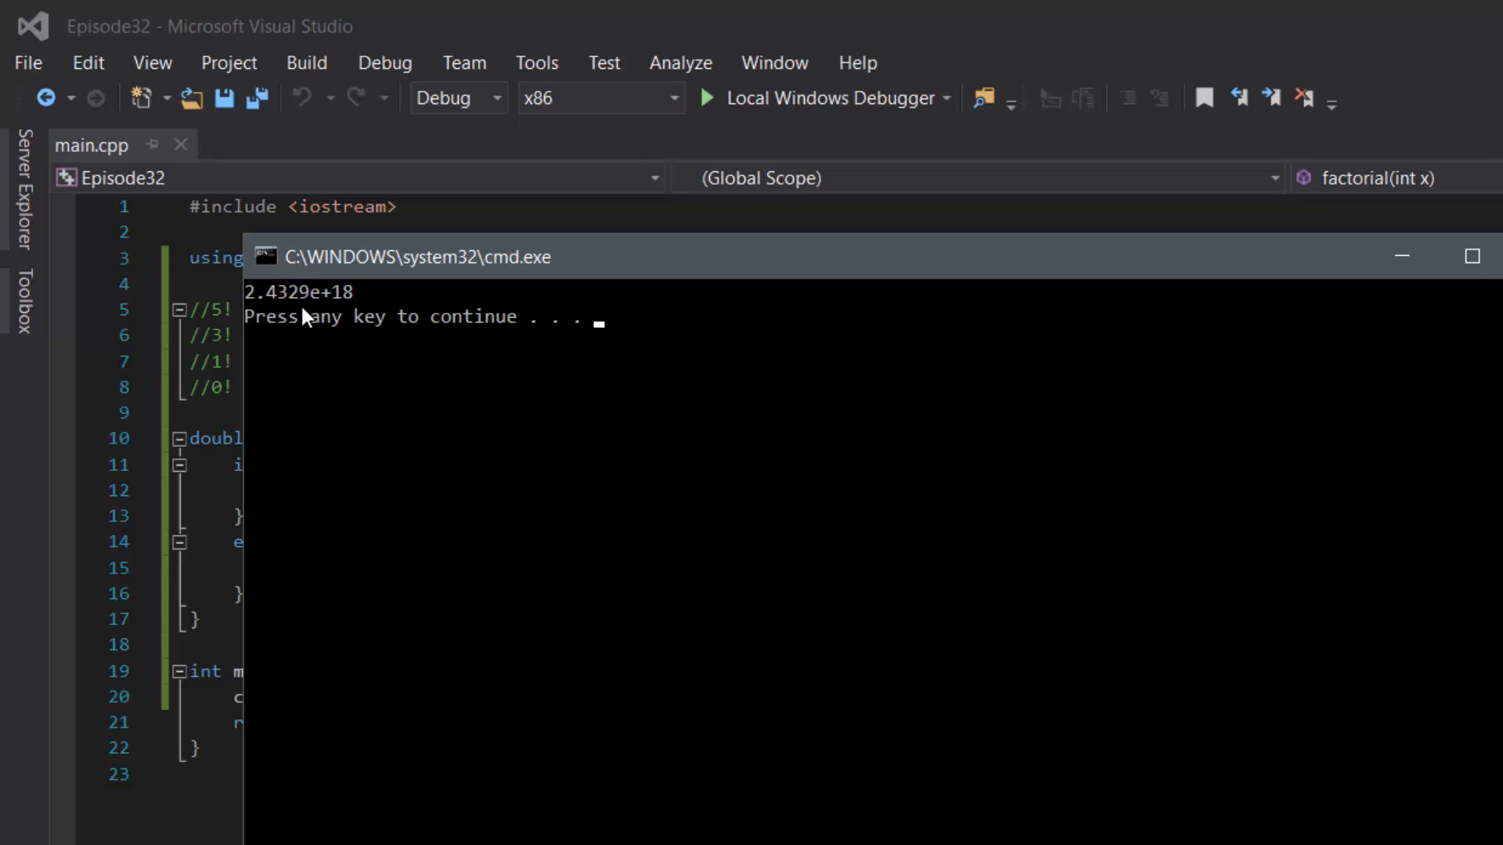
mouse_move(360, 314)
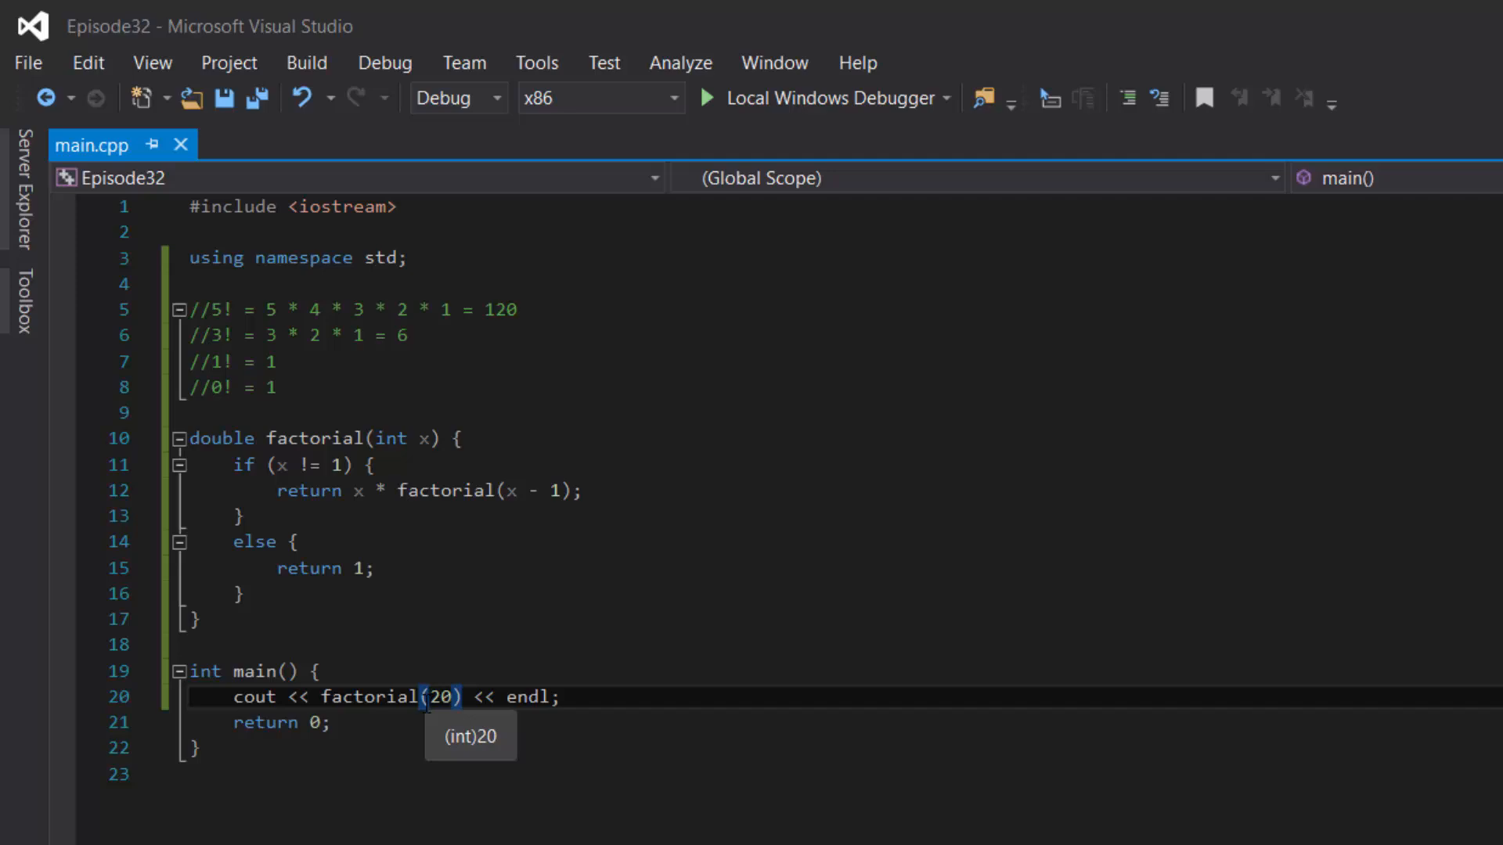
mouse_move(357, 723)
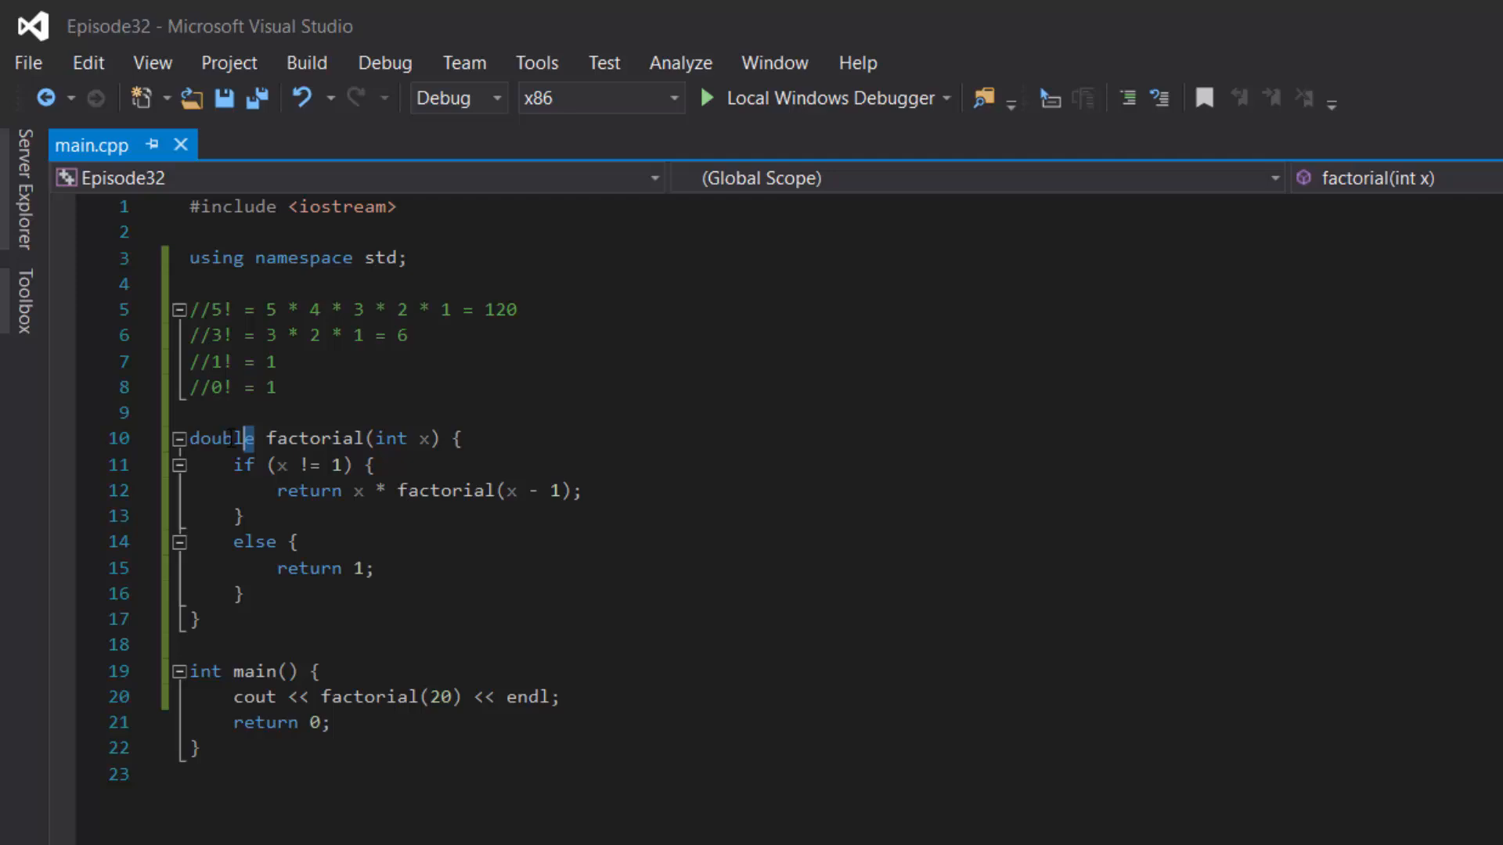
Run the double version, confirm factorial(20) prints 2.4329e+18, and highlight the double return type
double_click(221, 439)
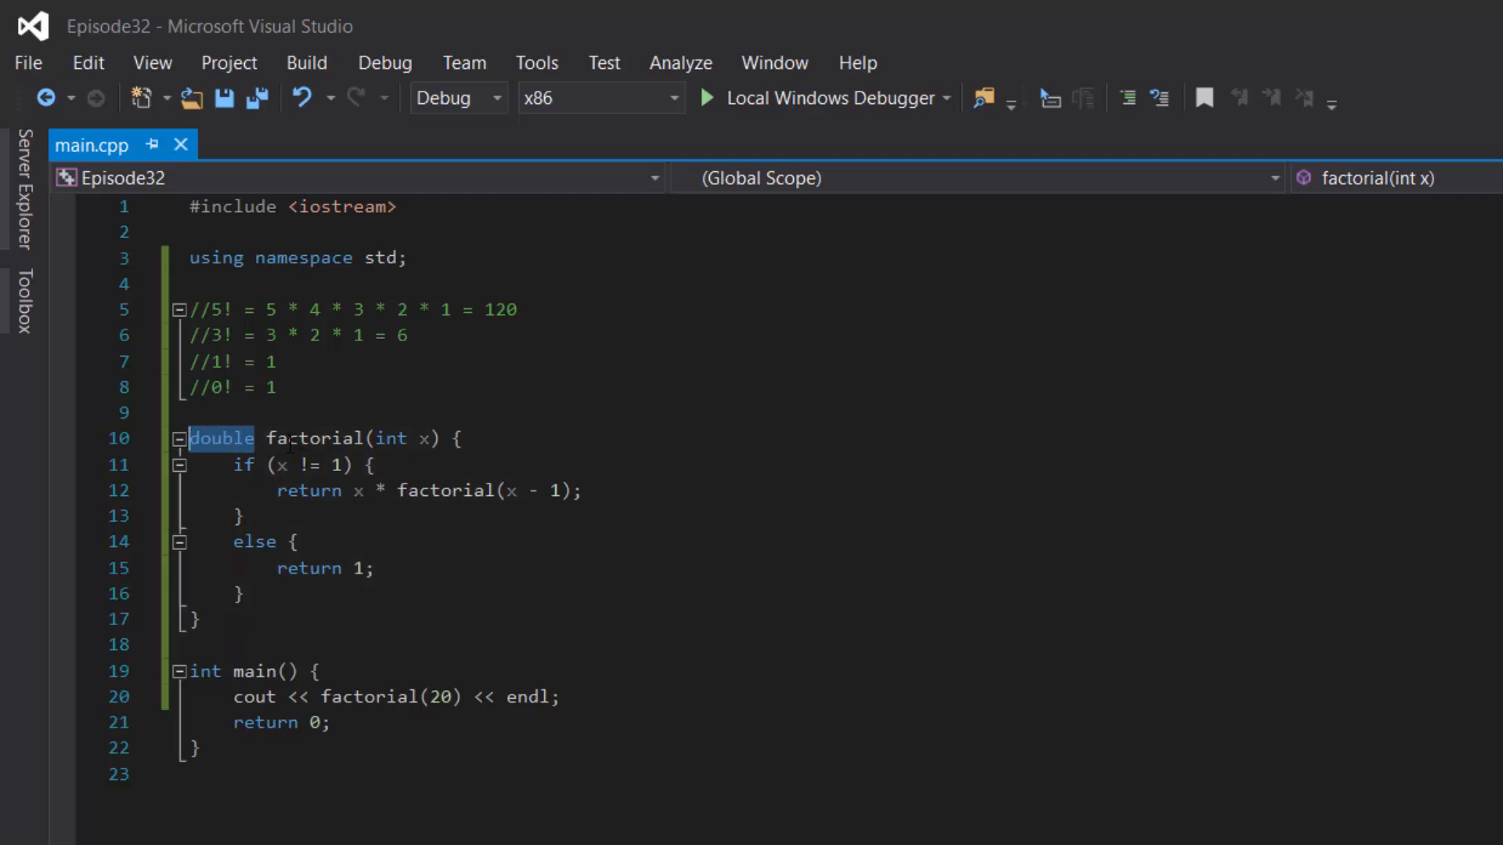